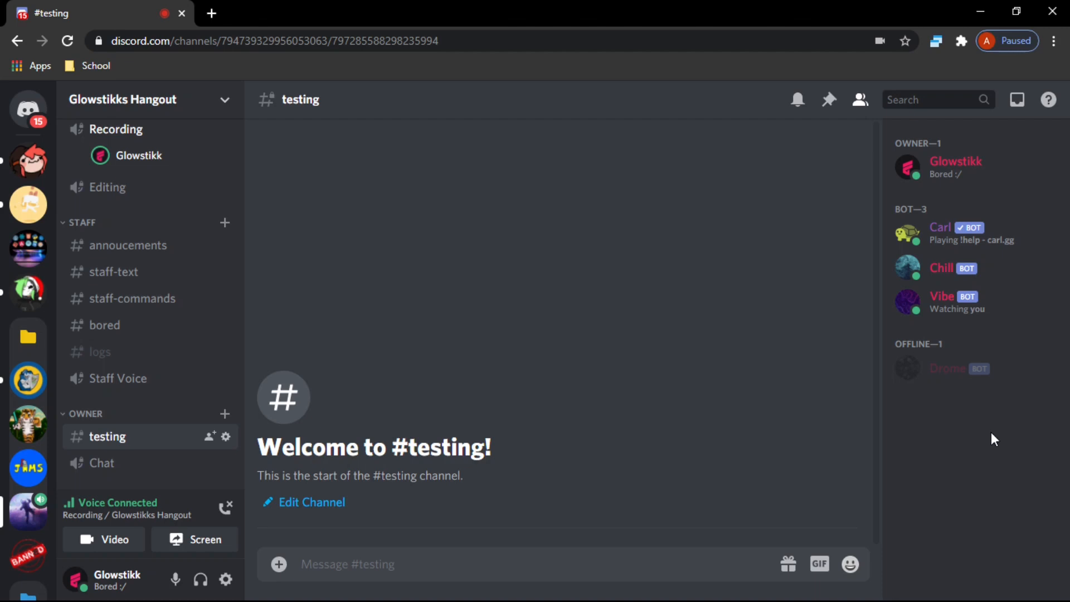
mouse_move(1060, 346)
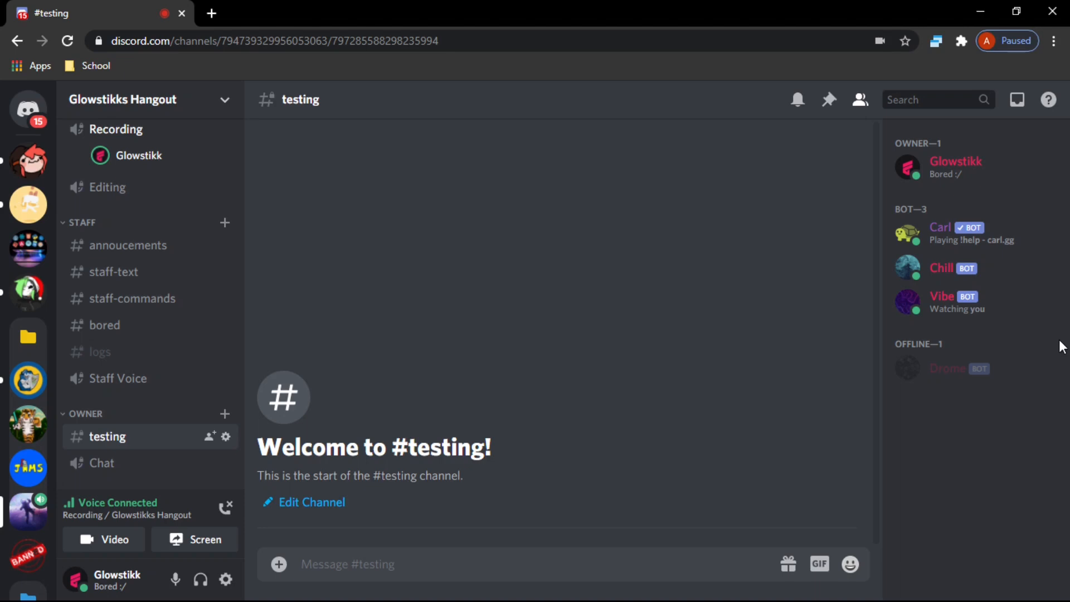
mouse_move(442, 259)
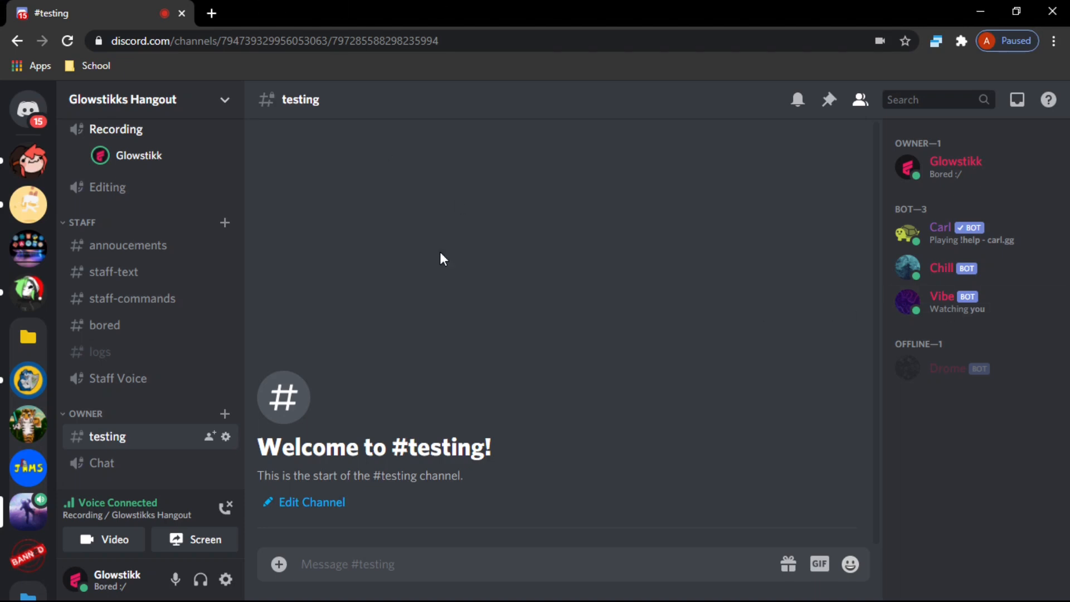
mouse_move(470, 257)
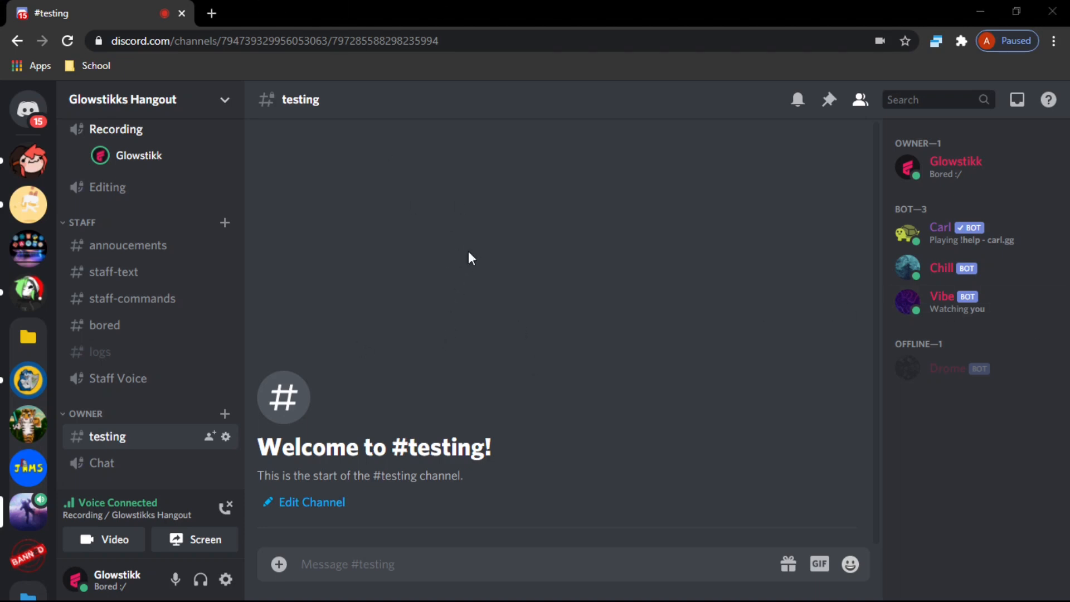
mouse_move(536, 85)
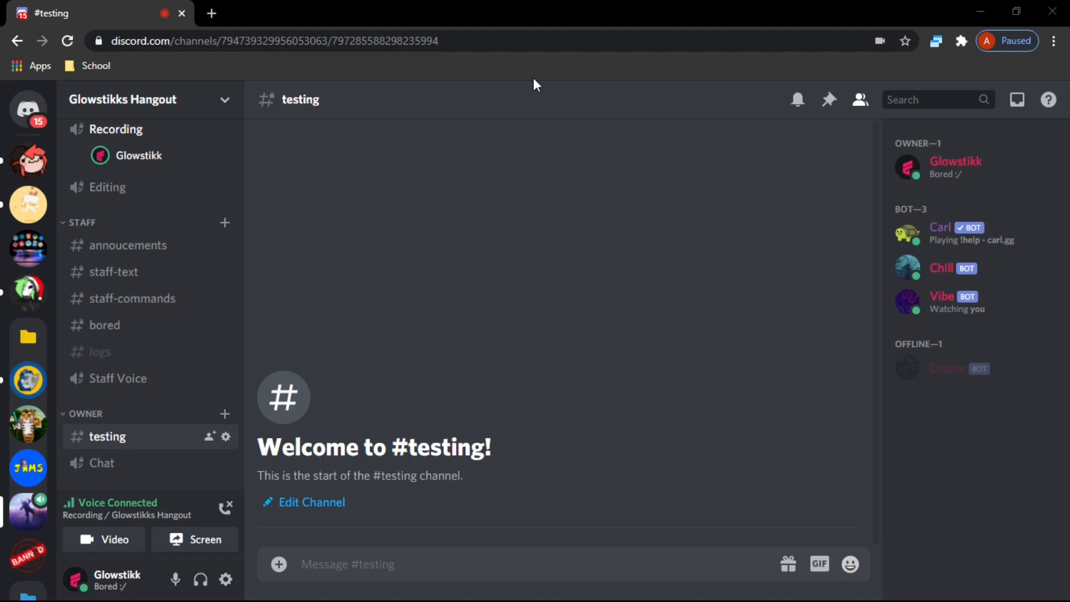
Browse the new Discord channel briefly, then return to the #testing channel
scroll("up", 3)
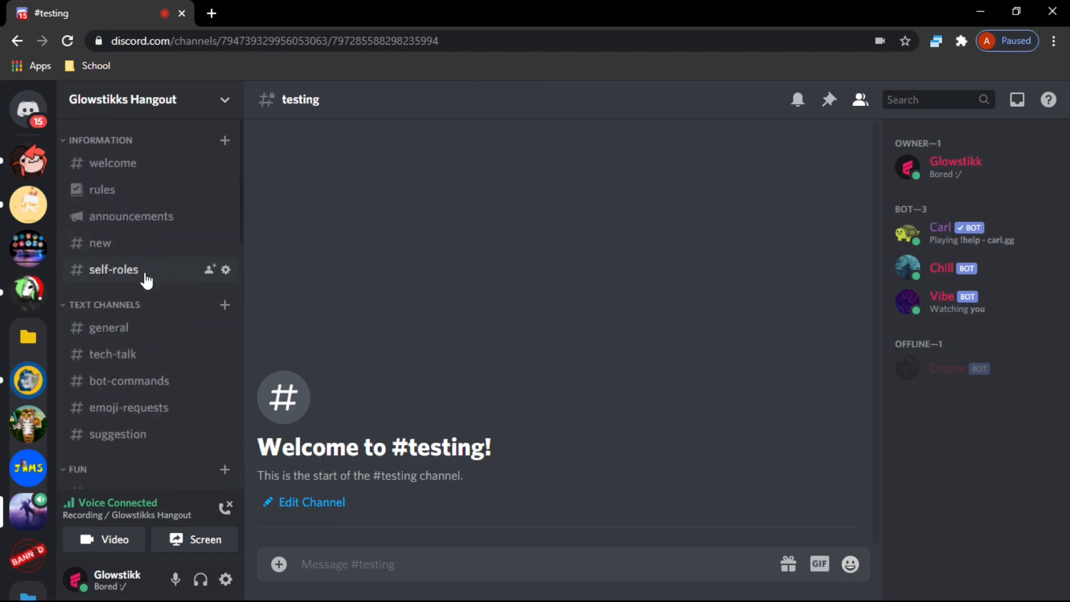
left_click(99, 243)
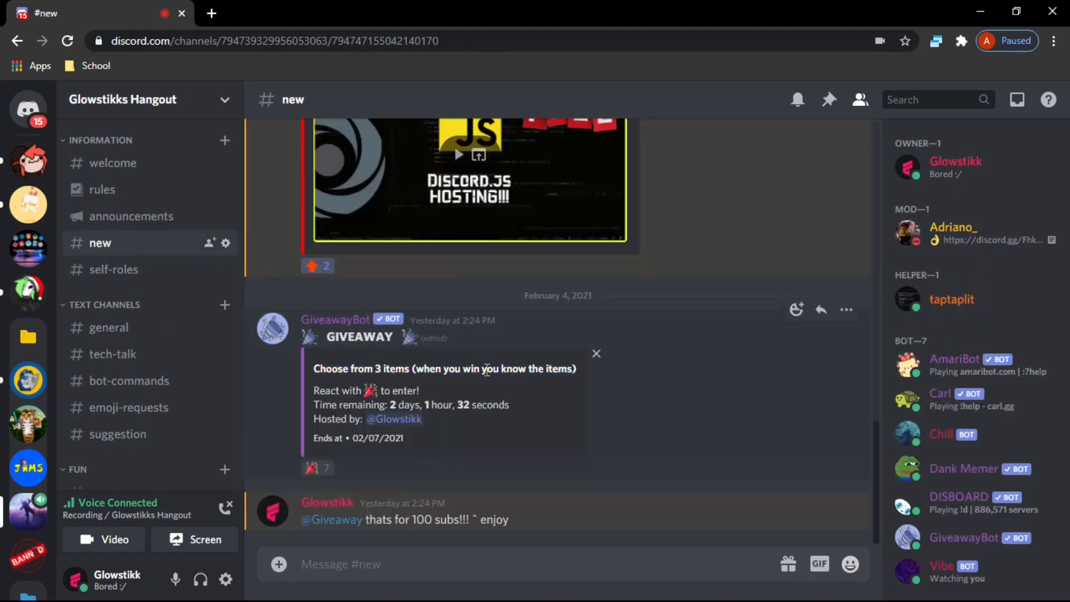
scroll("down", 3)
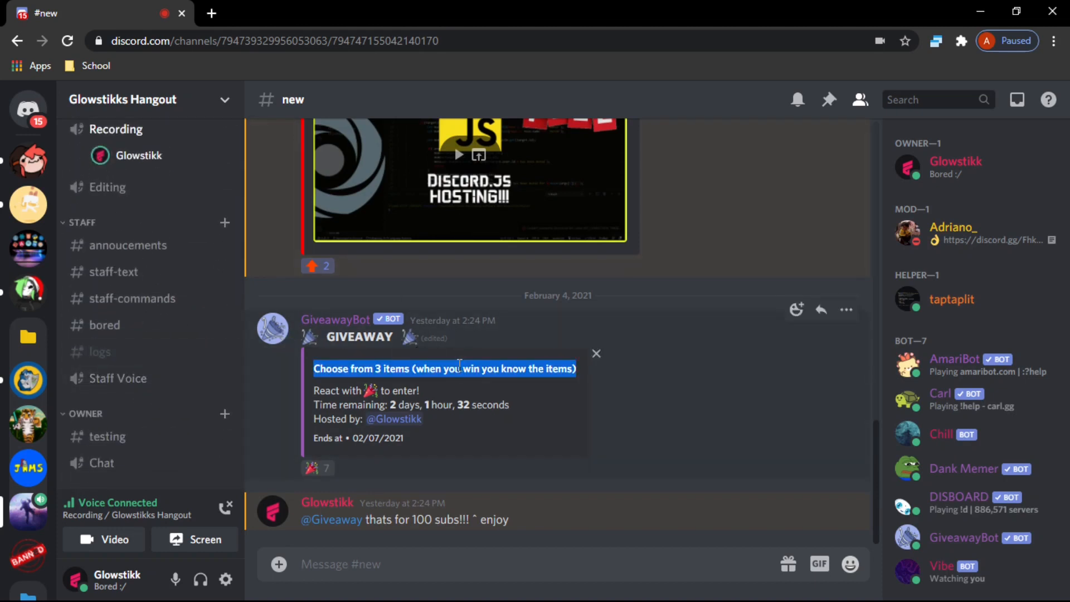
left_click(107, 436)
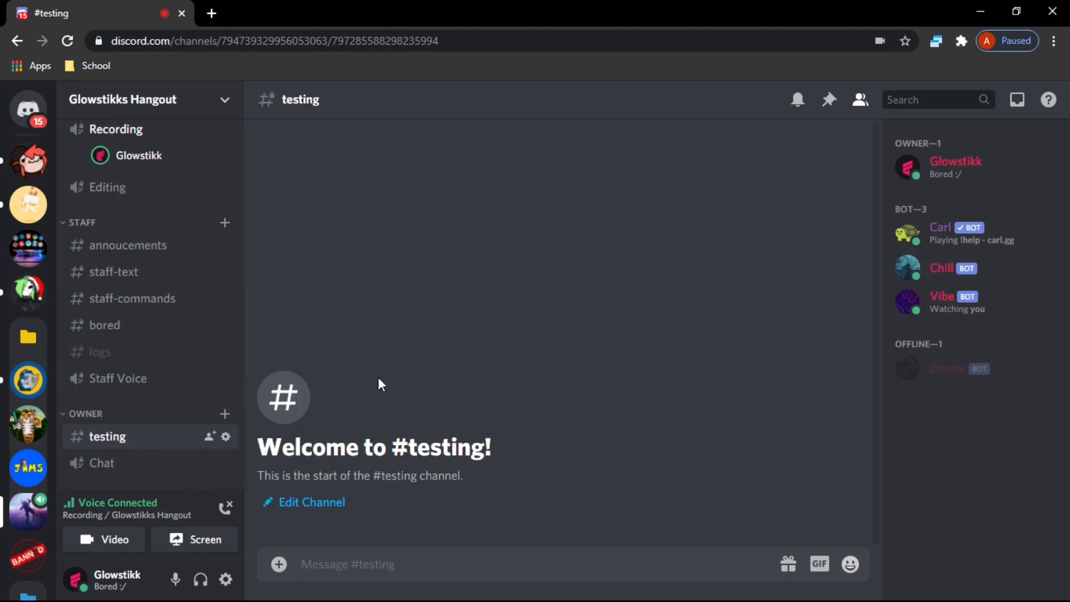
mouse_move(81, 447)
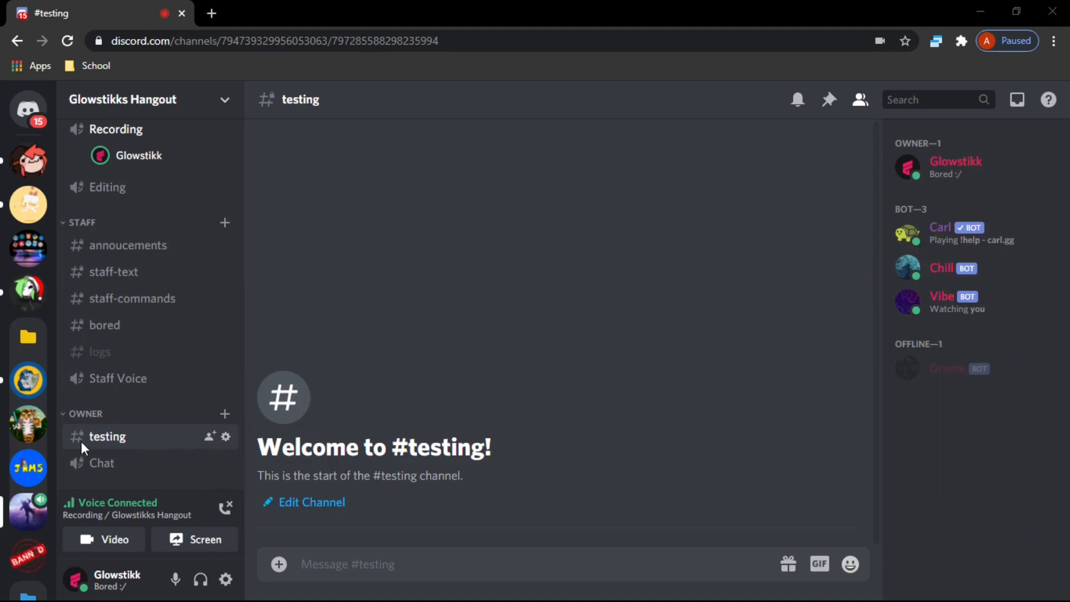
mouse_move(94, 442)
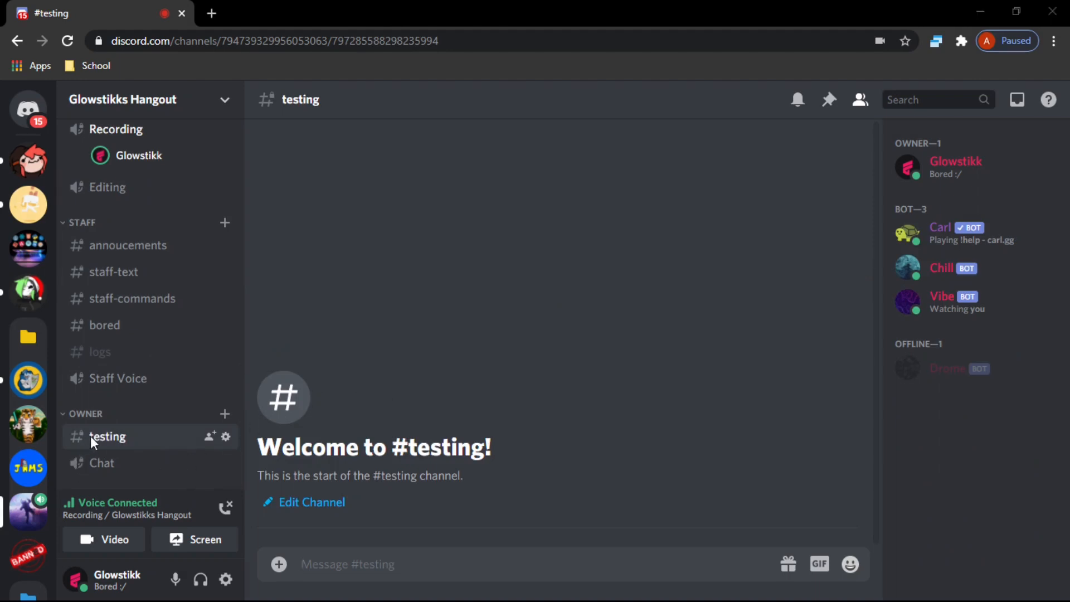
Switch to bot.py in VS Code and add a blank line below the ban command
key("alt+tab")
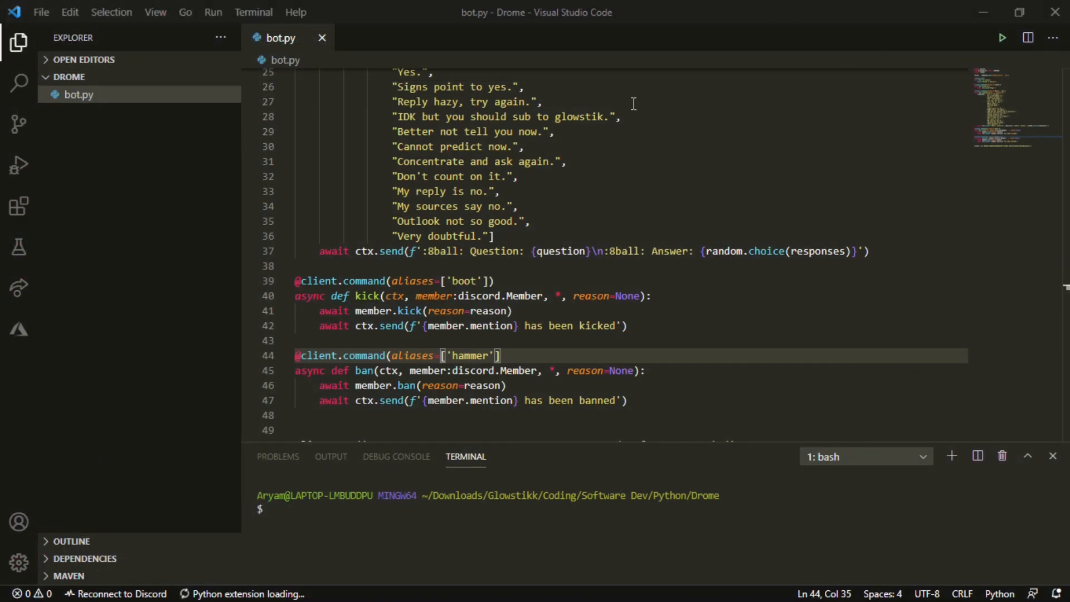
scroll("up", 3)
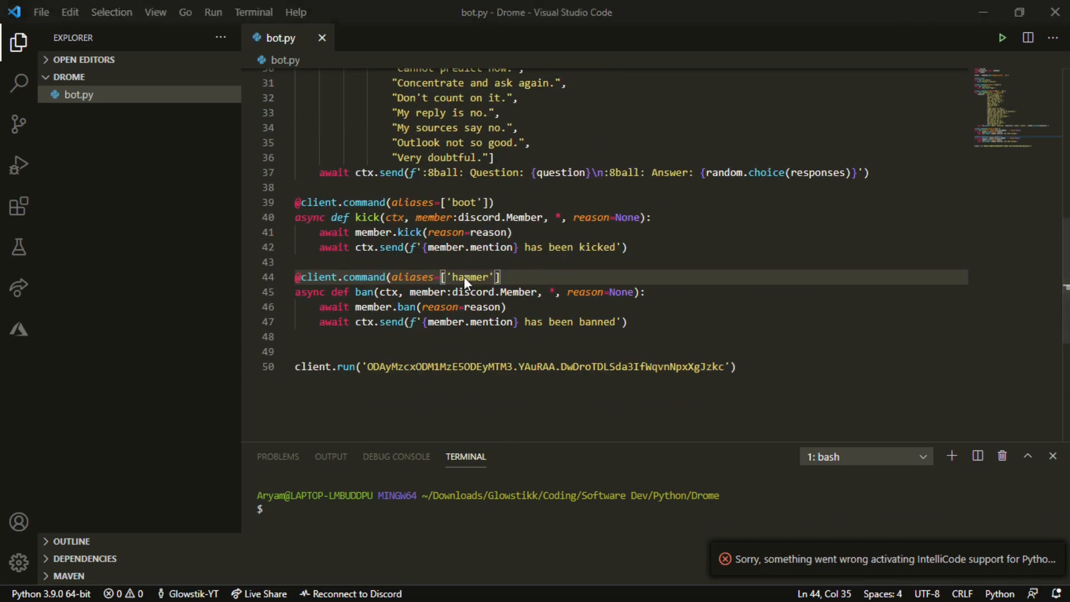
mouse_move(1041, 493)
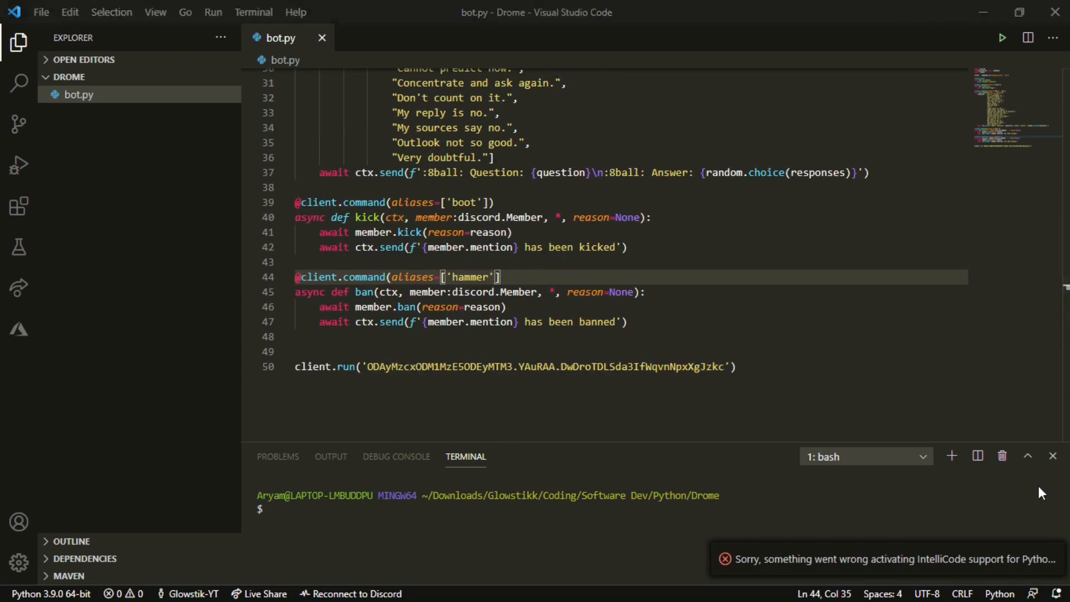
mouse_move(1058, 456)
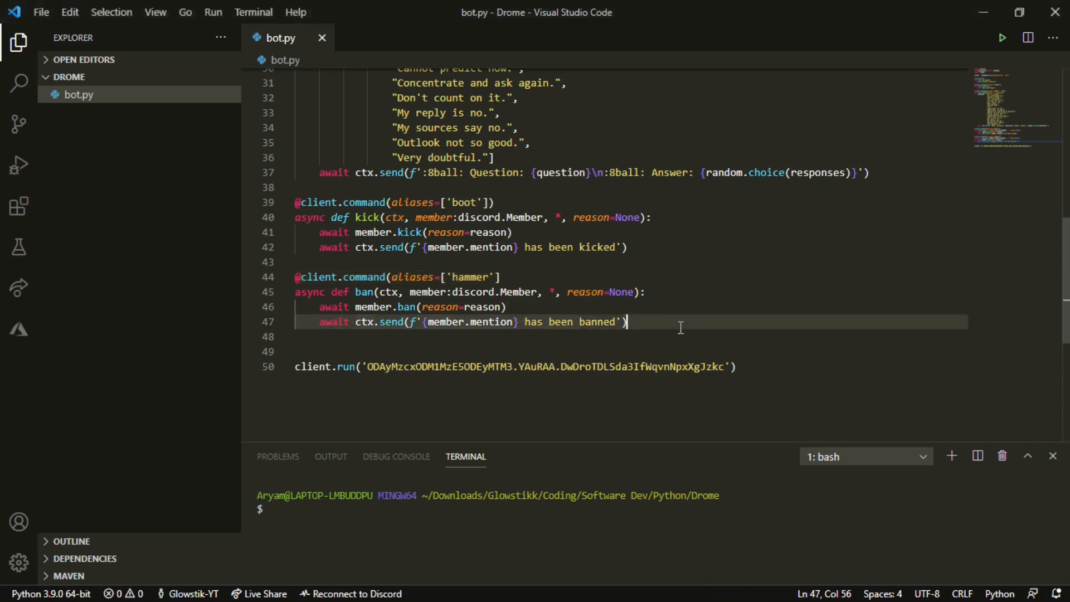
key("Return")
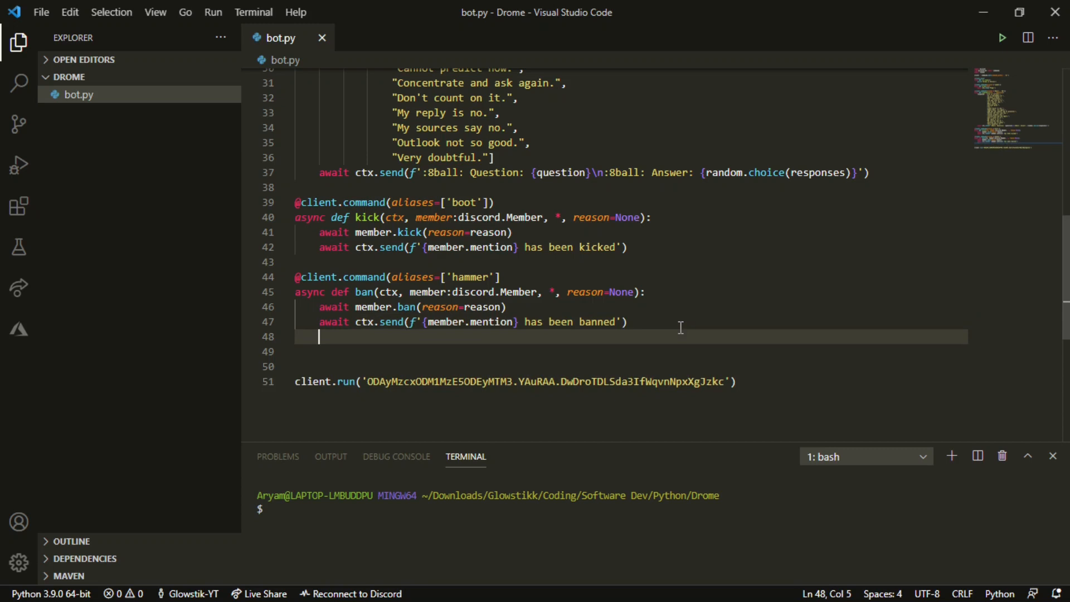
left_click(508, 277)
type(")")
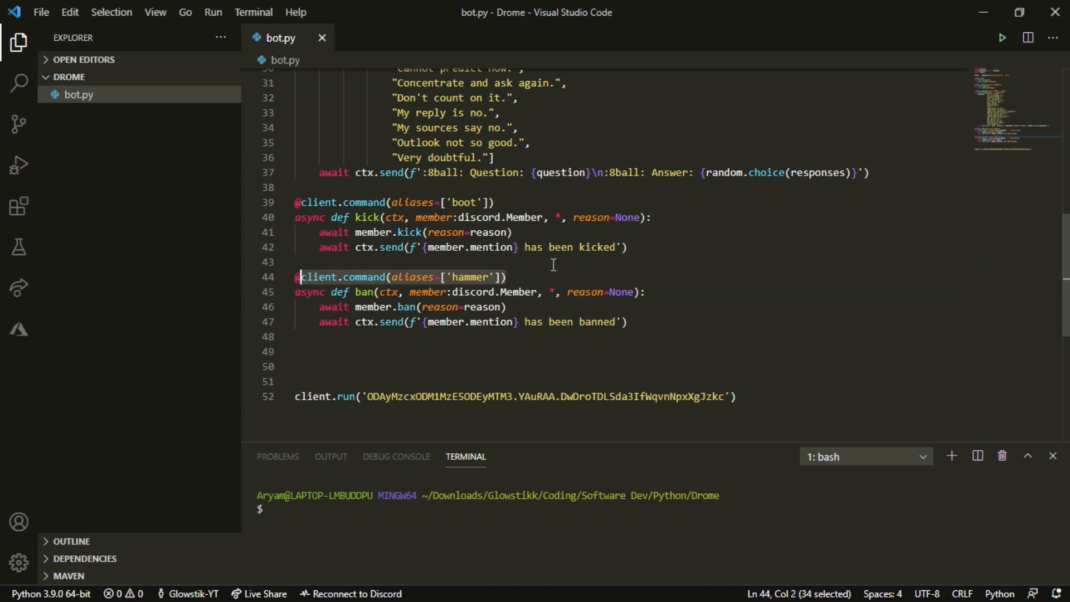
key("Enter")
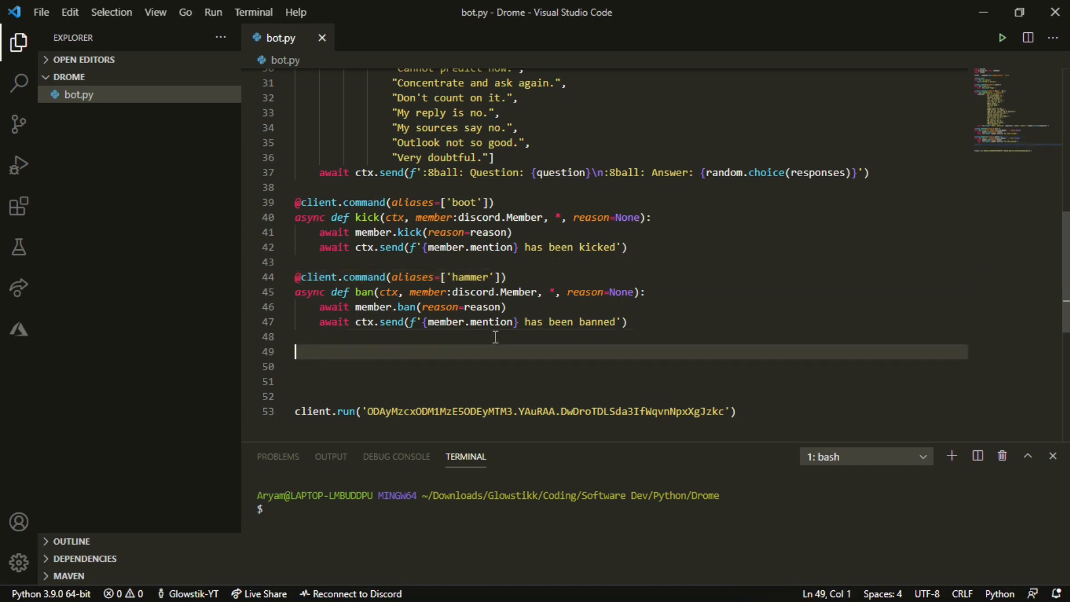
type("@client.command(aliases=['hammer'])")
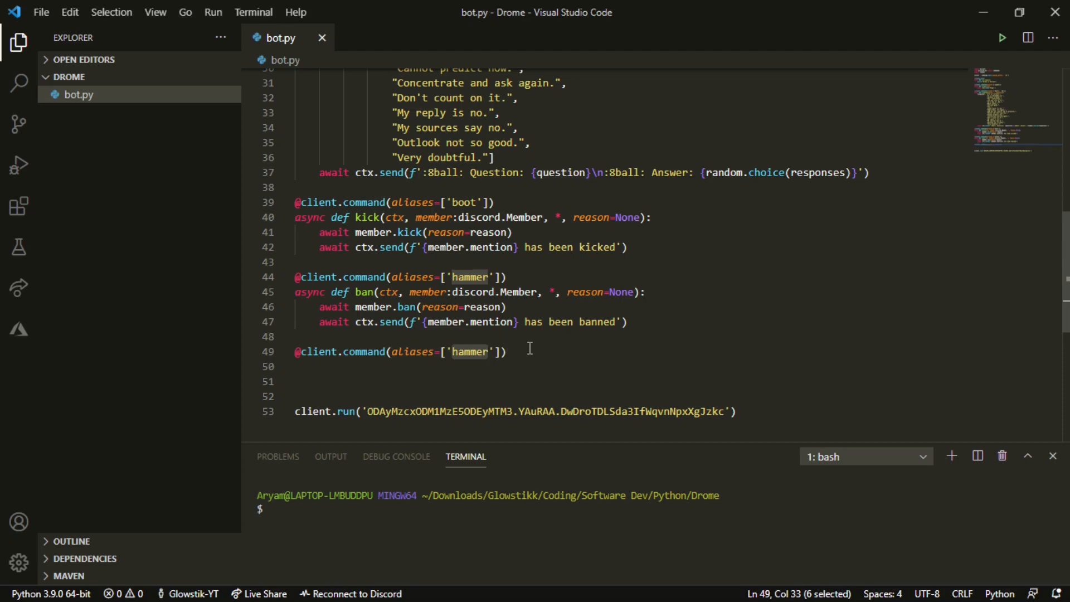
type("for")
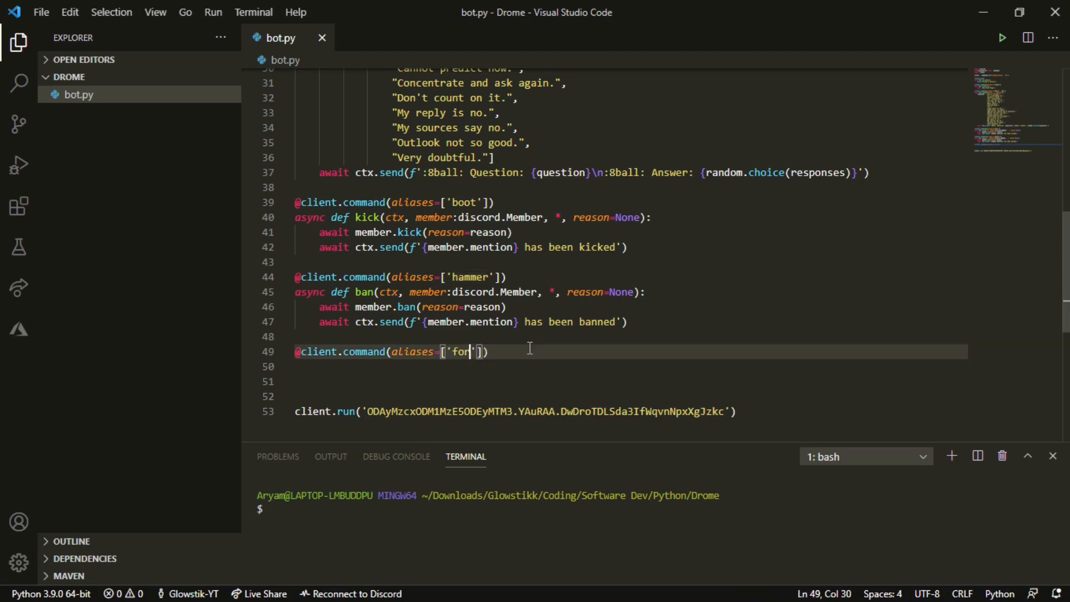
type("giveb")
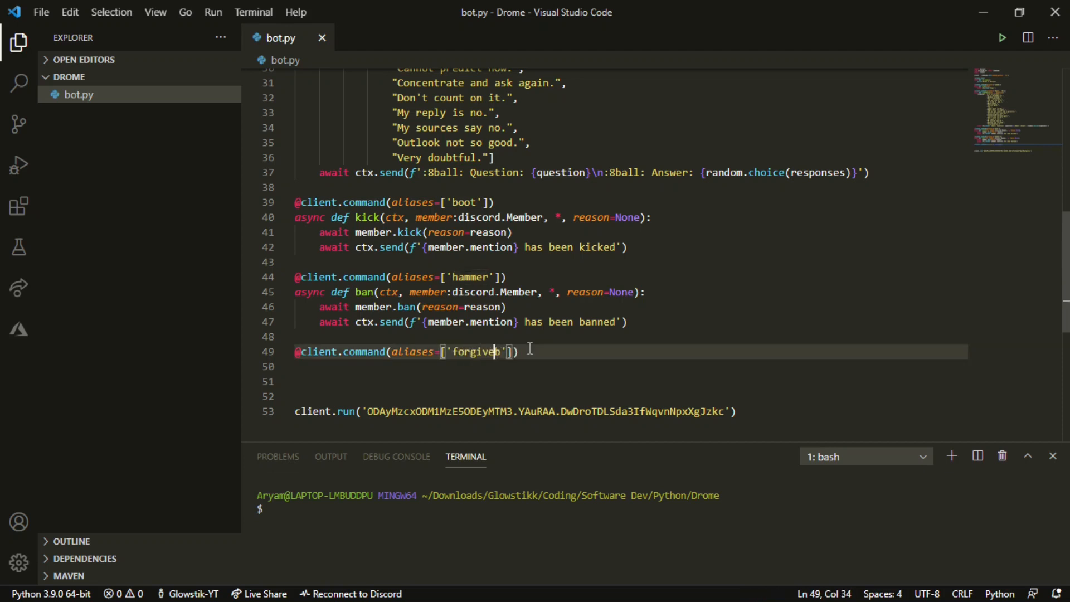
Begin the async unban function signature taking ctx, *, member
key("Return")
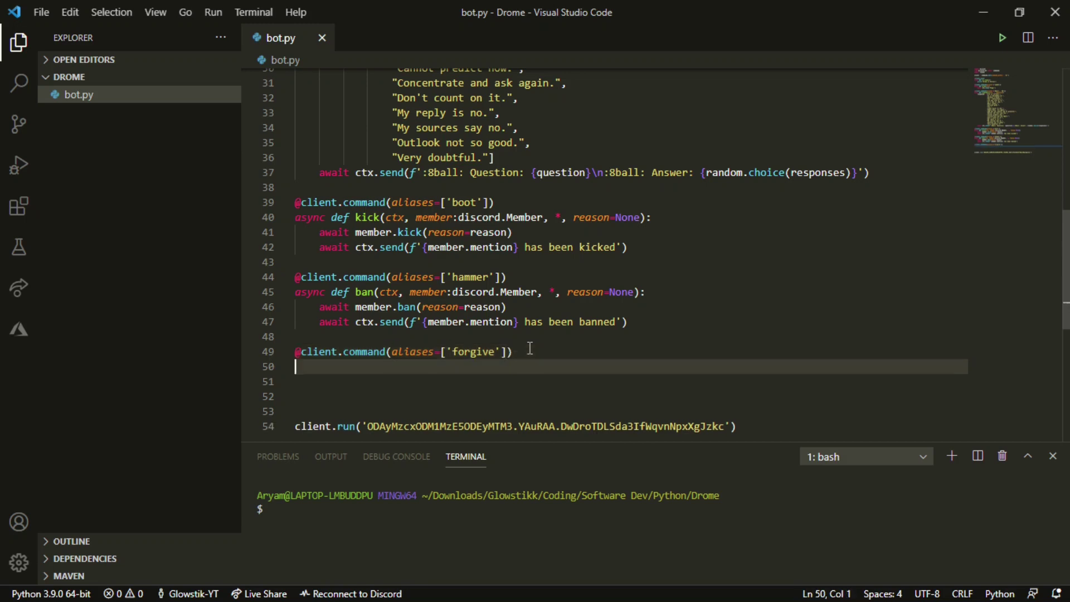
type("asynce")
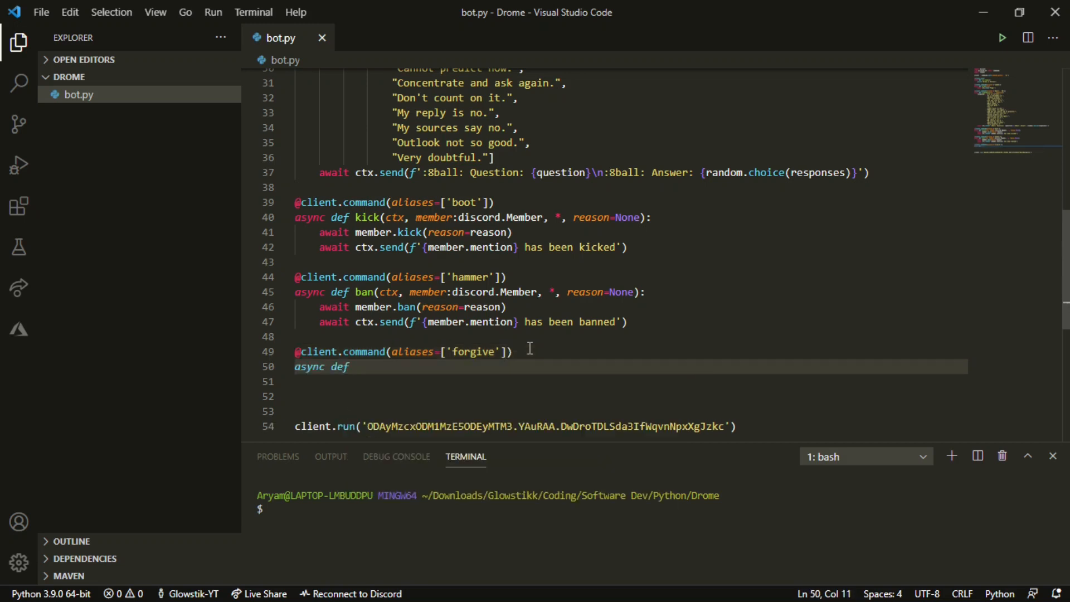
type("unban")
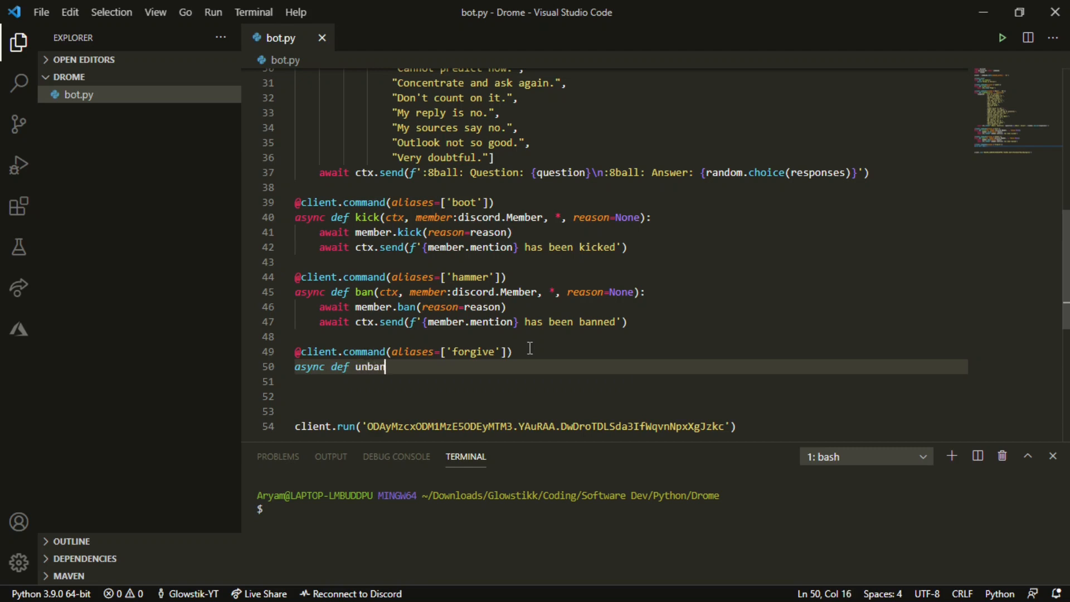
type("()")
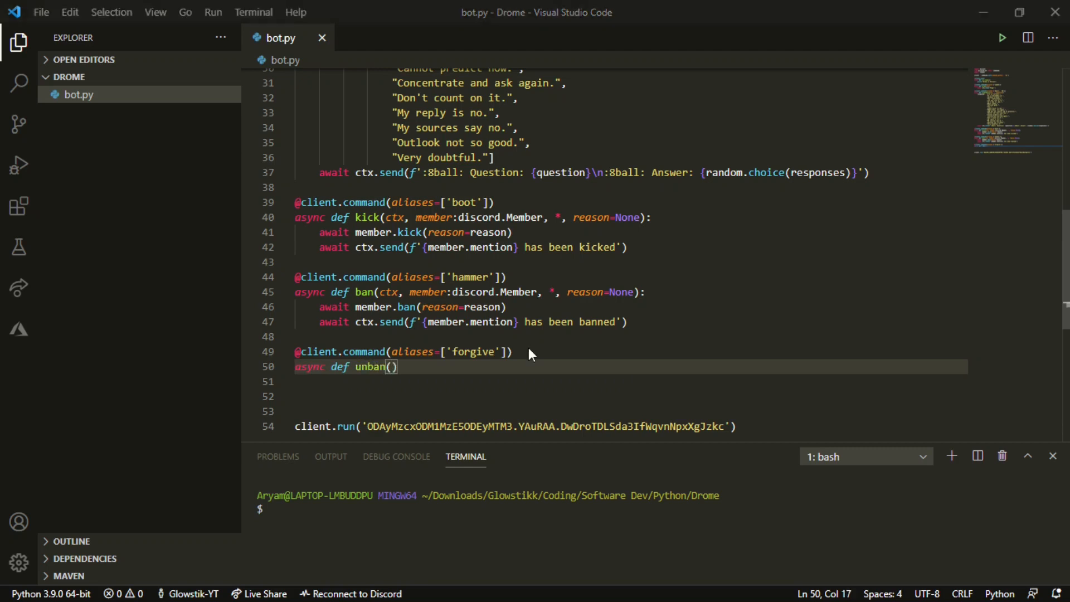
mouse_move(372, 115)
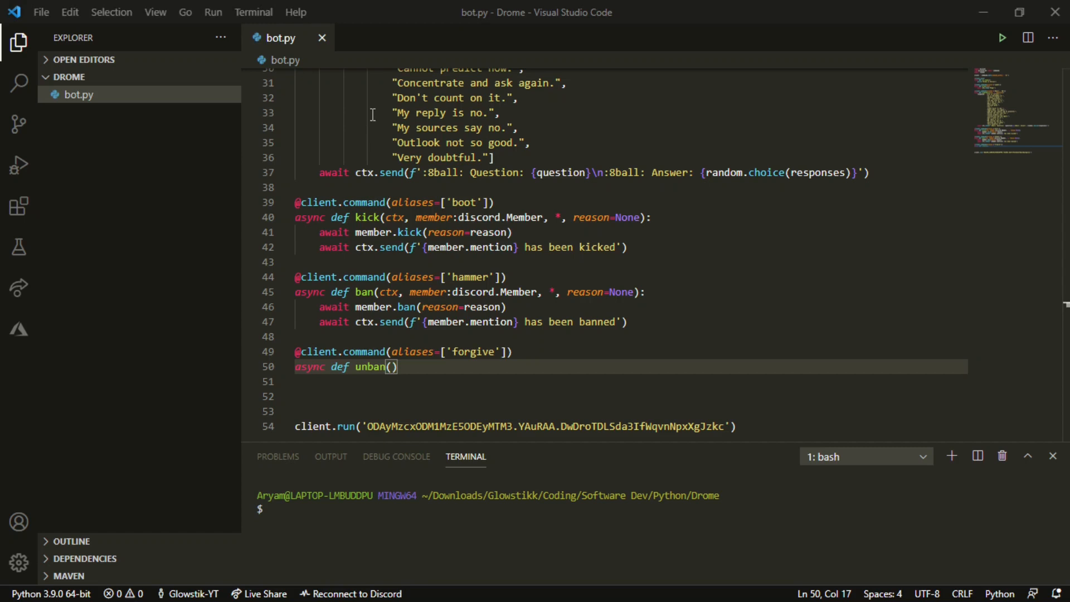
type("ctx")
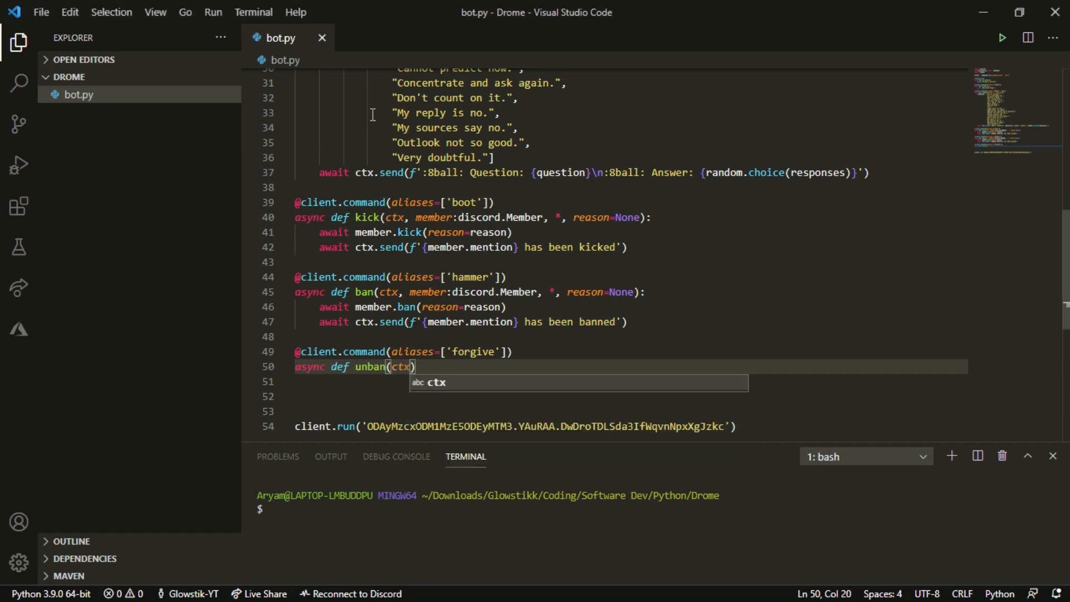
type(", * member")
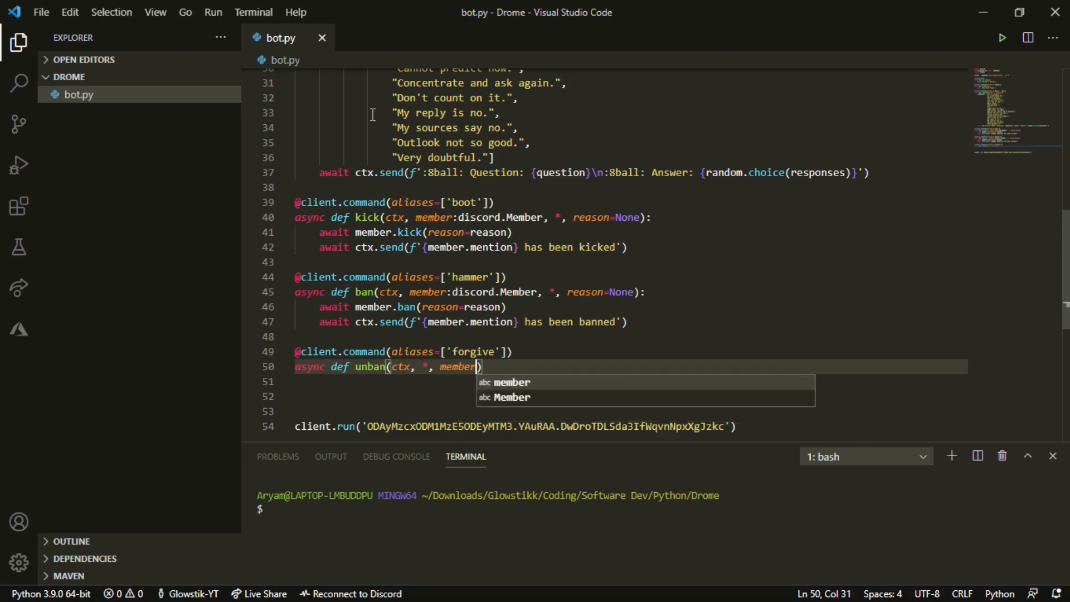
Assign banned_users = await ctx.guild.bans() as the first line of the unban body
key("Escape")
type(":")
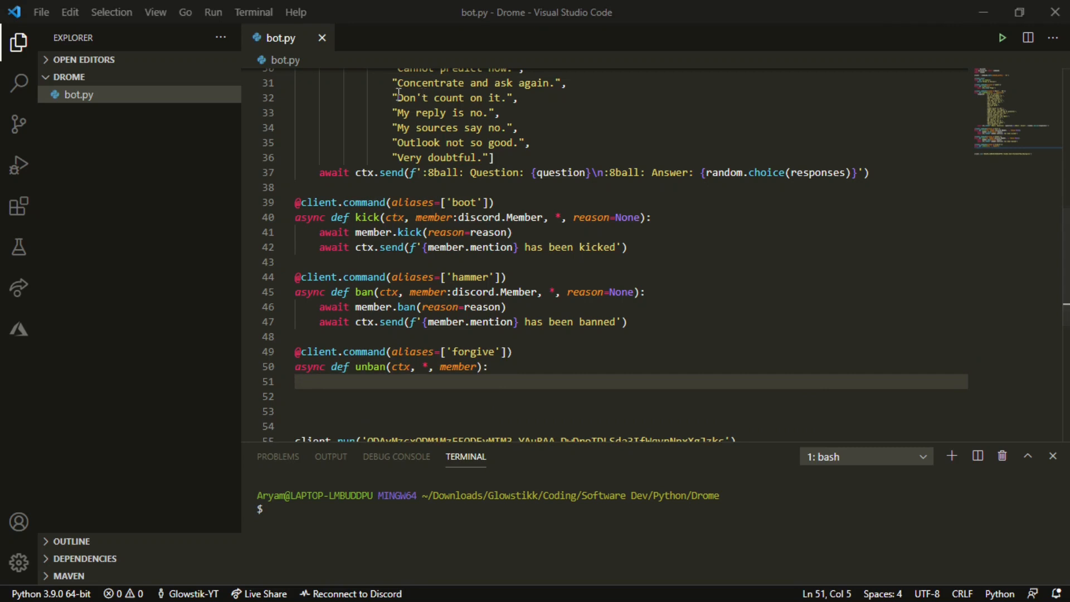
mouse_move(389, 98)
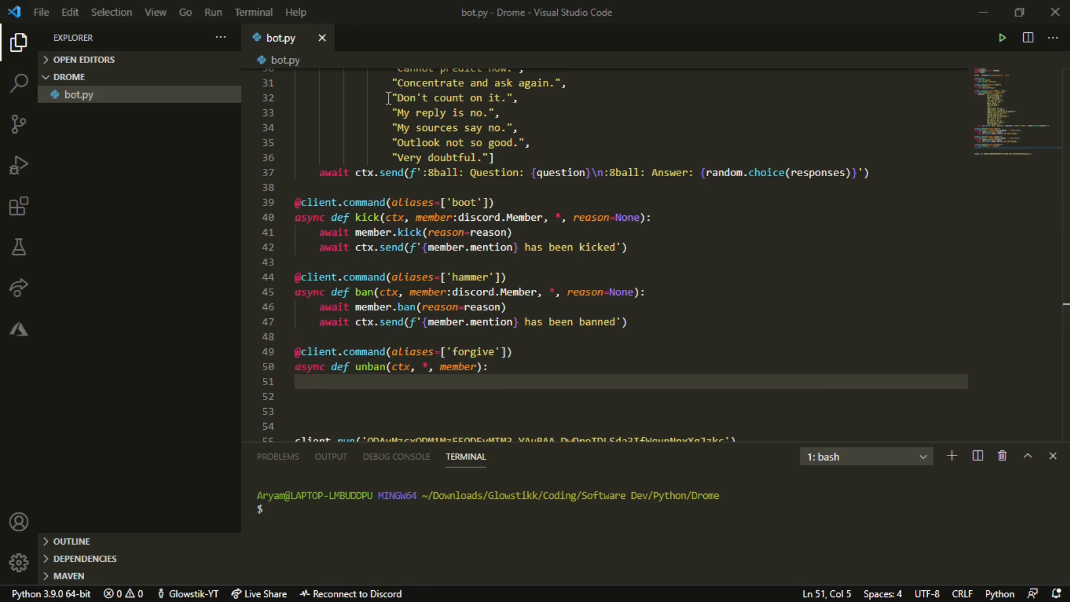
type("banned")
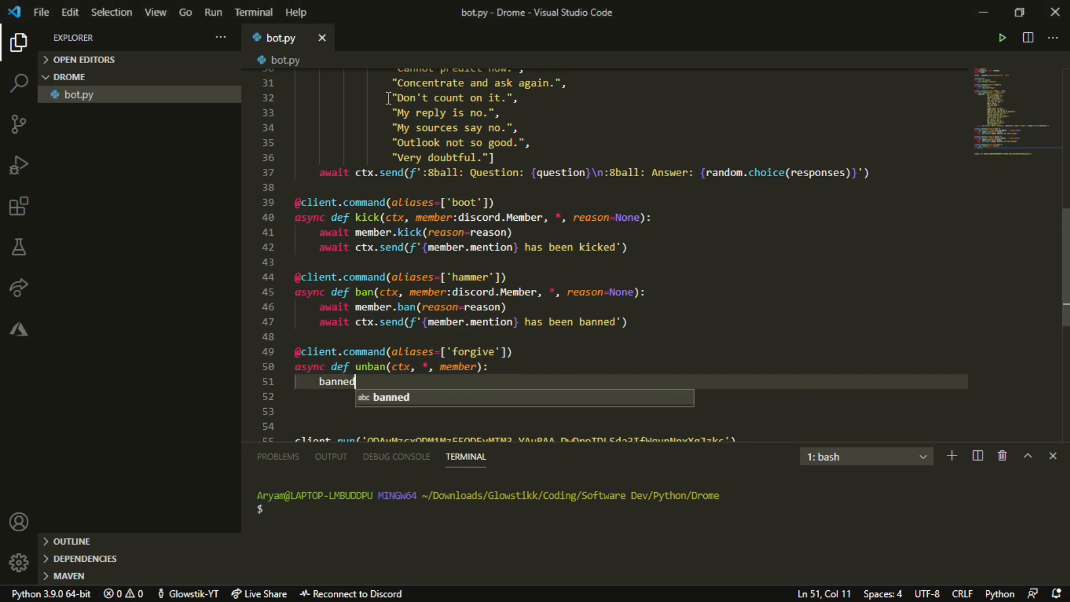
type("_users")
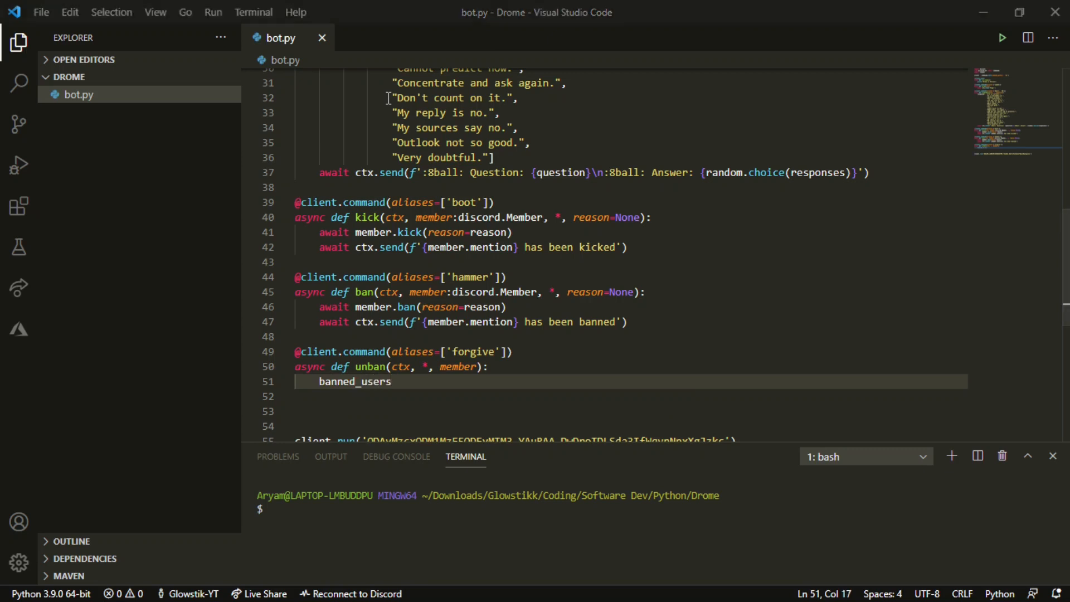
type("=")
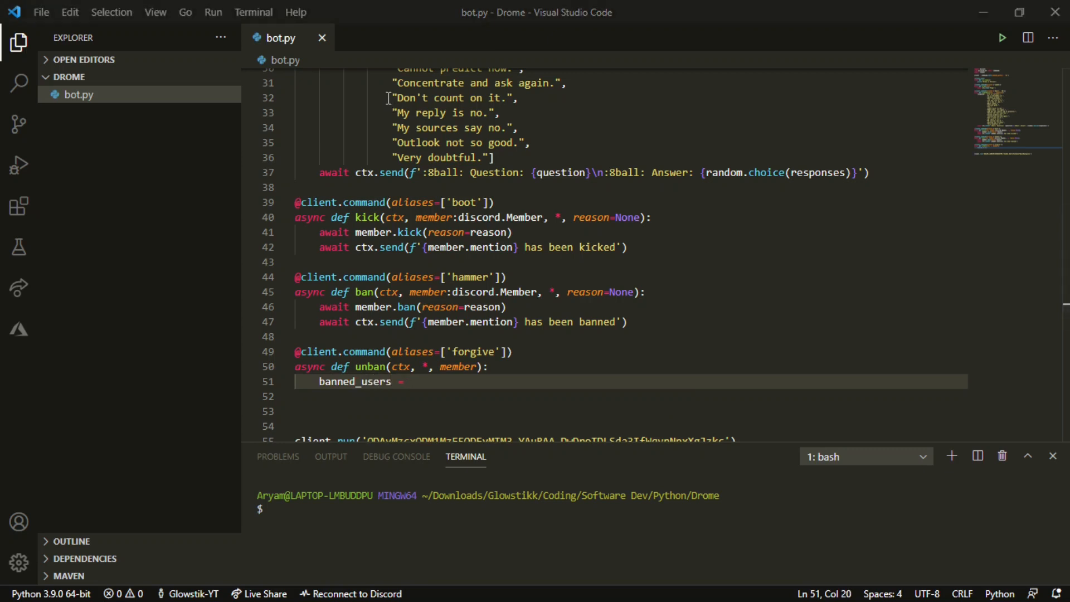
type("await")
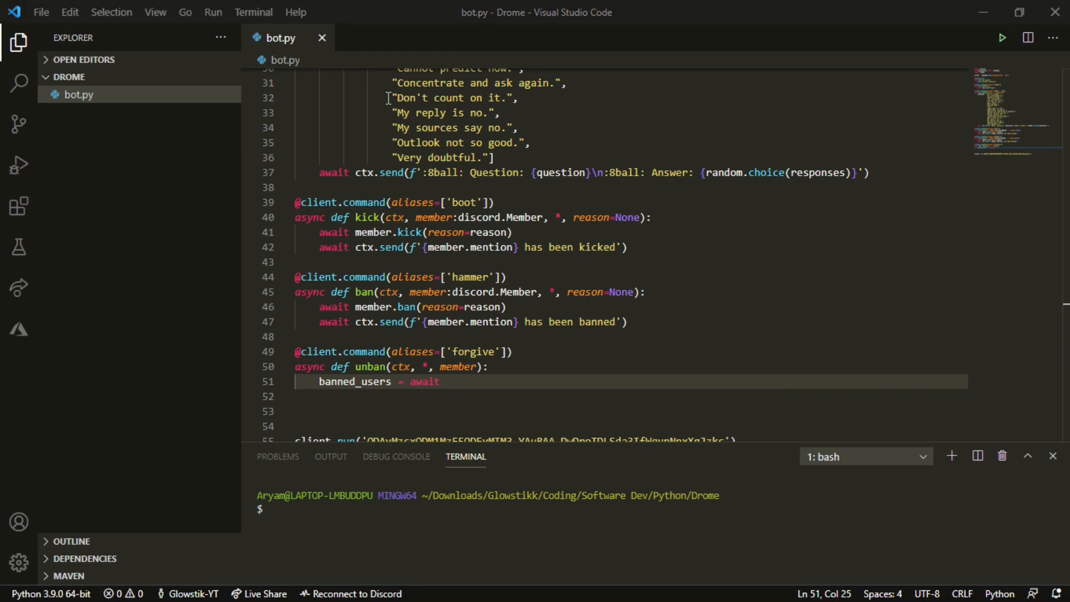
type("a")
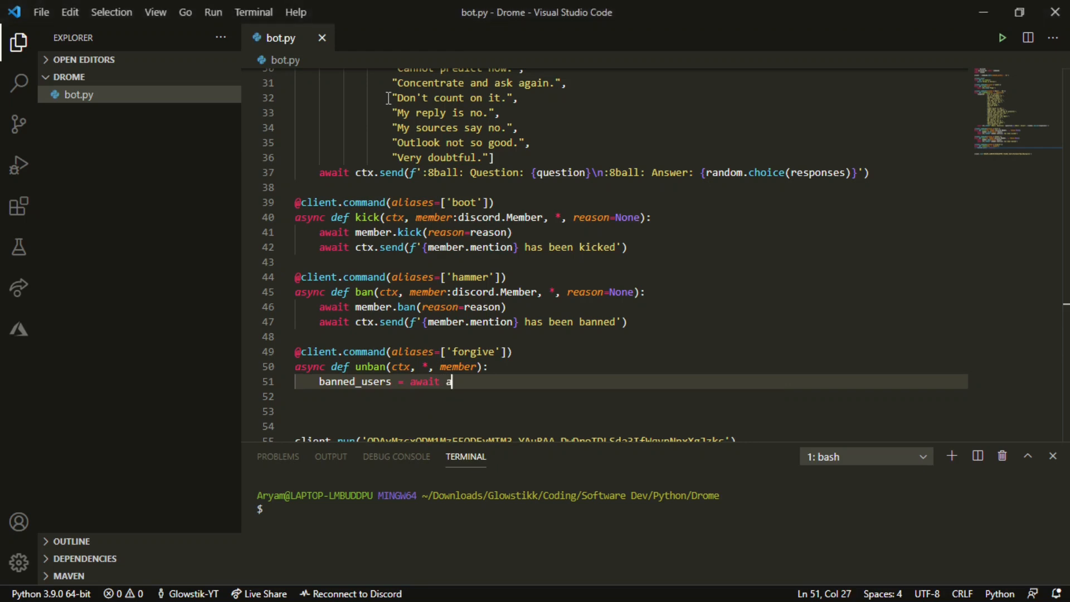
key("Backspace")
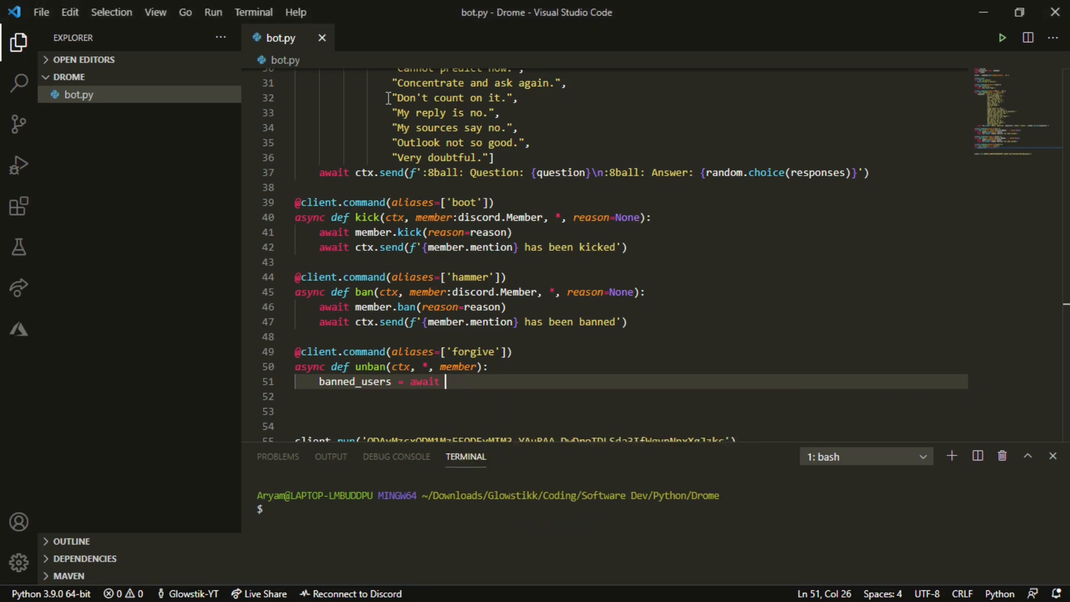
type("ctx.sen")
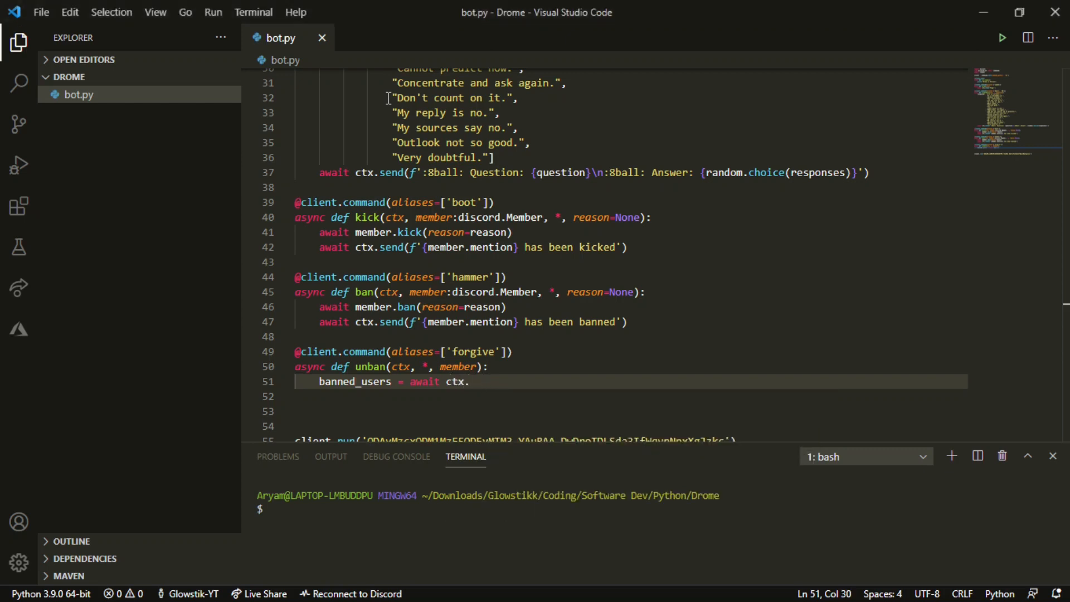
type("guild.b")
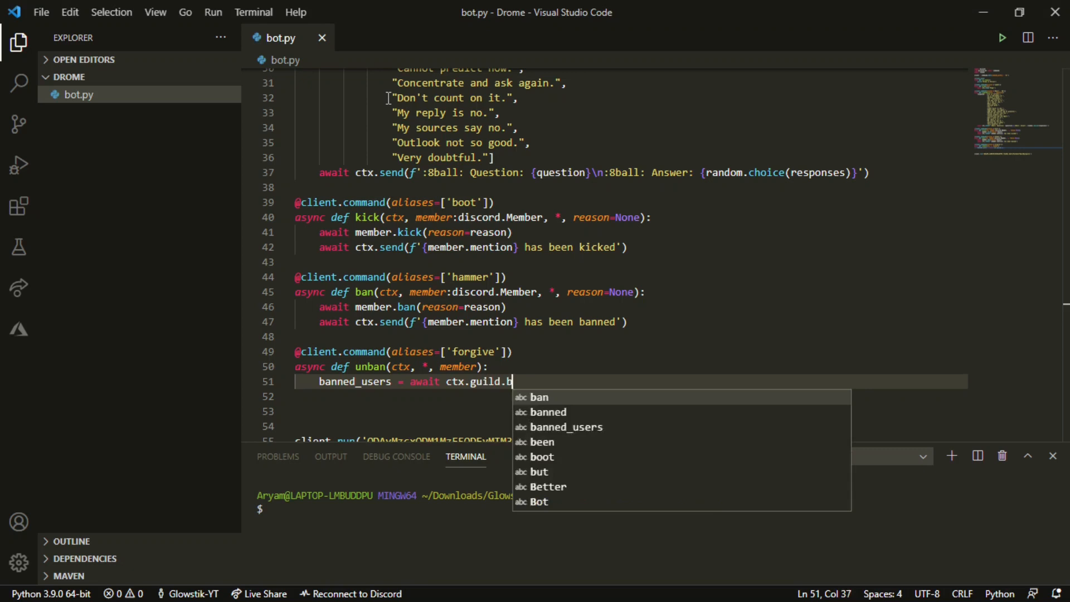
type("n(")
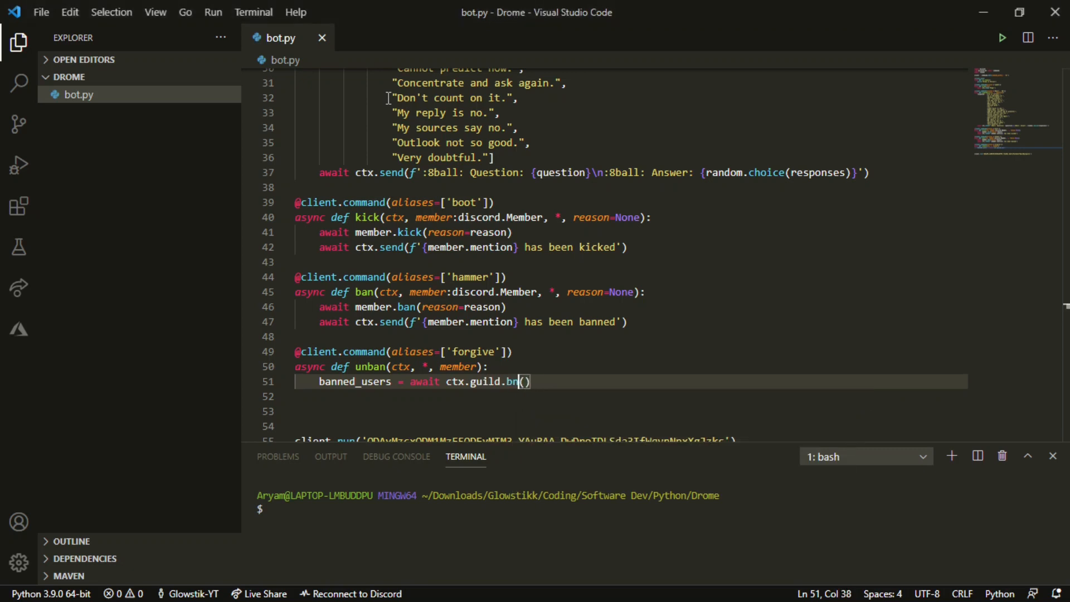
type("ans")
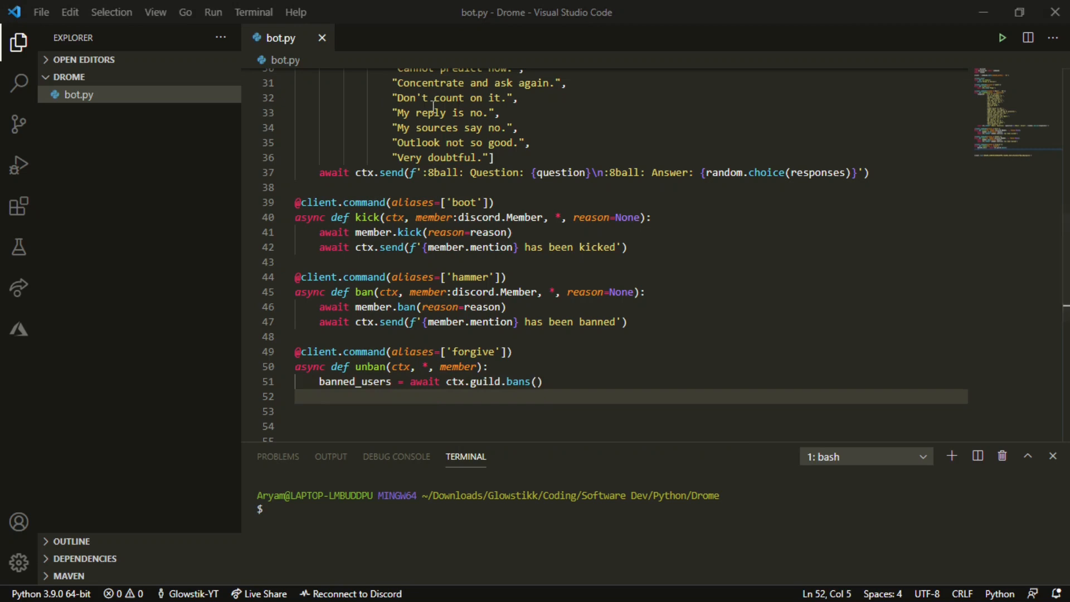
mouse_move(325, 153)
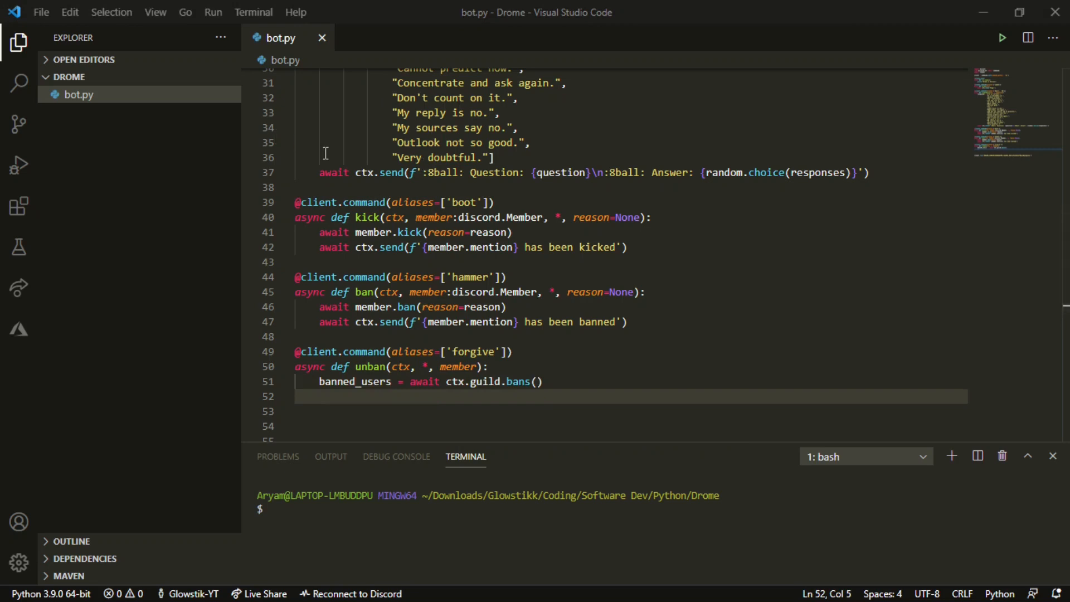
Write member_name, member_discriminator as the unpacking targets
type("member.")
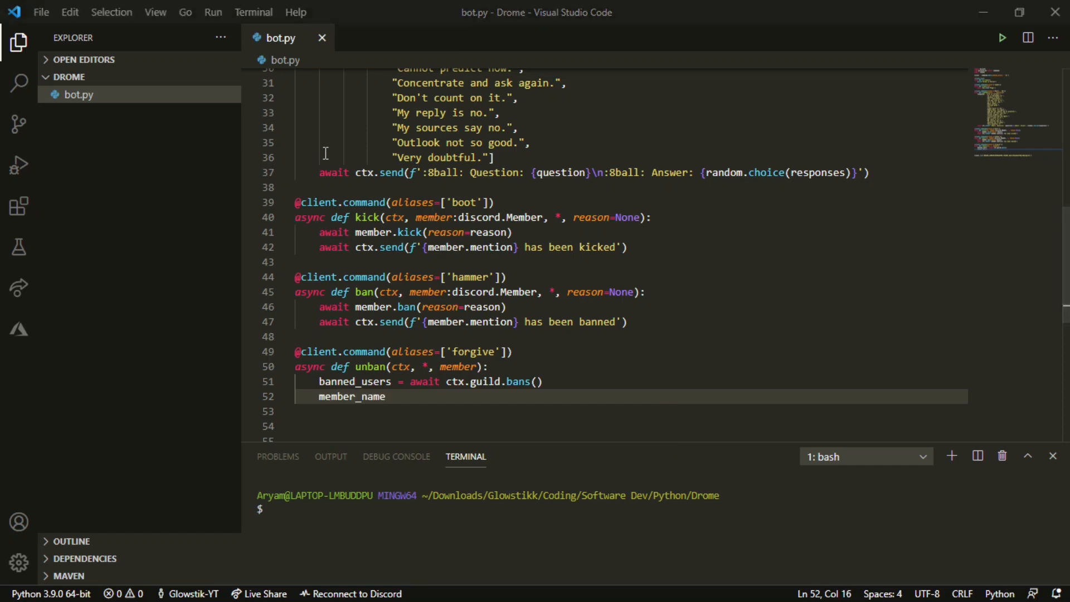
type(", member")
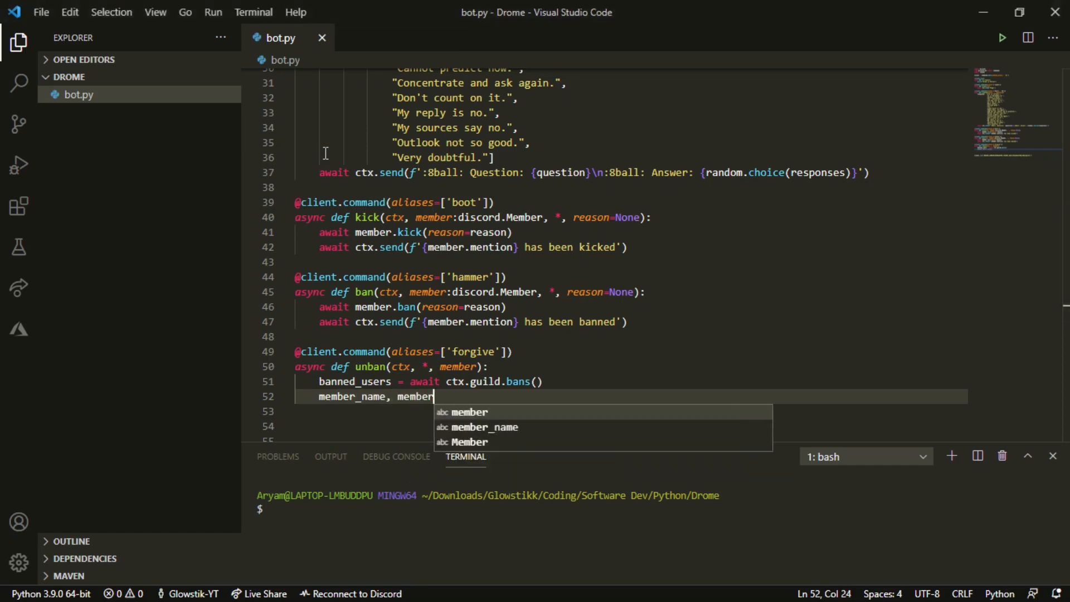
type("_discri")
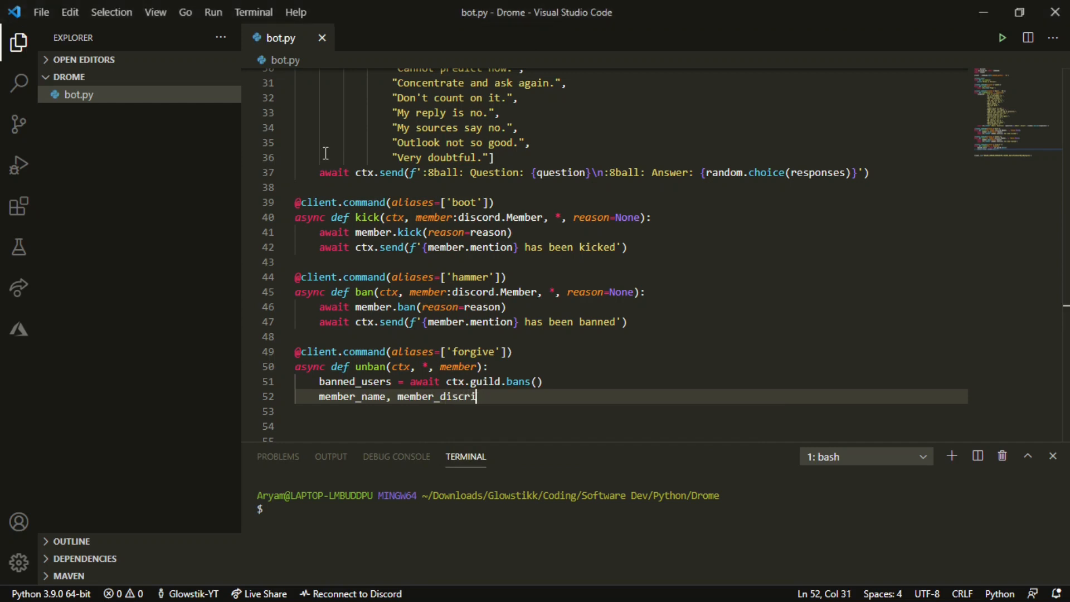
key("BackSpace")
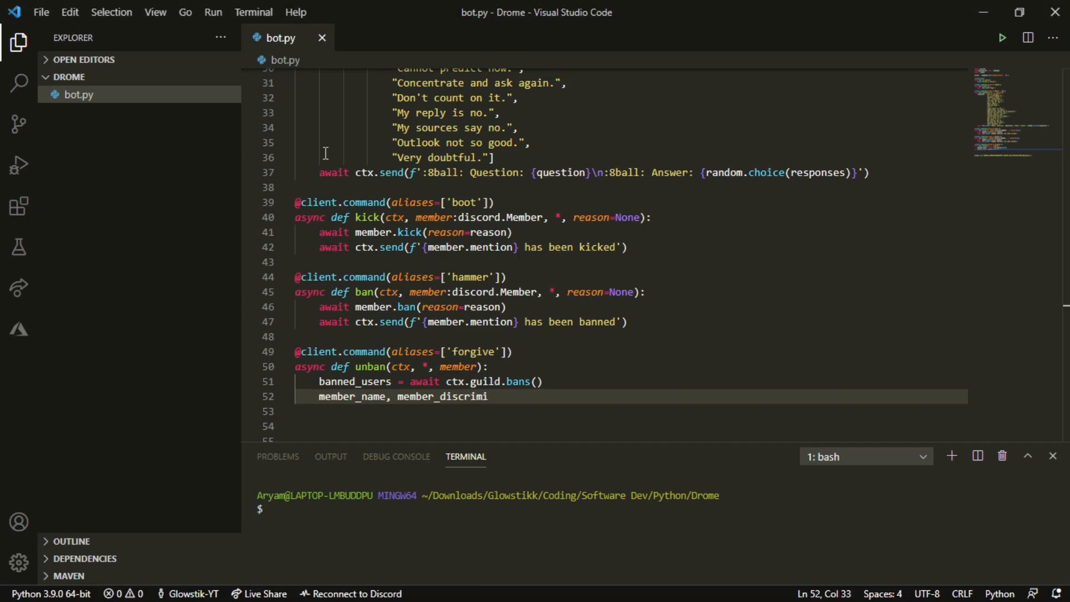
type("nator =")
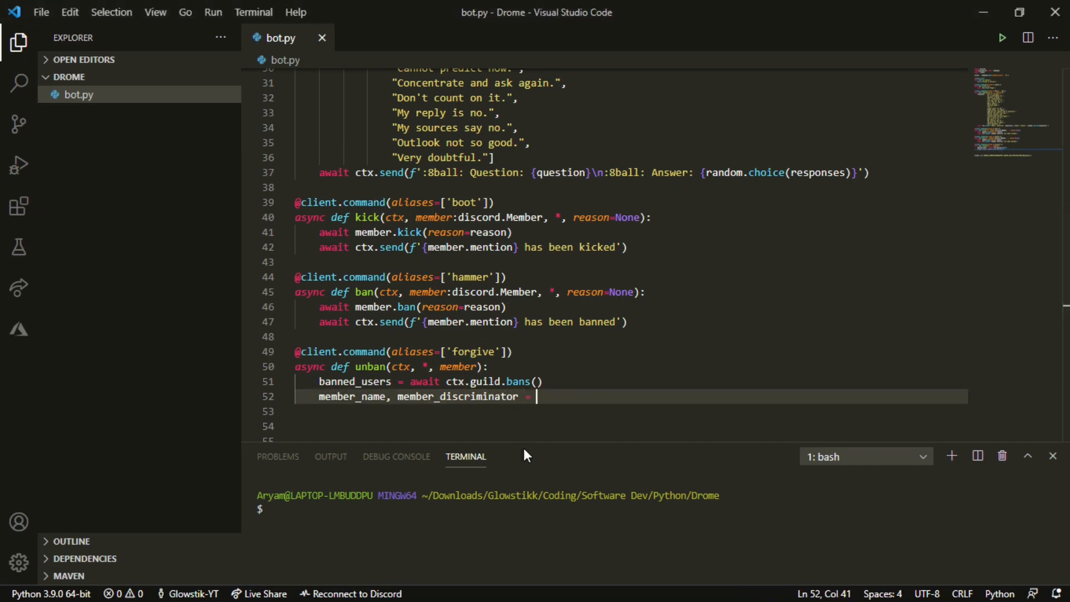
Assign them from member.split('#'), with a trailing comment showing a sample tag
type("member.")
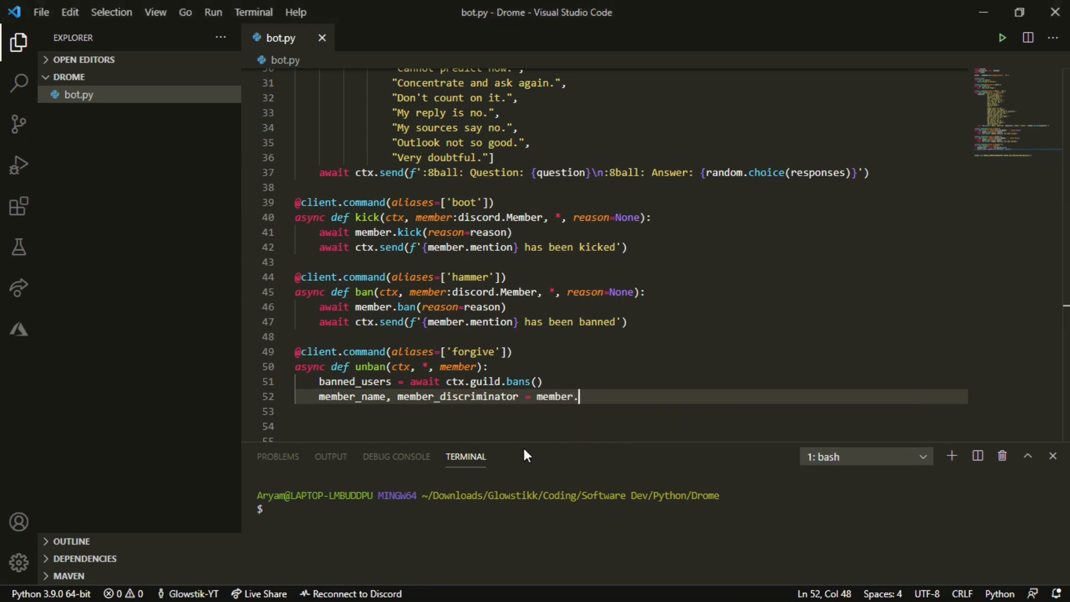
type("sl")
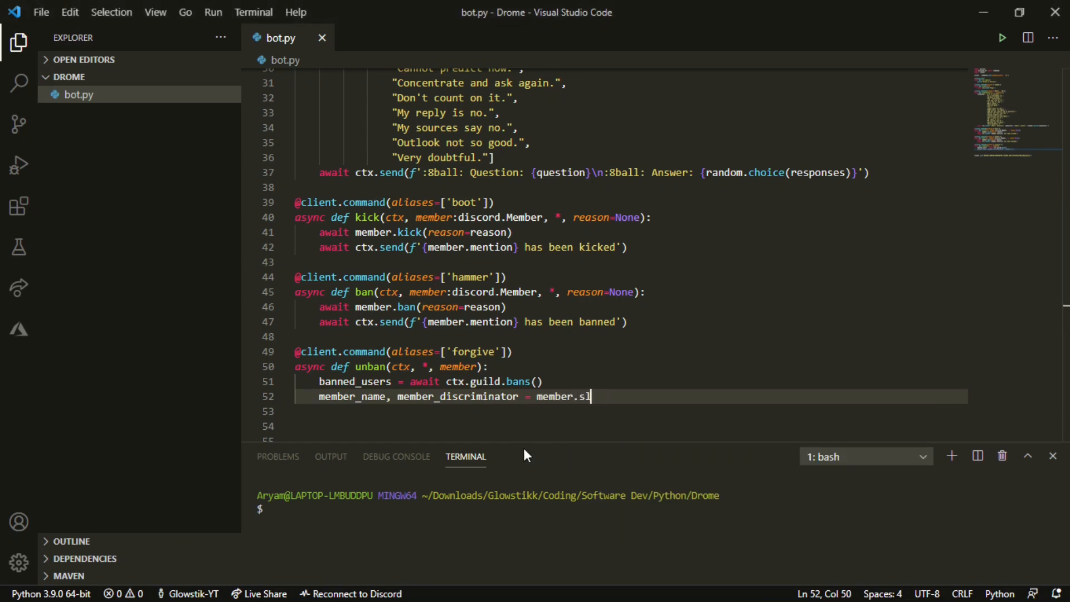
type("plit('")
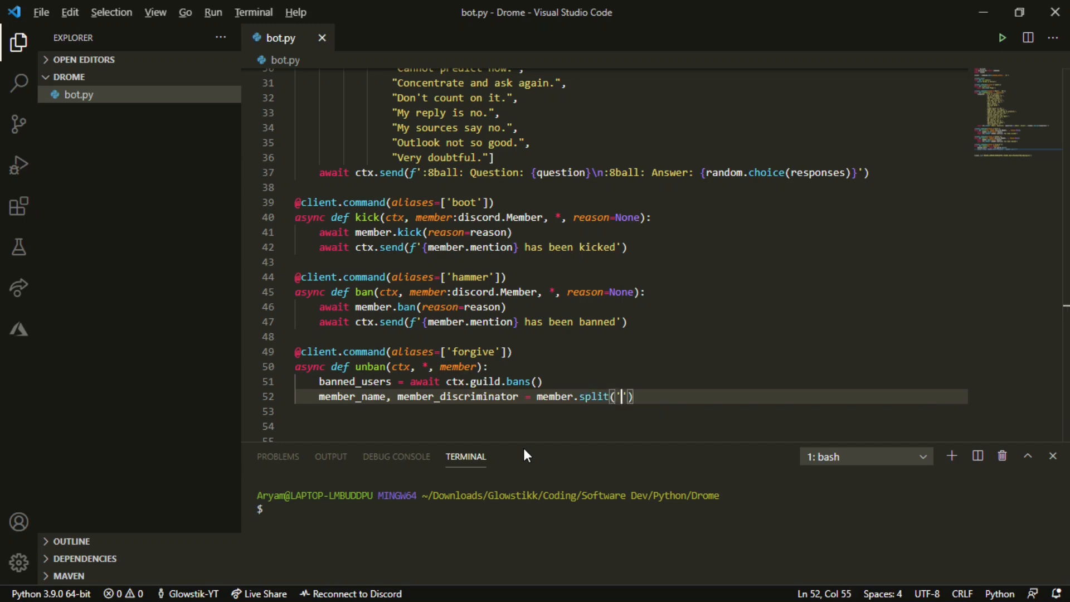
type("#@")
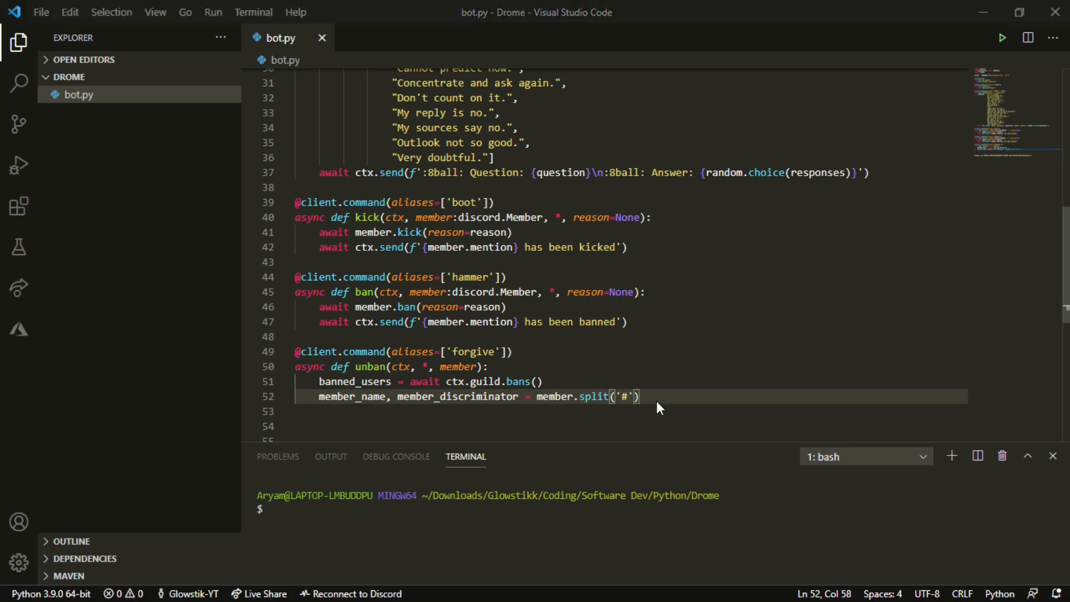
type("4")
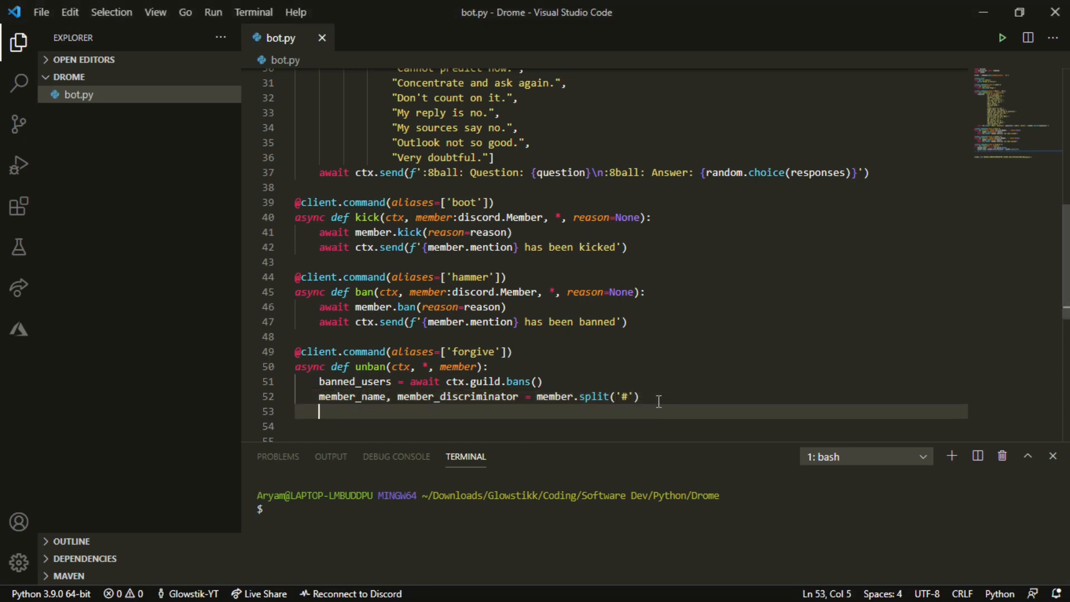
type("#glo")
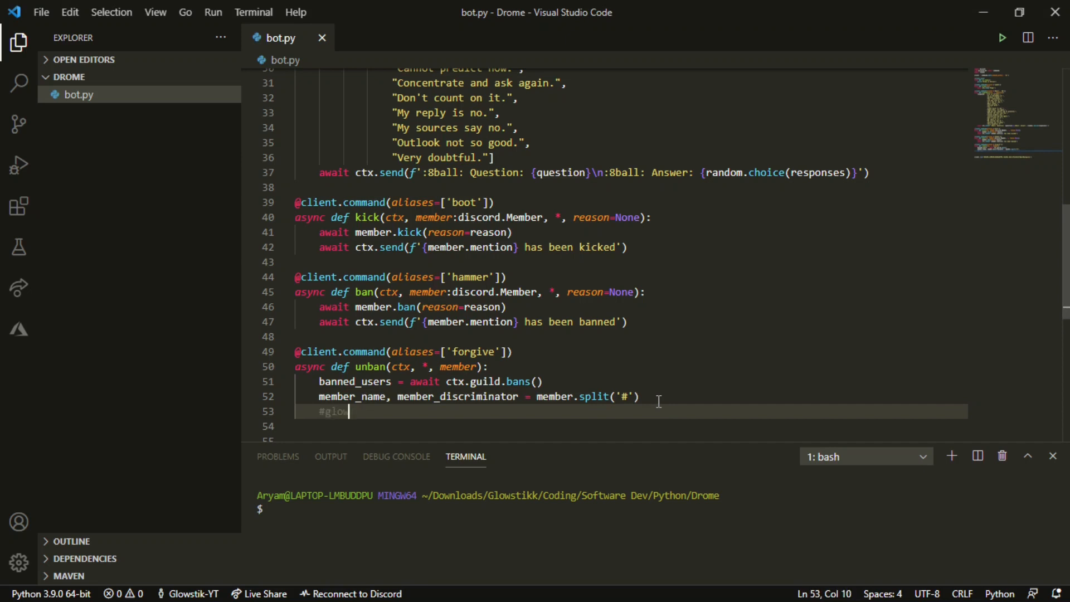
type("wstikk")
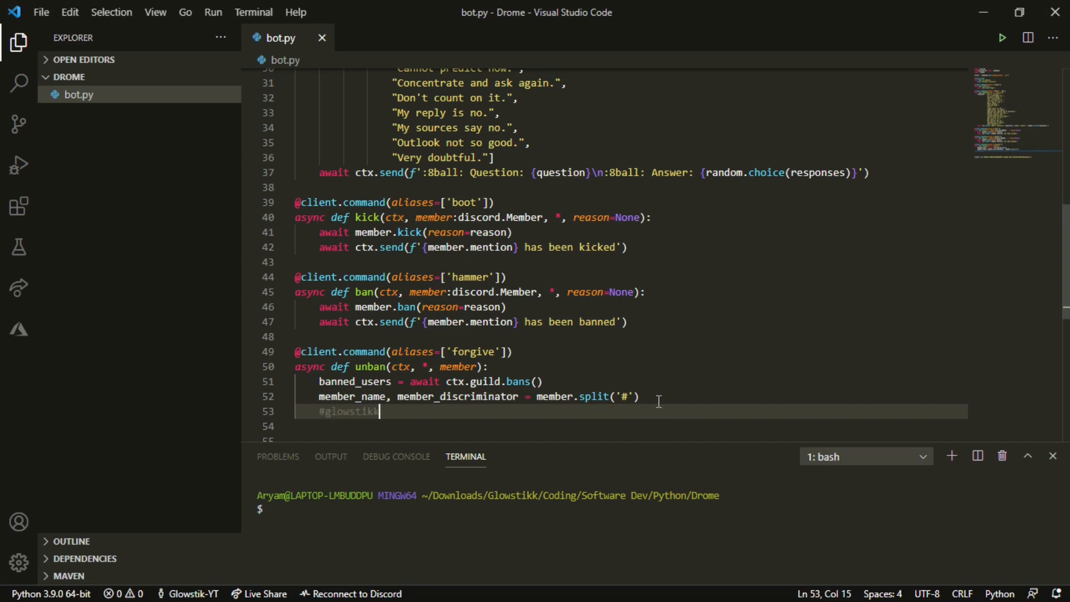
type("#5")
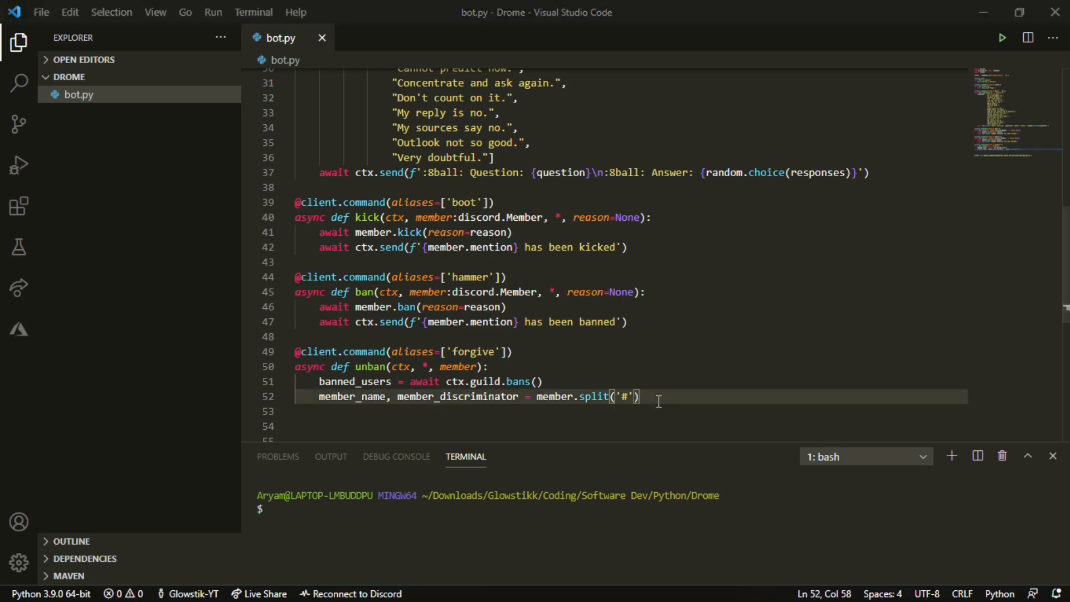
Add the loop 'for ban_entry in banned_users:' using the autocomplete
type("for")
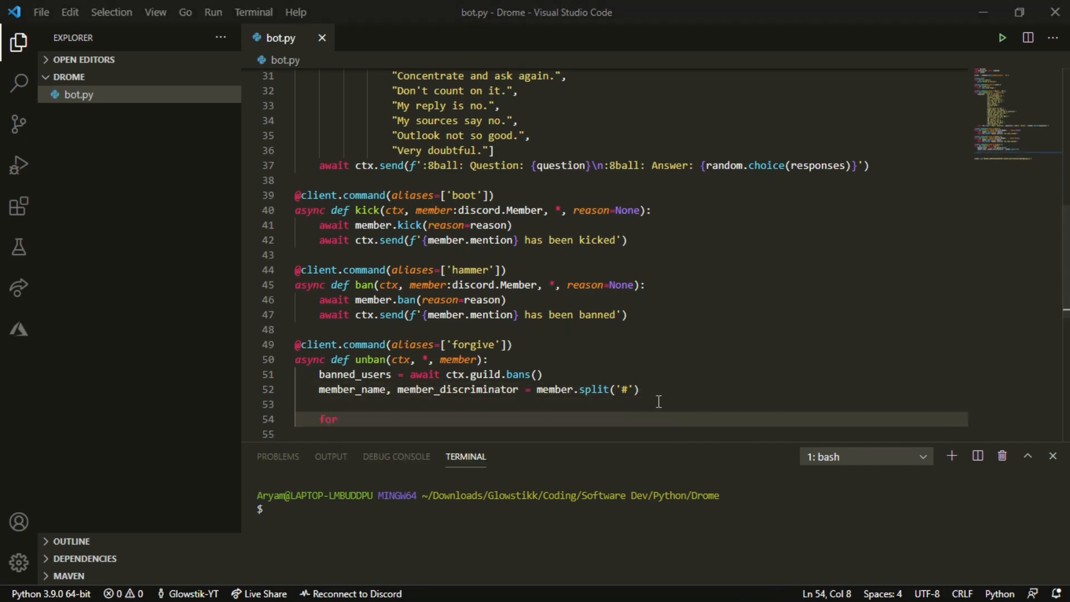
type("ban")
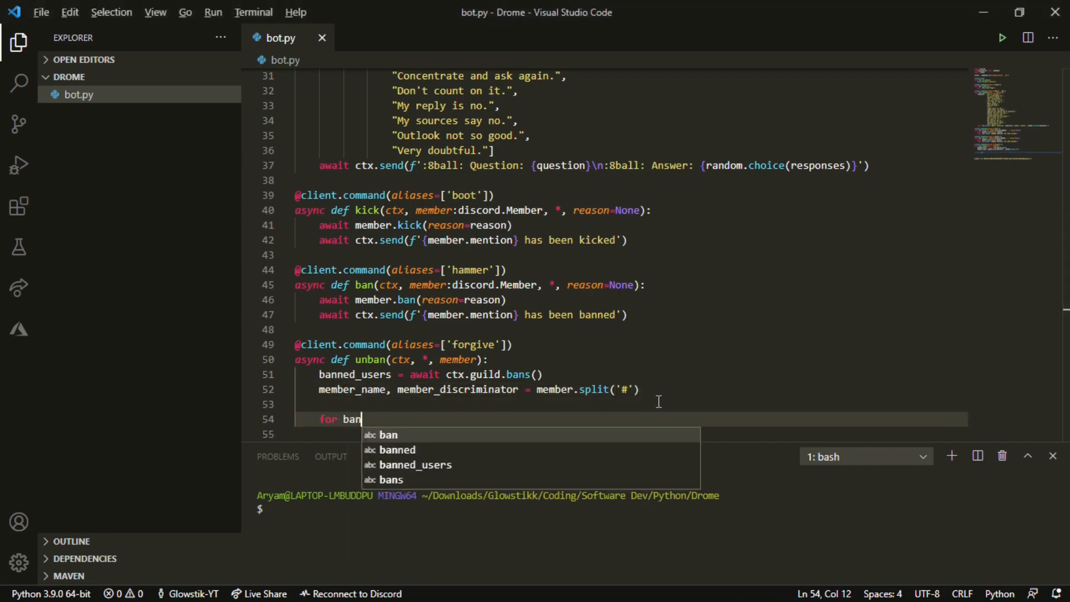
type("_entr")
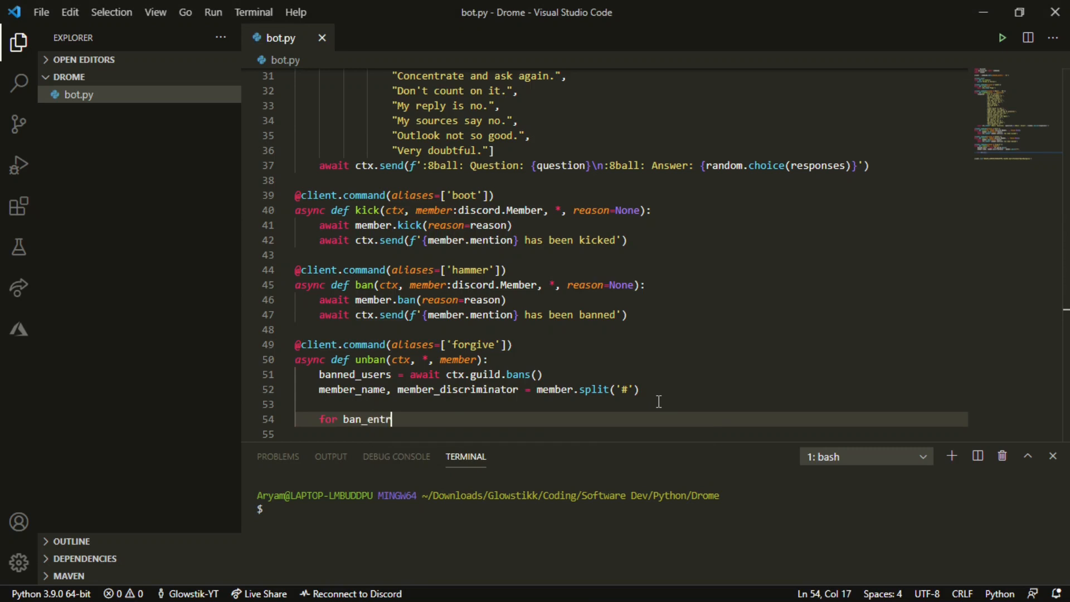
type("y")
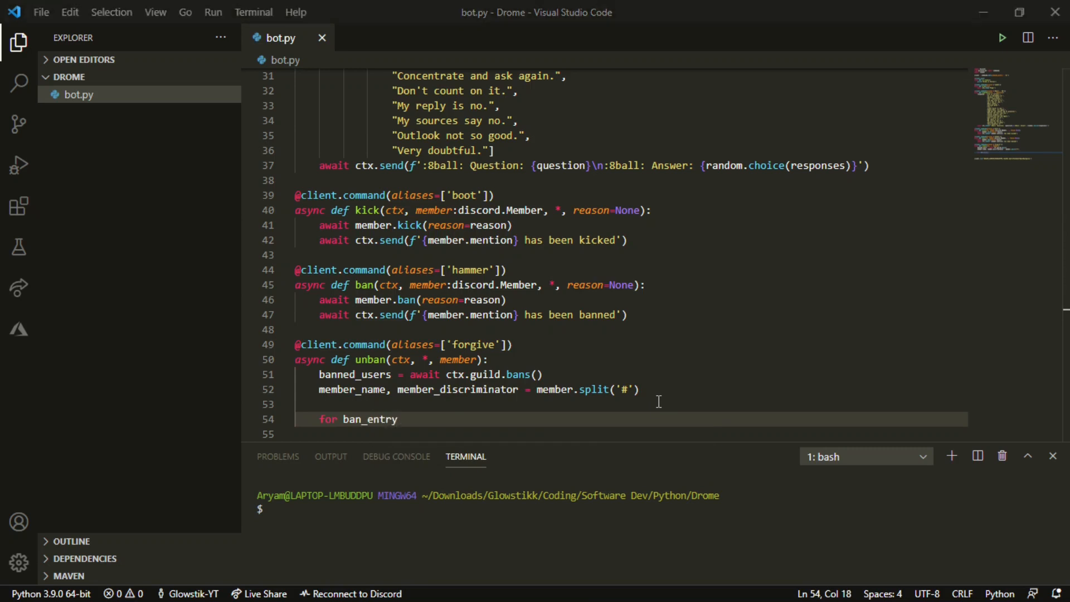
type("in bnne")
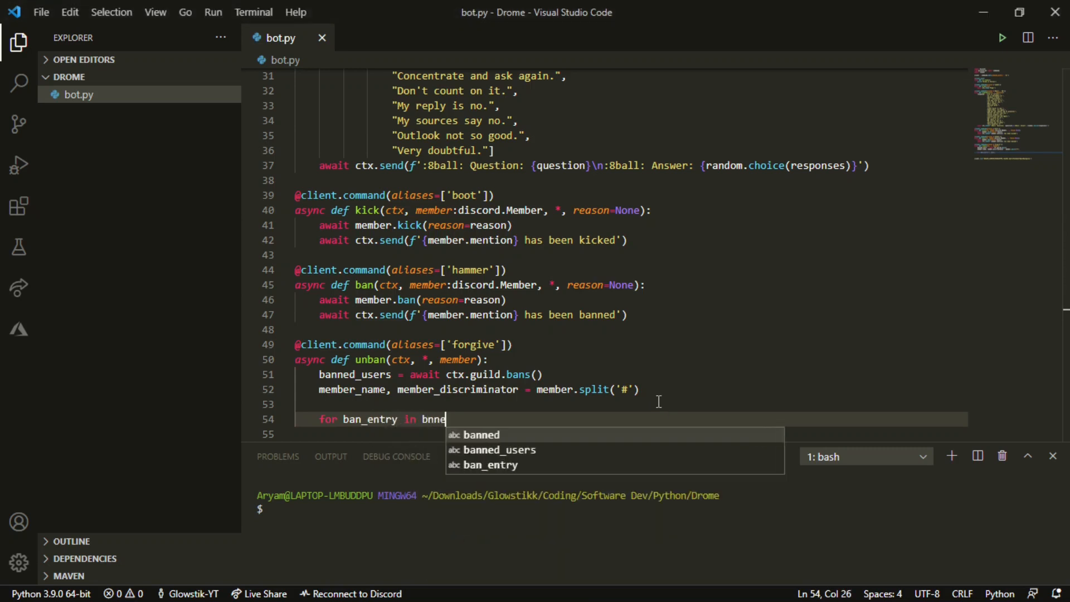
key("Backspace")
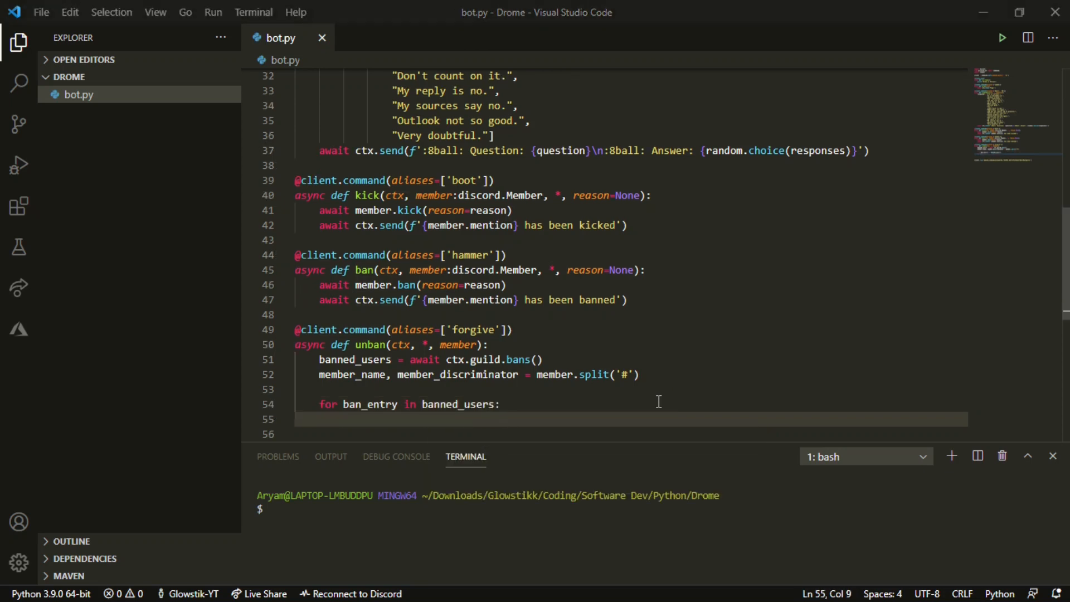
Assign user = ban_entry.user inside the loop and begin an if statement
type("user =")
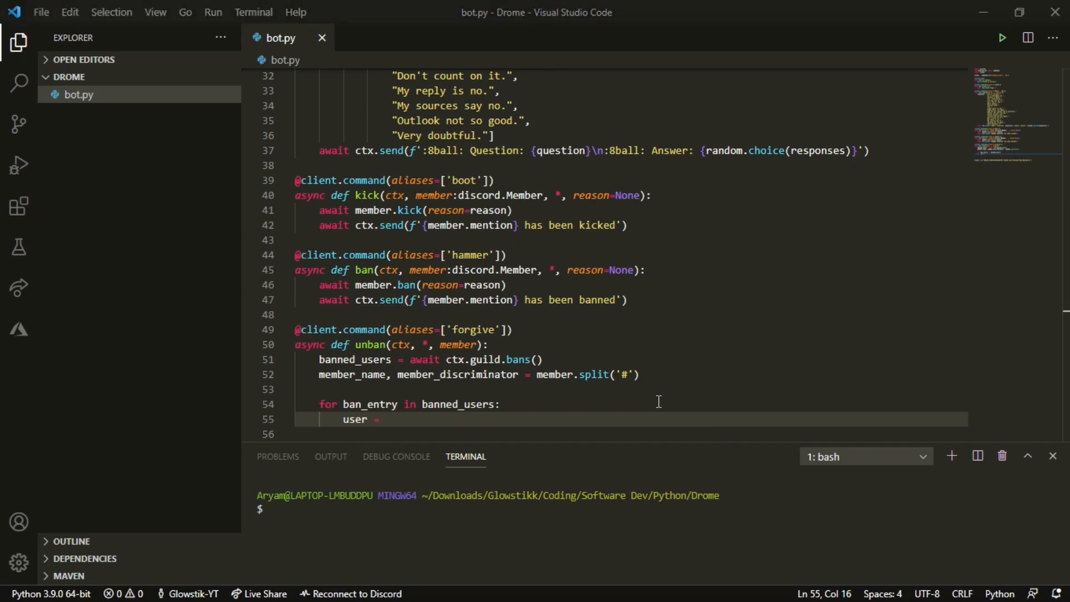
type("ban_entry")
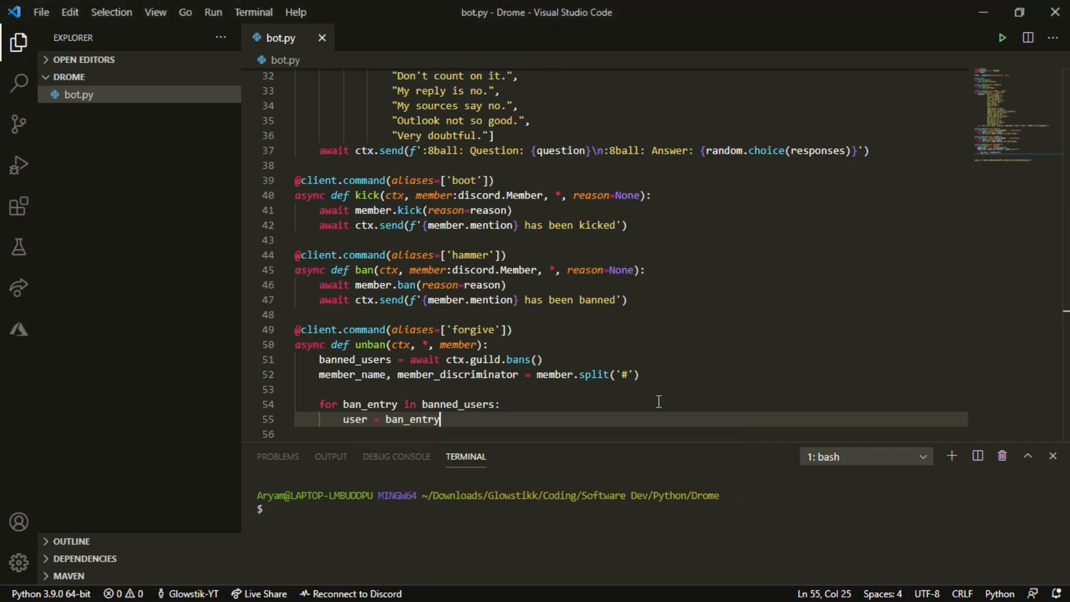
type(".user")
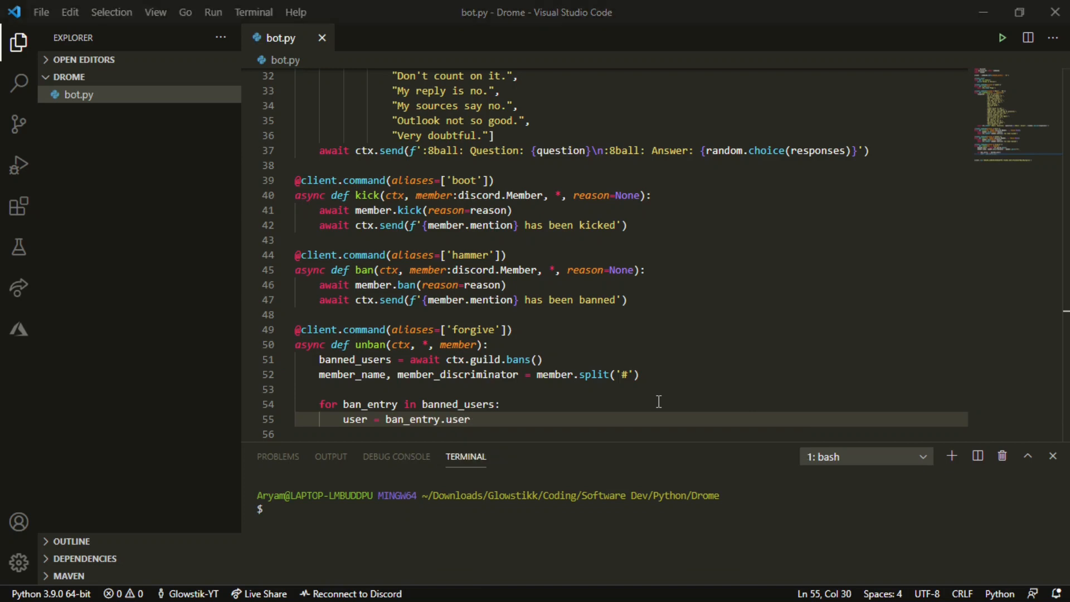
type("if")
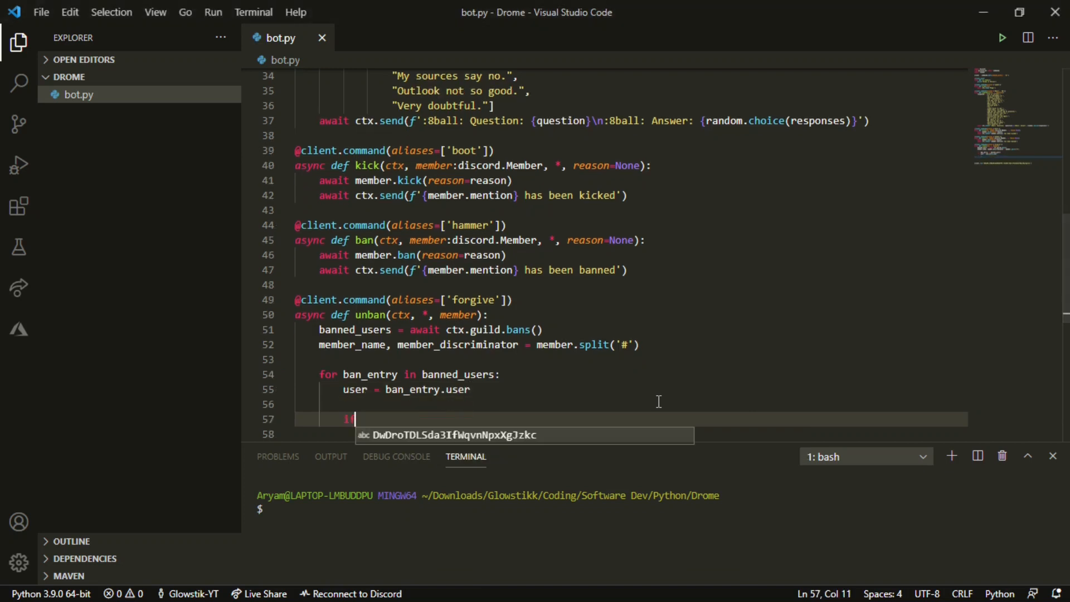
Compare (user.name, user.discriminator) == (member_name, member_discriminator) in the if condition
type("(user.name")
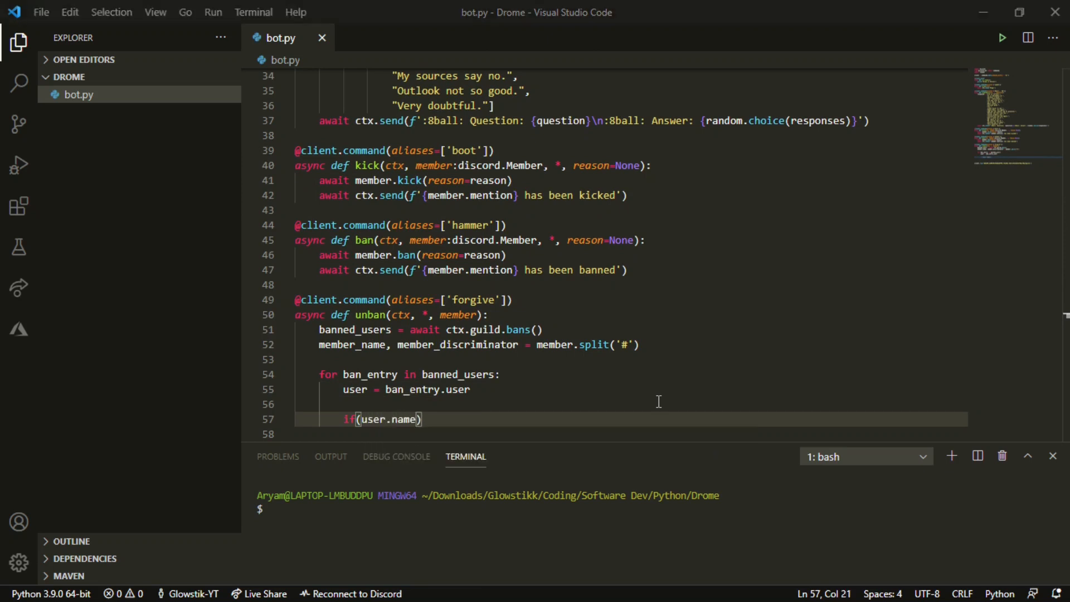
type(", user")
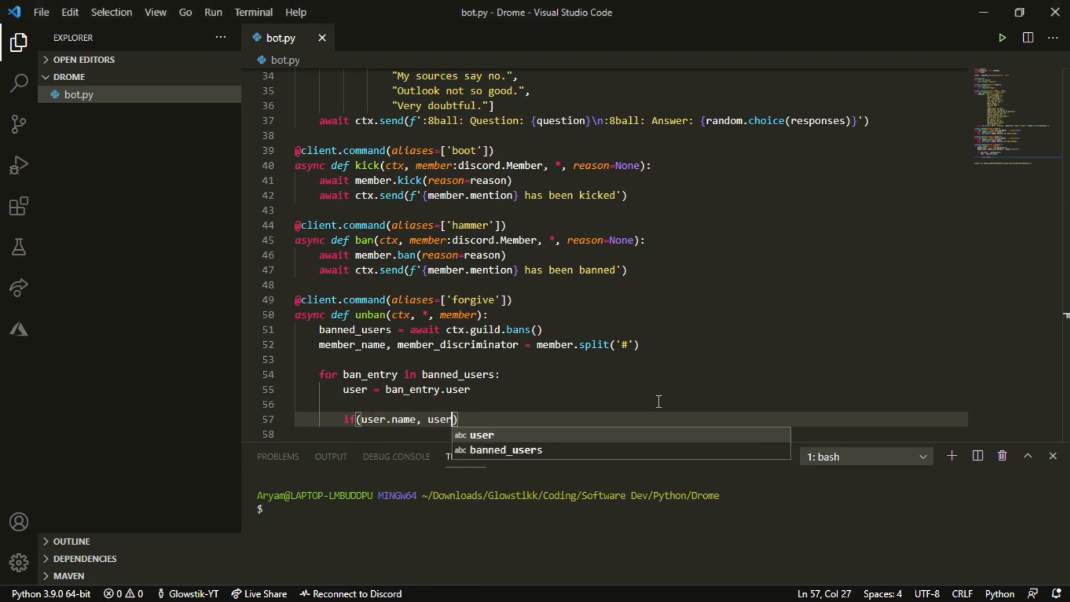
type(".dis")
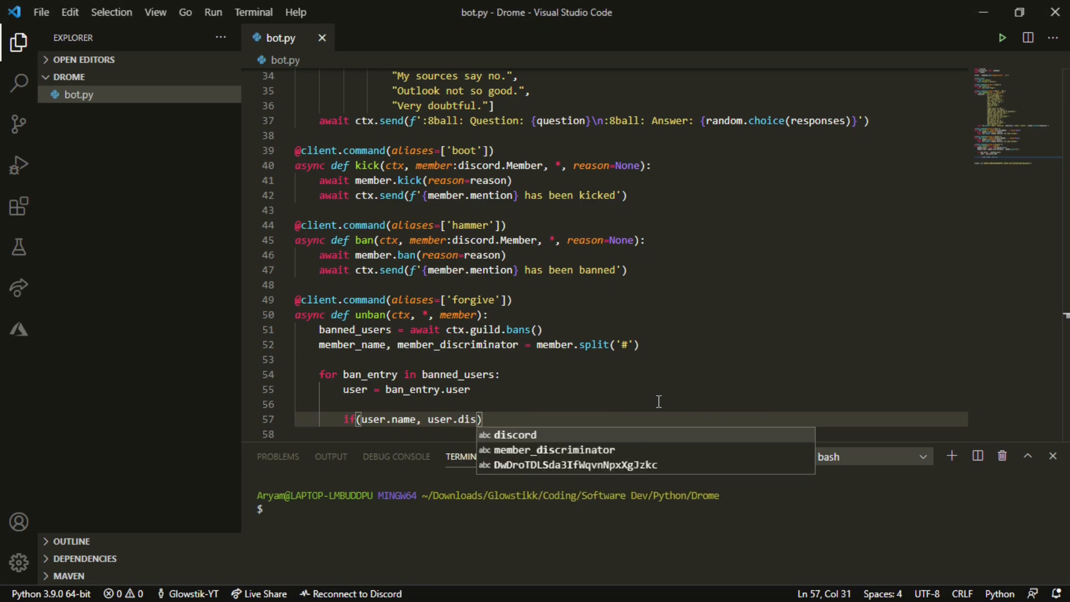
key("Backspace")
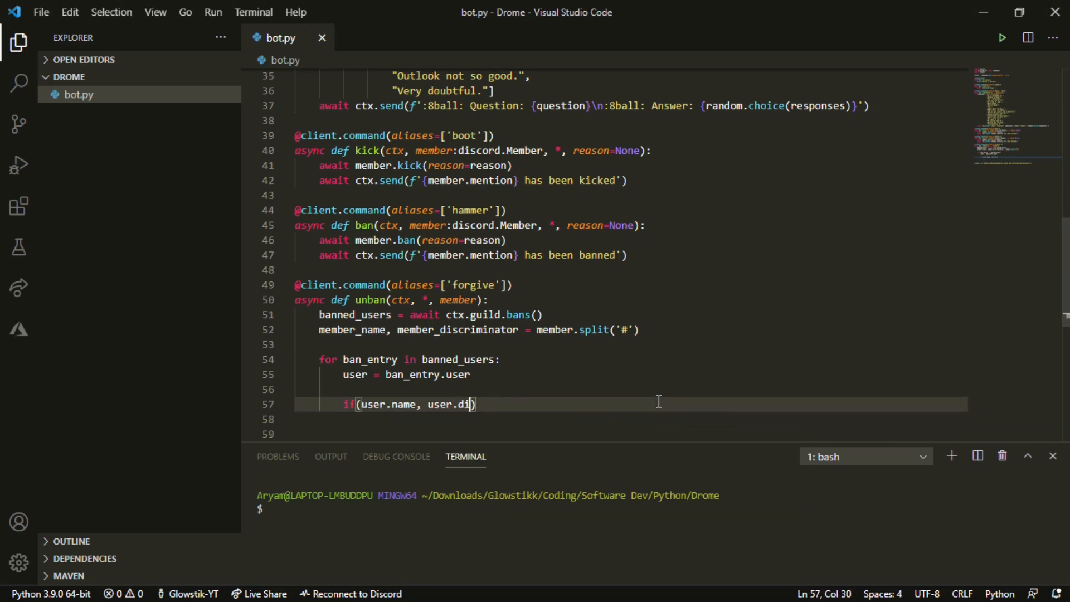
type("member_discriminator")
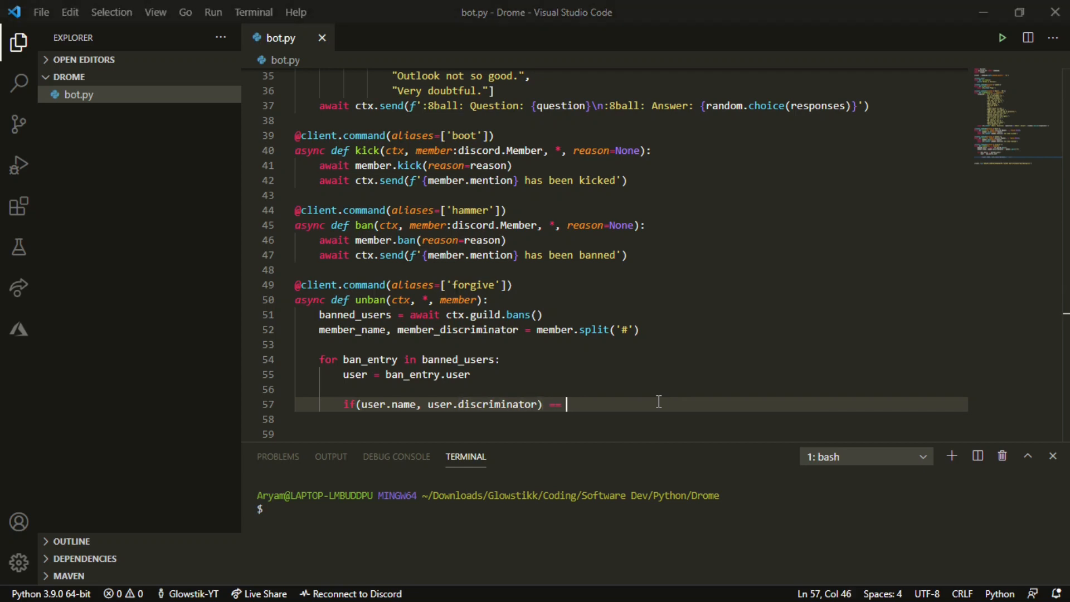
type("(user)")
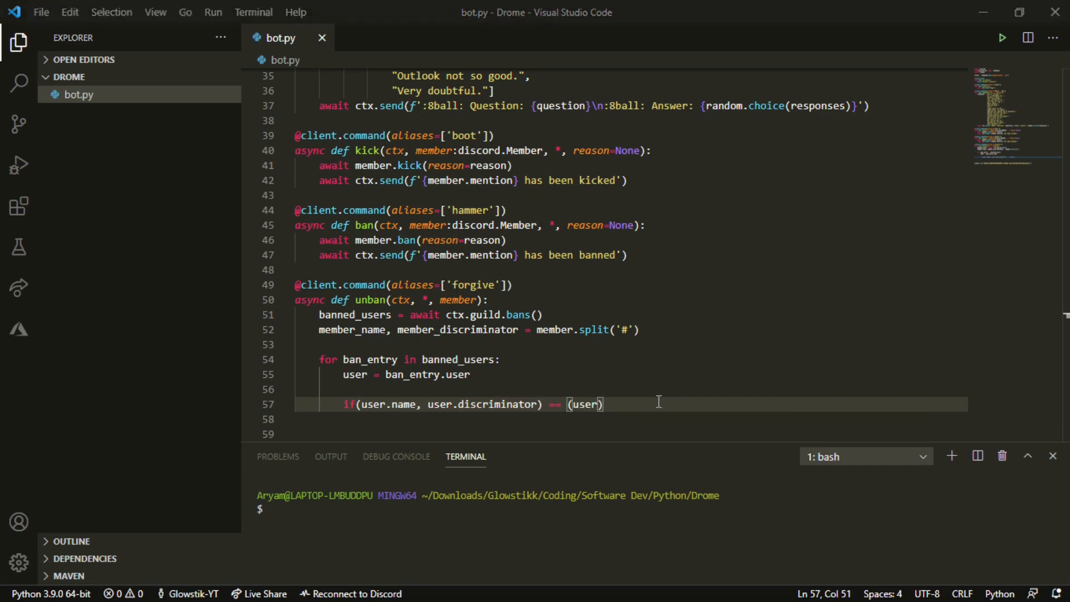
type("m")
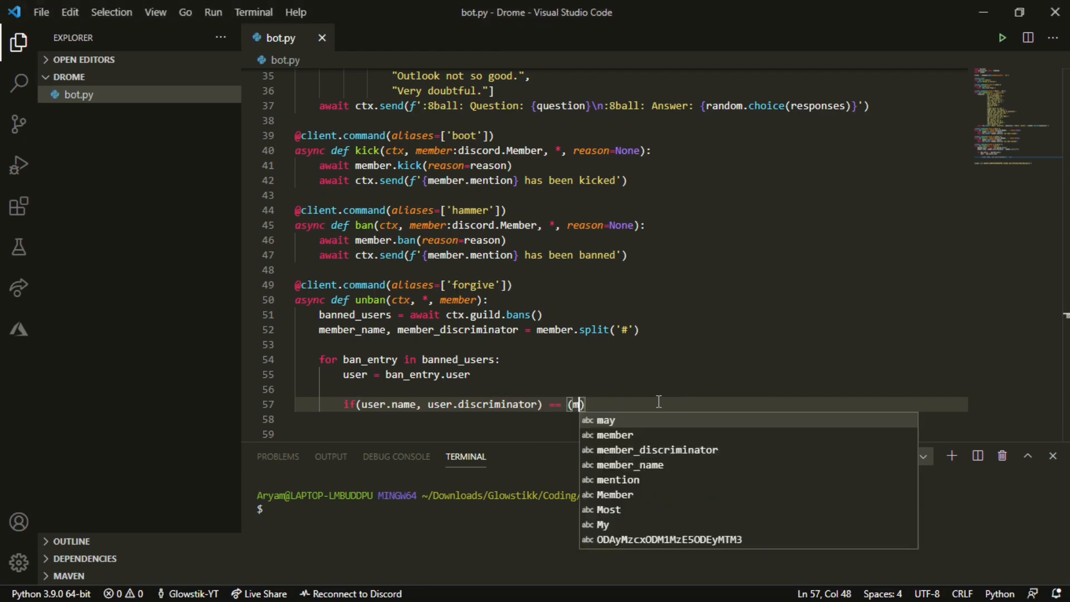
type("ember_name,")
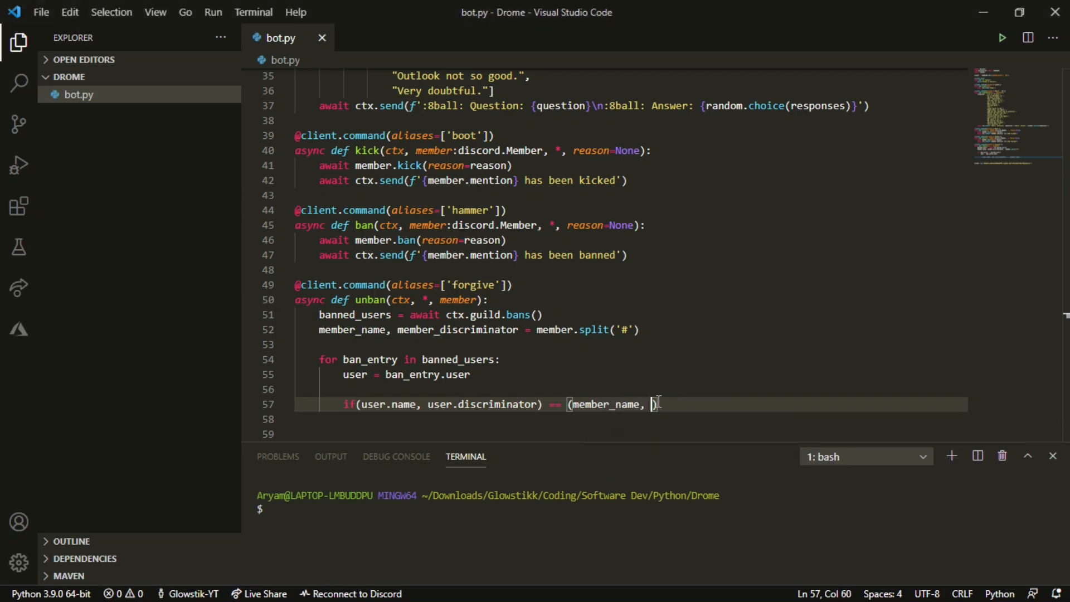
type("member")
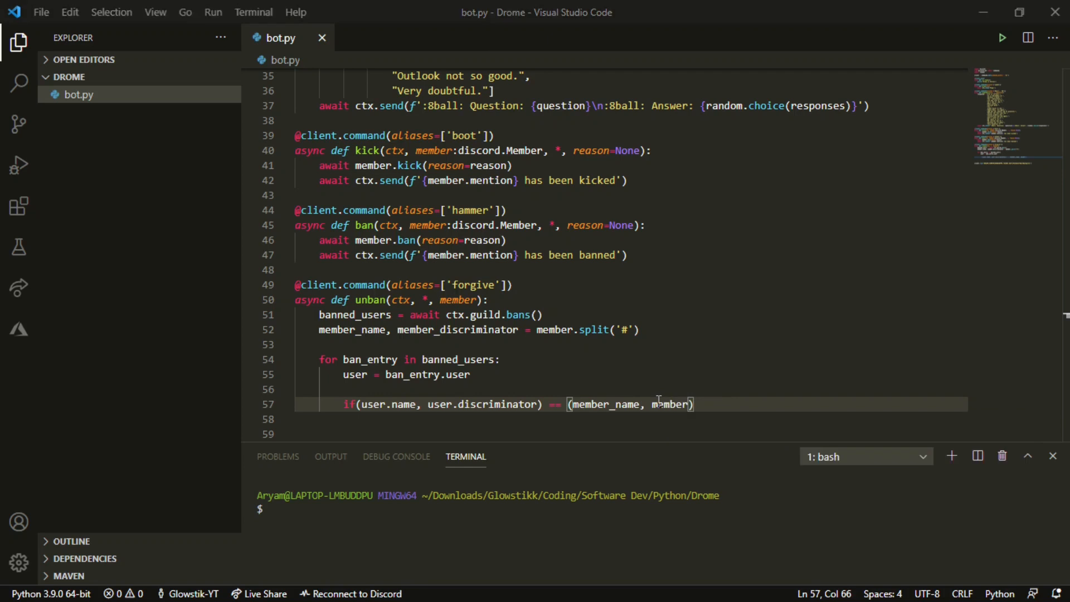
type("_discriminator")
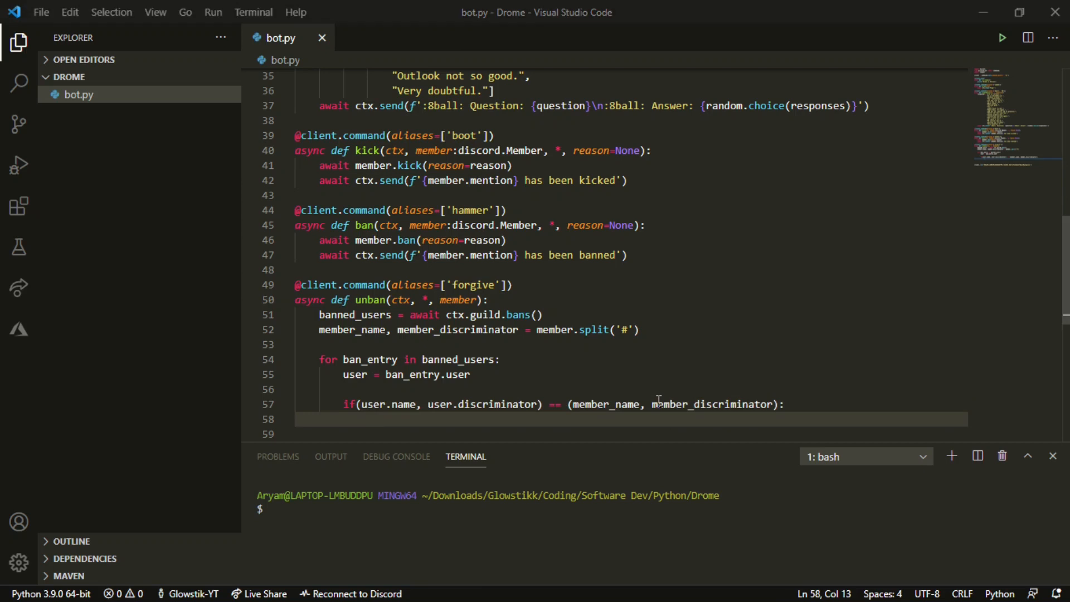
Add await ctx.guild.unban(user) inside the matching branch
type("a")
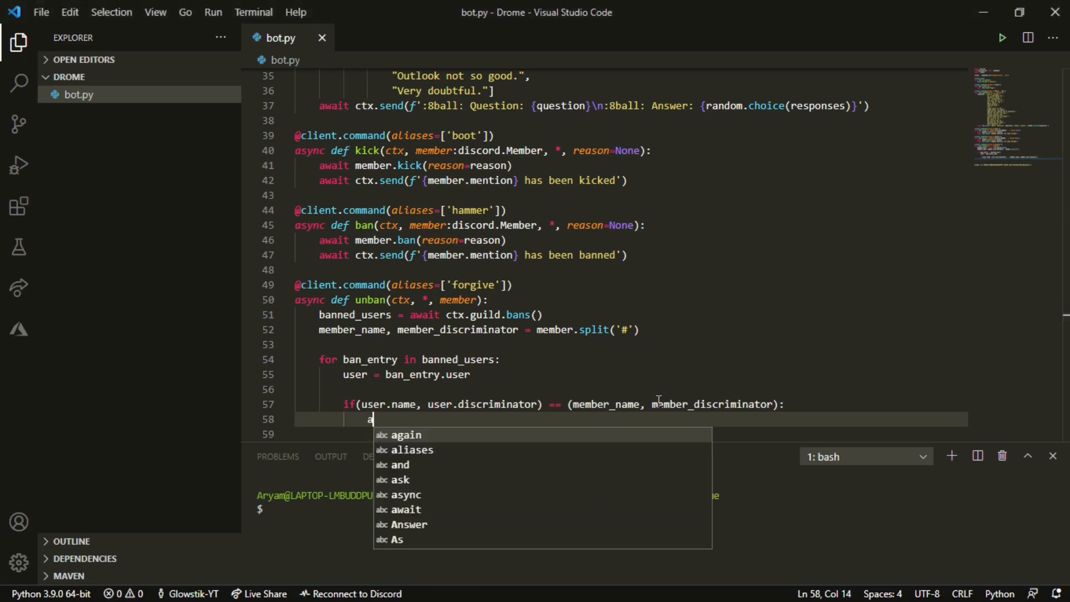
type("wait c")
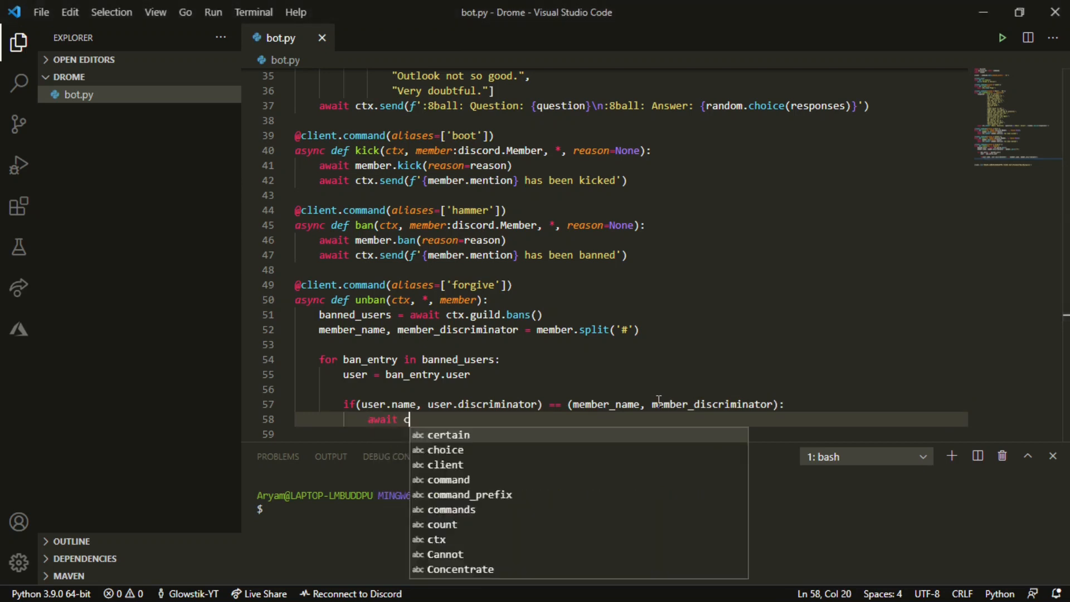
type("ctx.guil")
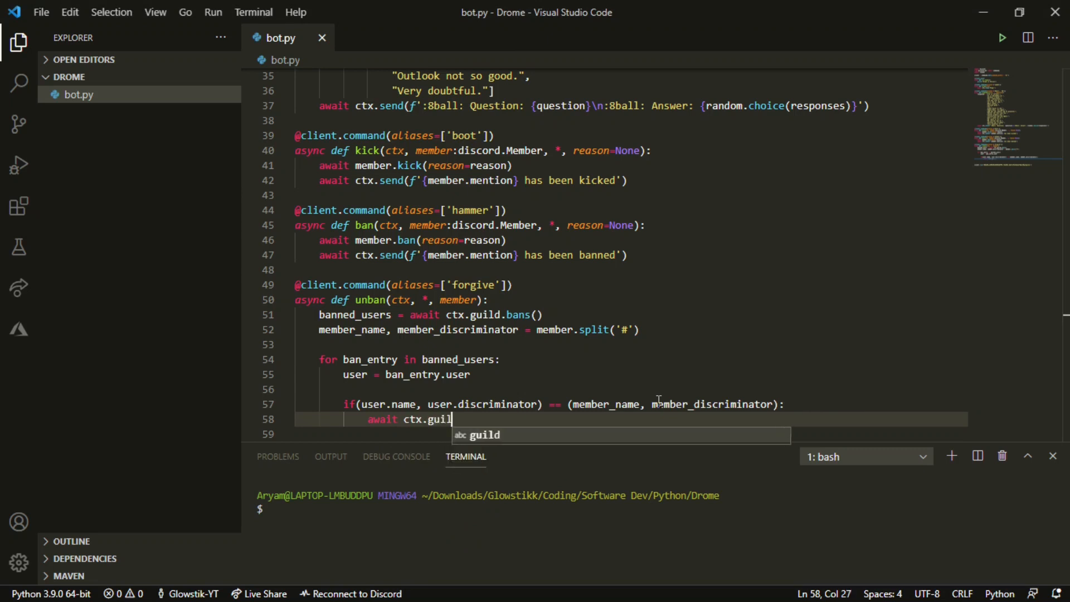
type("duser")
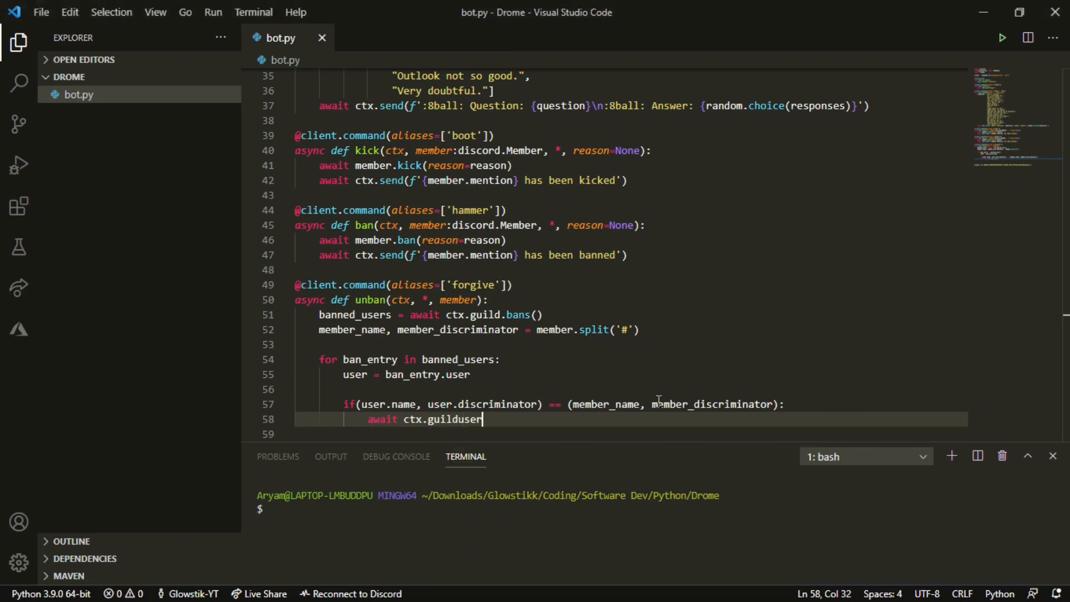
key("BackSpace")
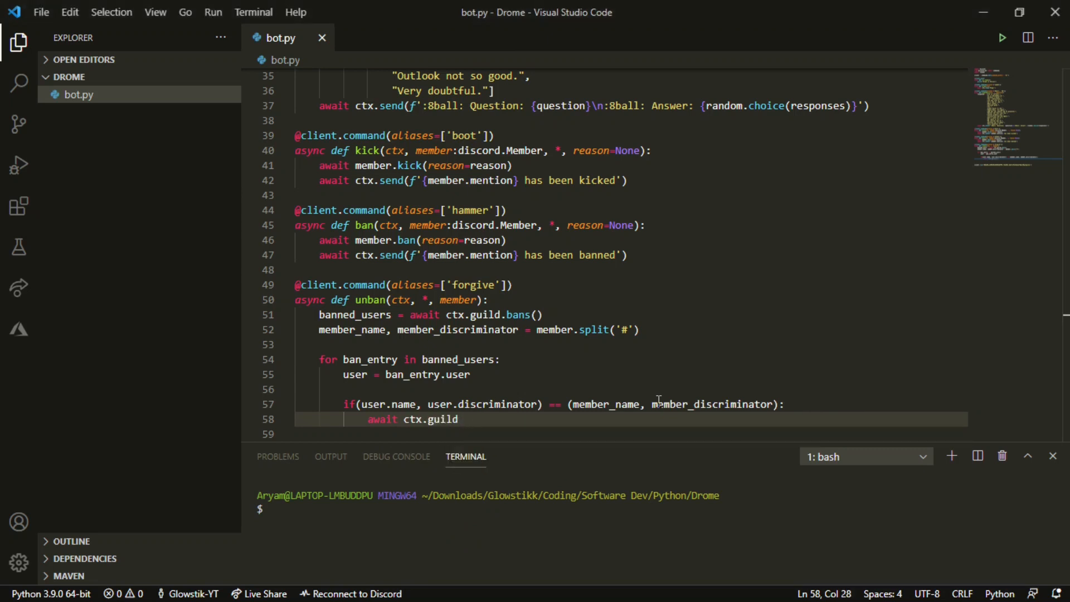
type(".unban(user")
type("await ctx.")
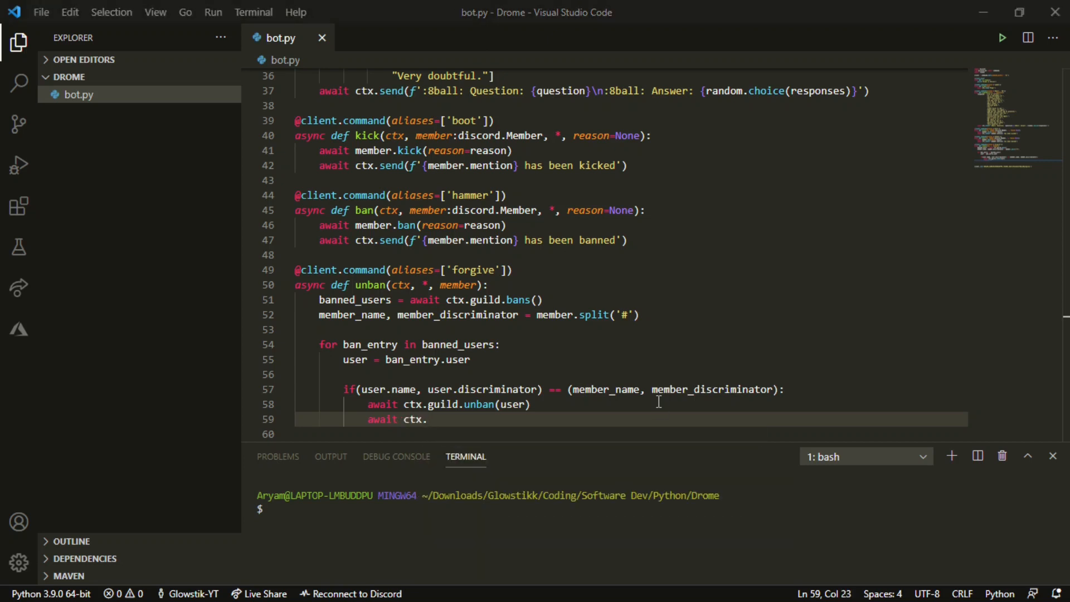
Send f'Unbanned {user.mention}' via ctx.send and return from the command
type("send()")
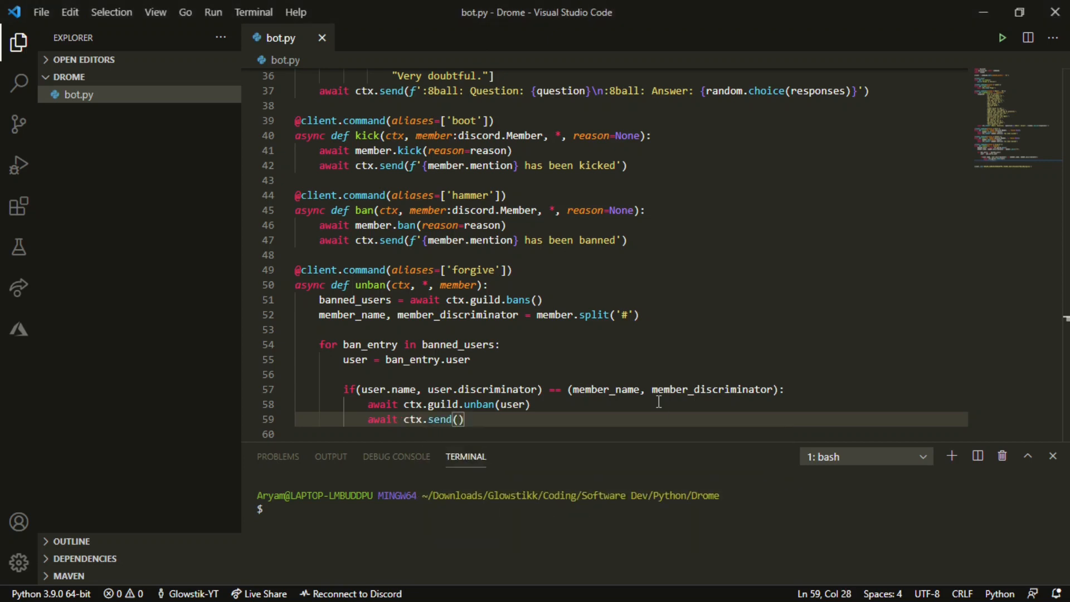
type("f''")
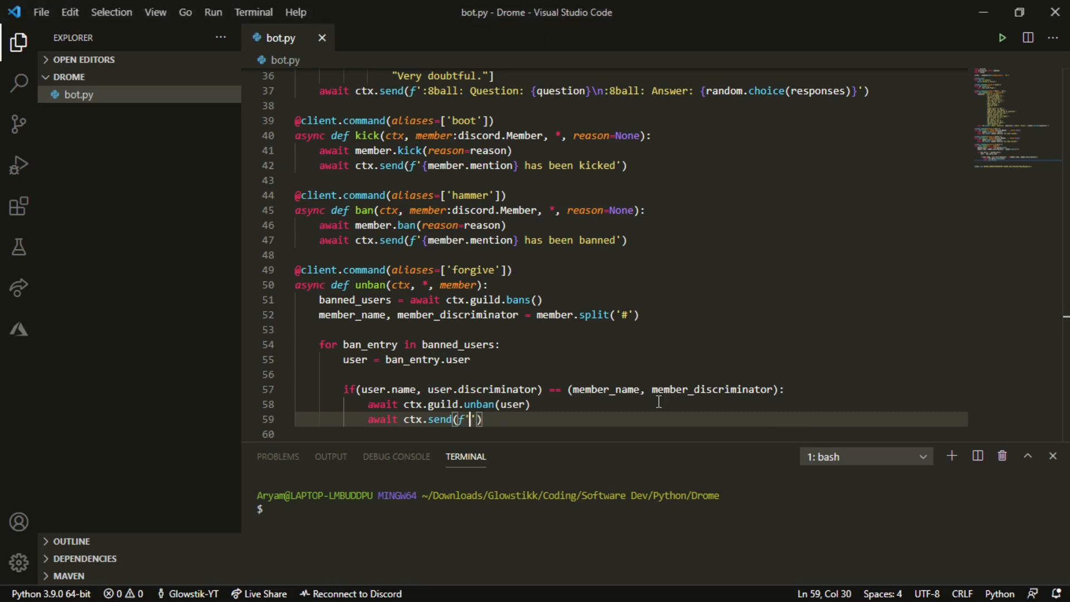
type("Unbanned")
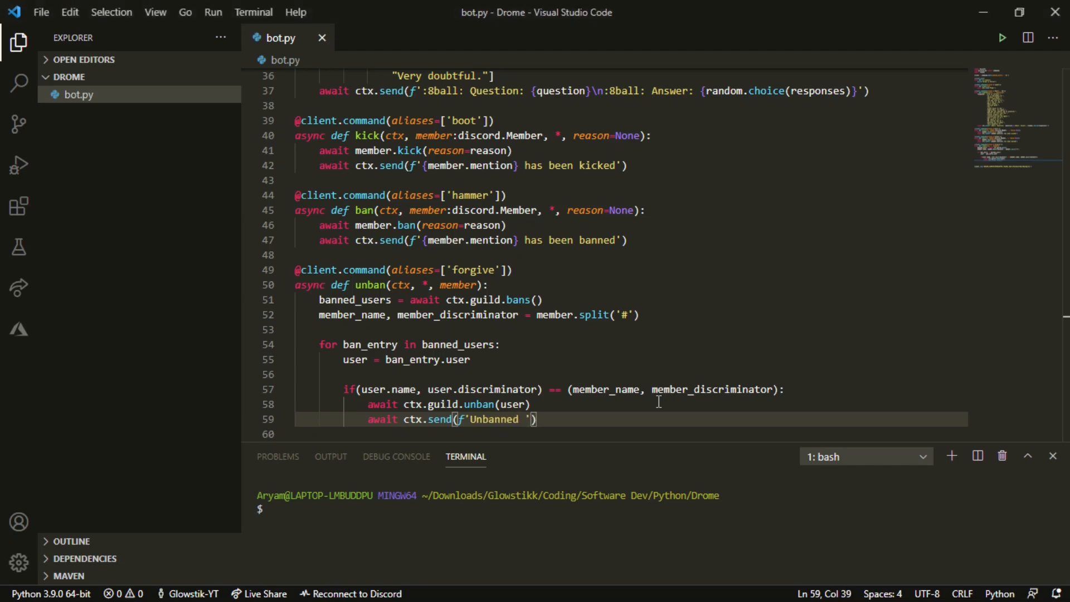
type("{}")
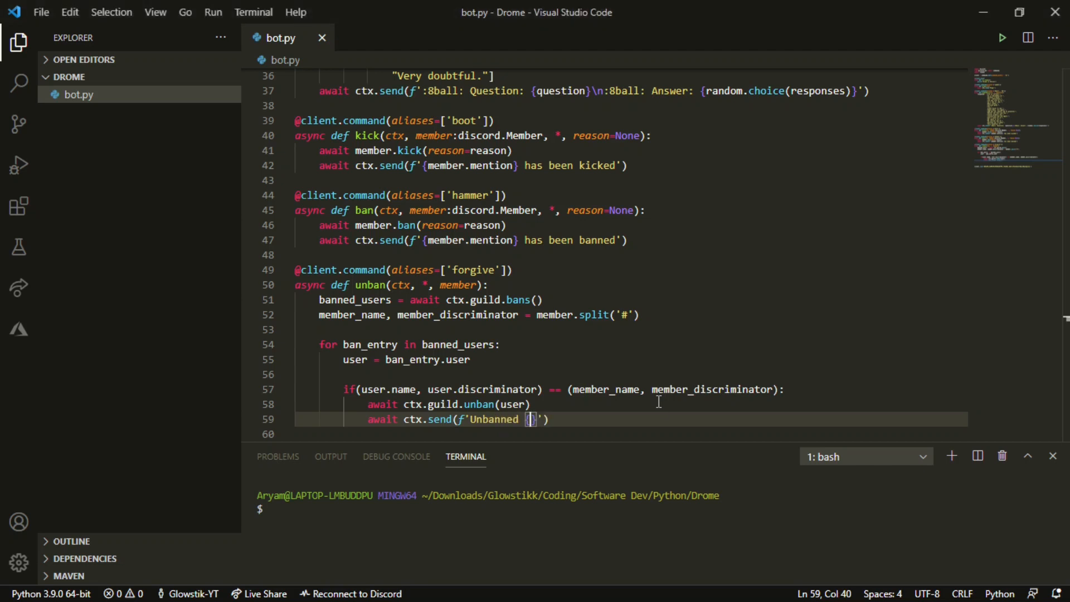
type("user.mention")
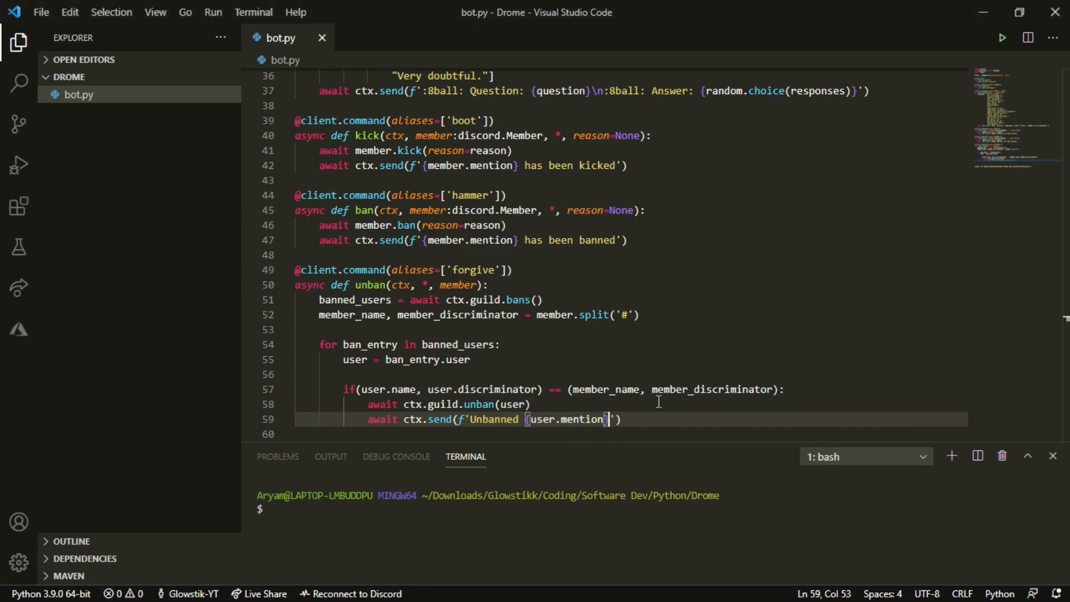
type("re")
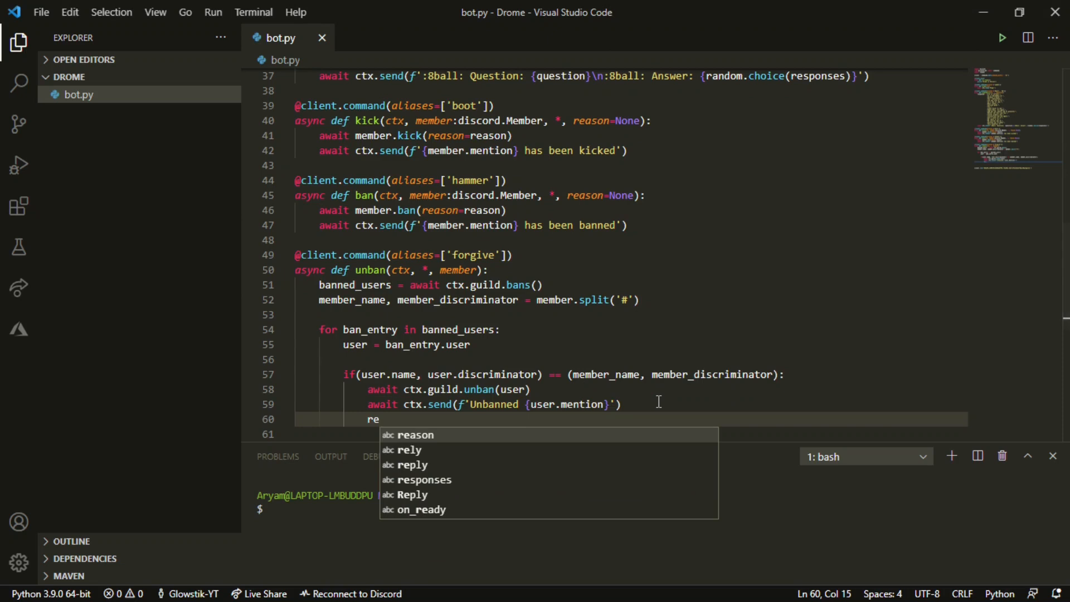
type("tu")
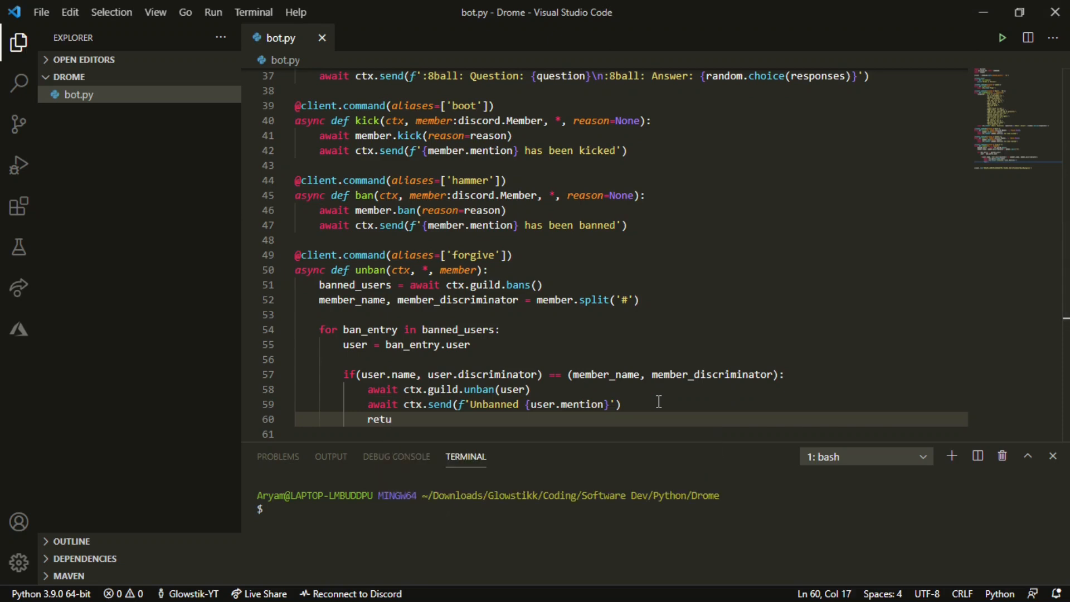
type("rn")
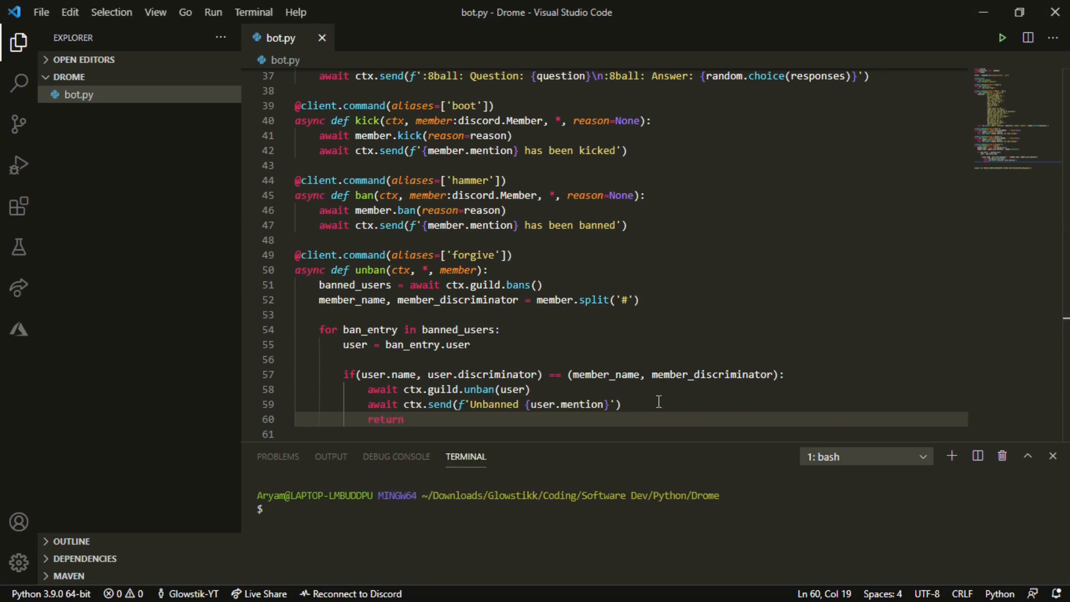
mouse_move(629, 366)
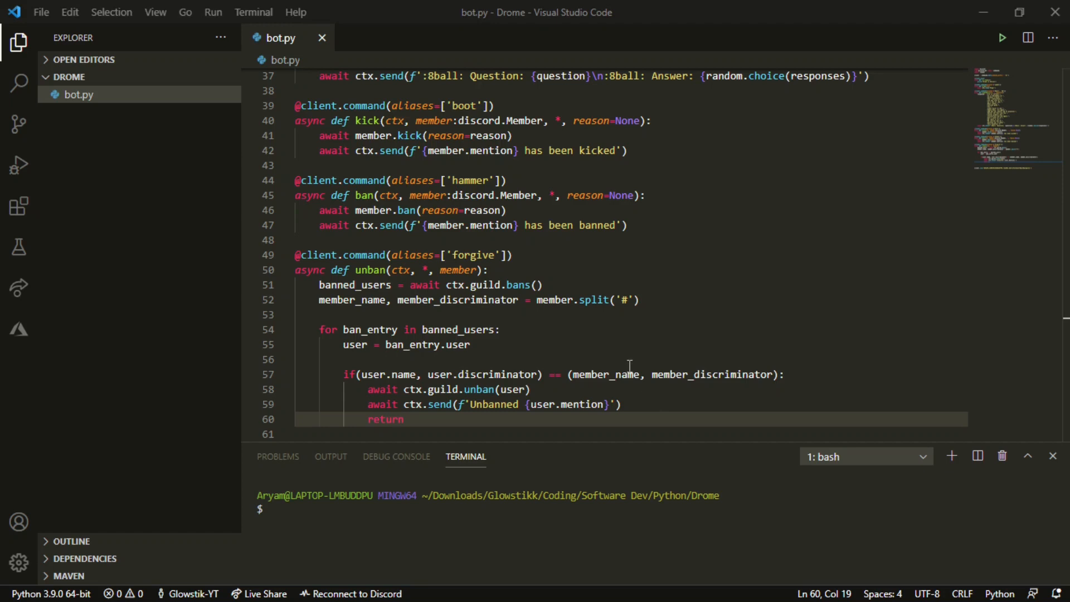
mouse_move(539, 112)
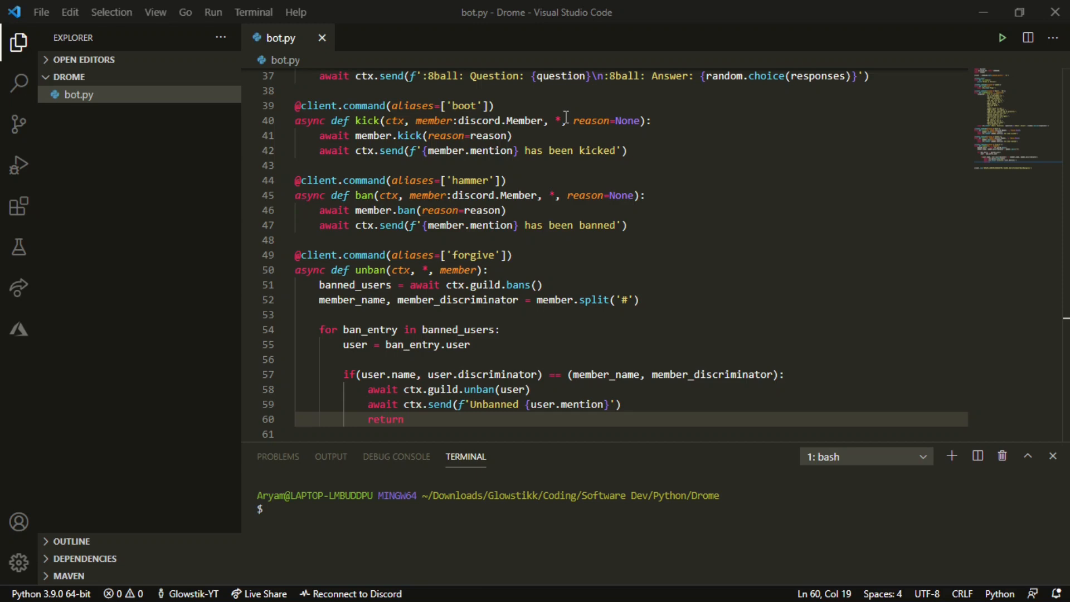
mouse_move(996, 238)
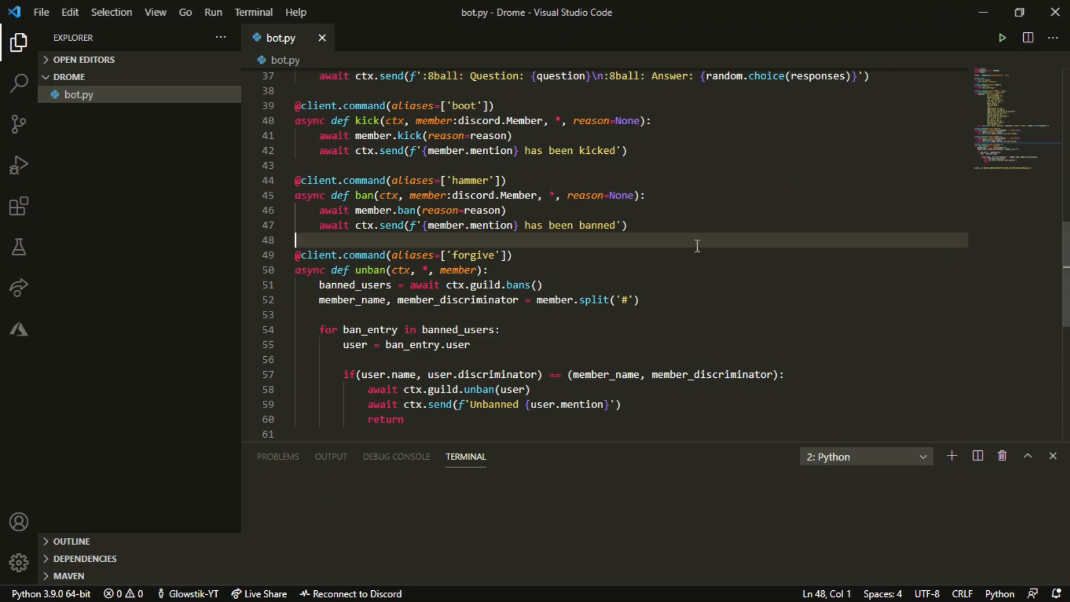
Run bot.py with the Run Python File button so the bot comes online
left_click(1002, 37)
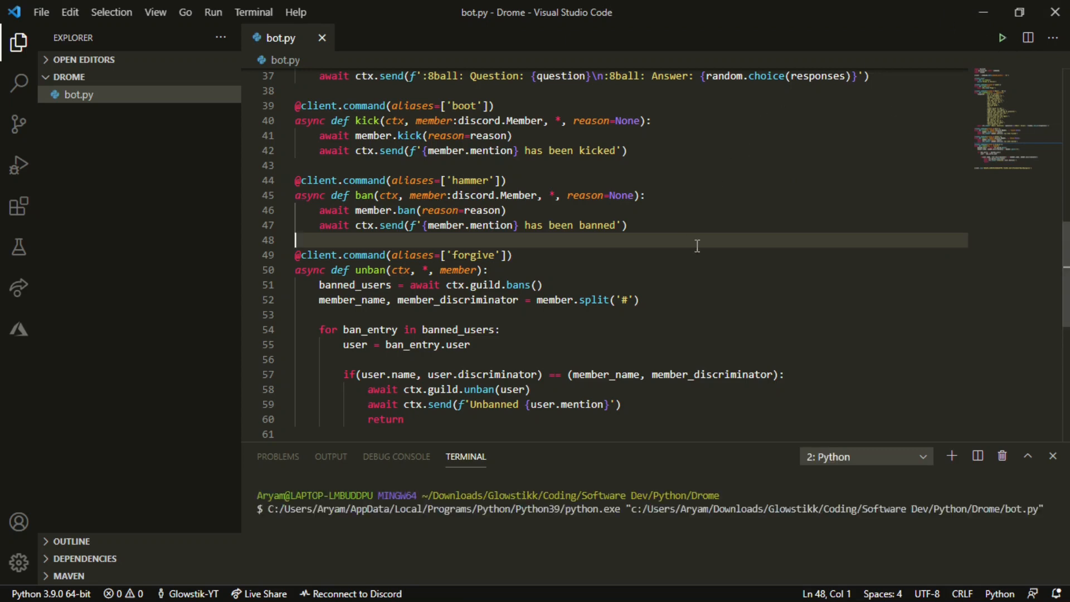
mouse_move(706, 267)
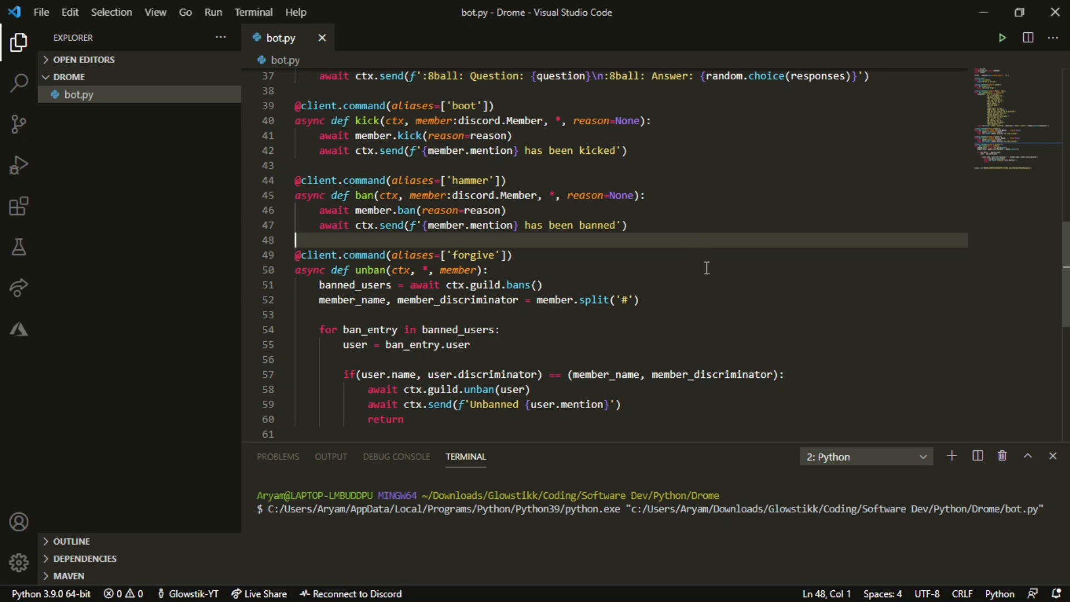
mouse_move(573, 300)
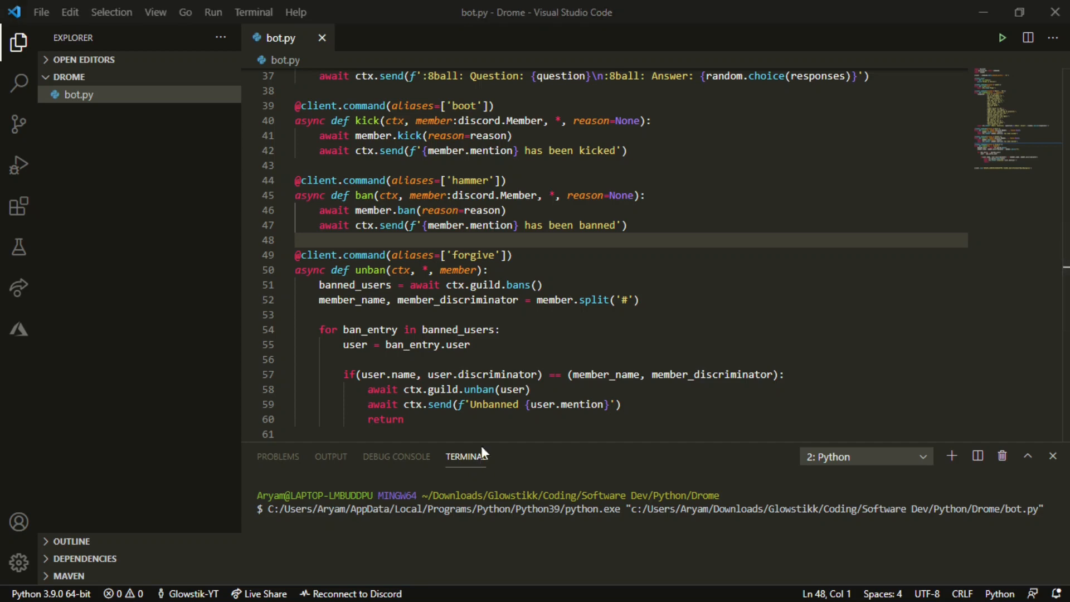
mouse_move(60, 441)
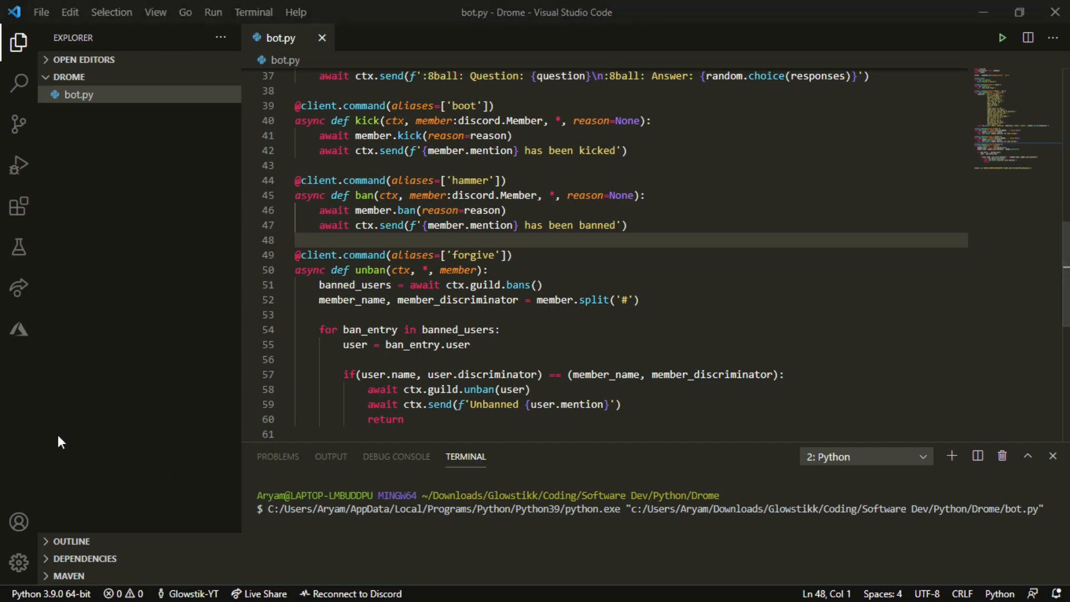
mouse_move(348, 212)
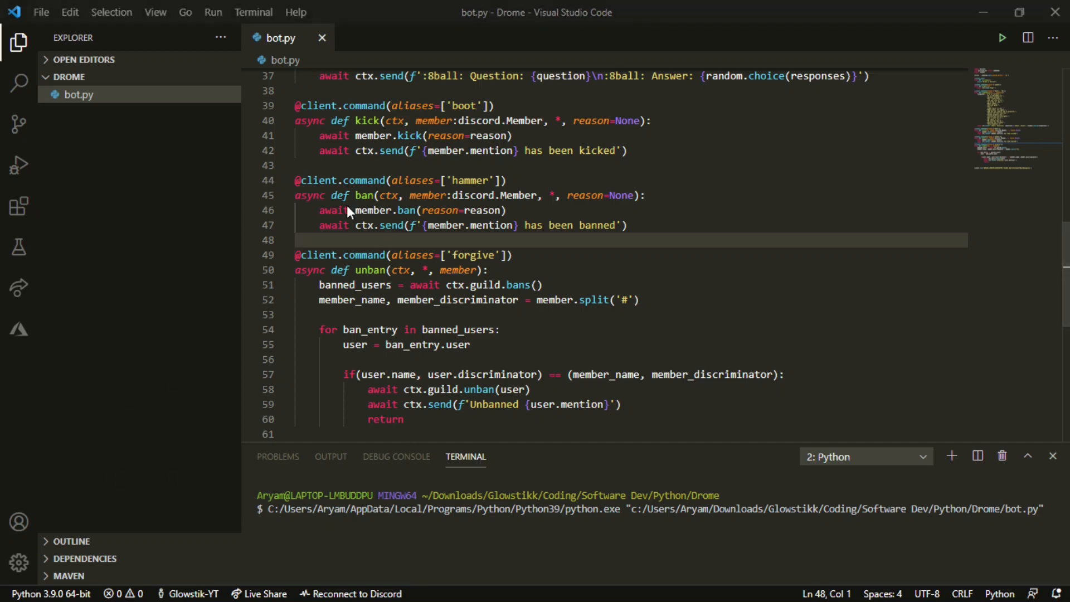
mouse_move(471, 165)
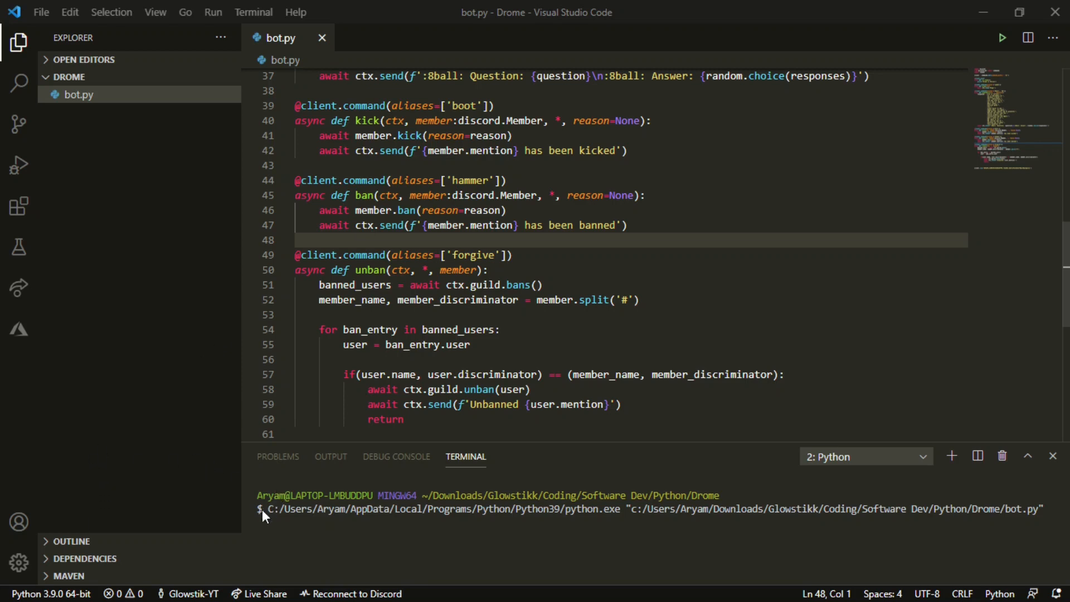
mouse_move(50, 468)
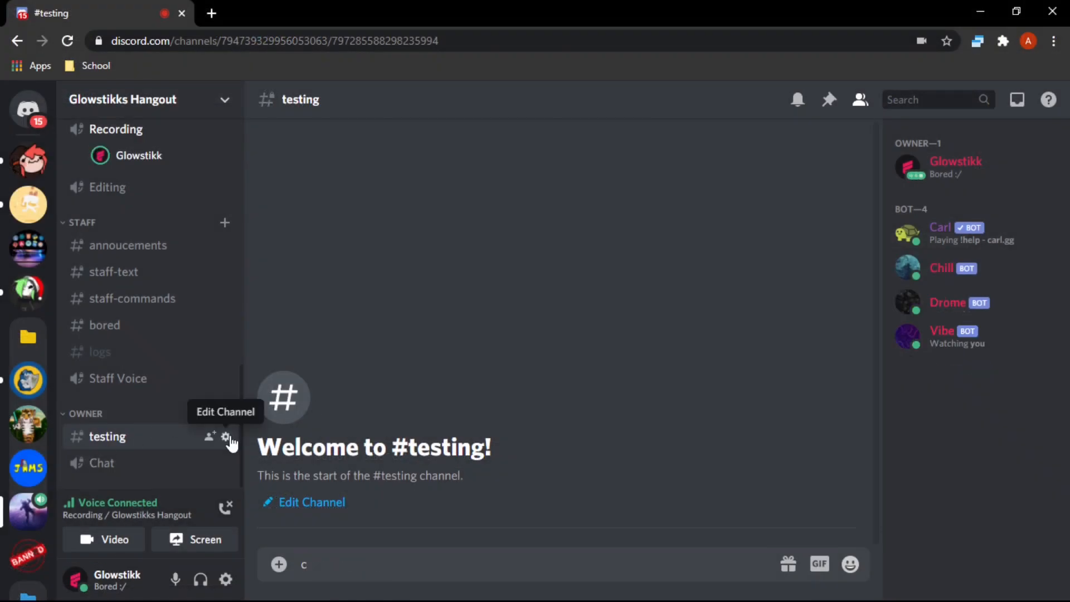
Send d!ping in #testing, check the channel permissions, then issue the ban command on Army
type("d!p")
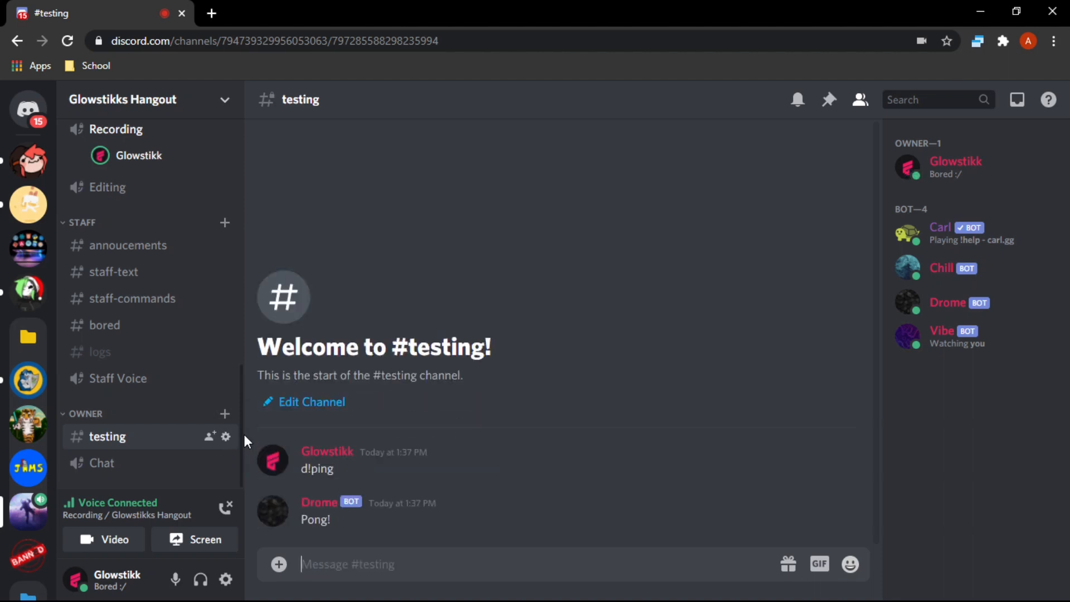
mouse_move(226, 436)
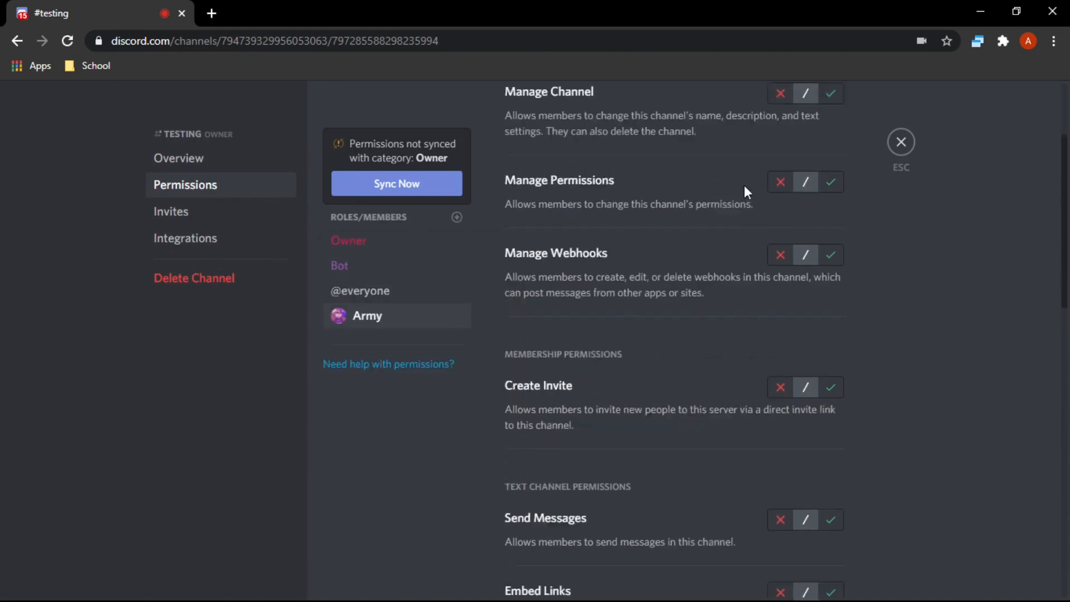
left_click(831, 166)
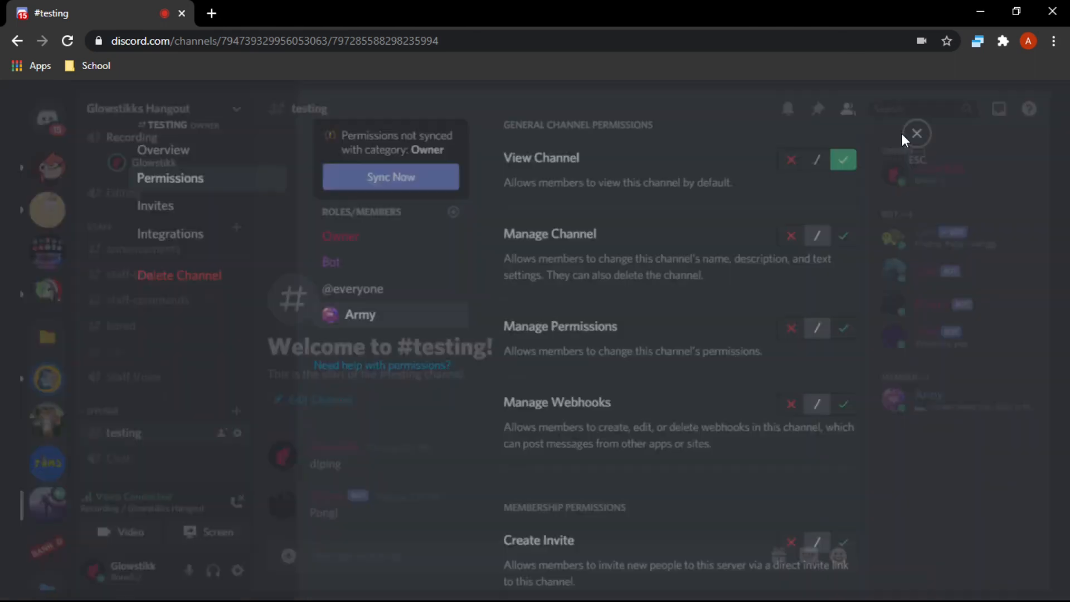
left_click(917, 133)
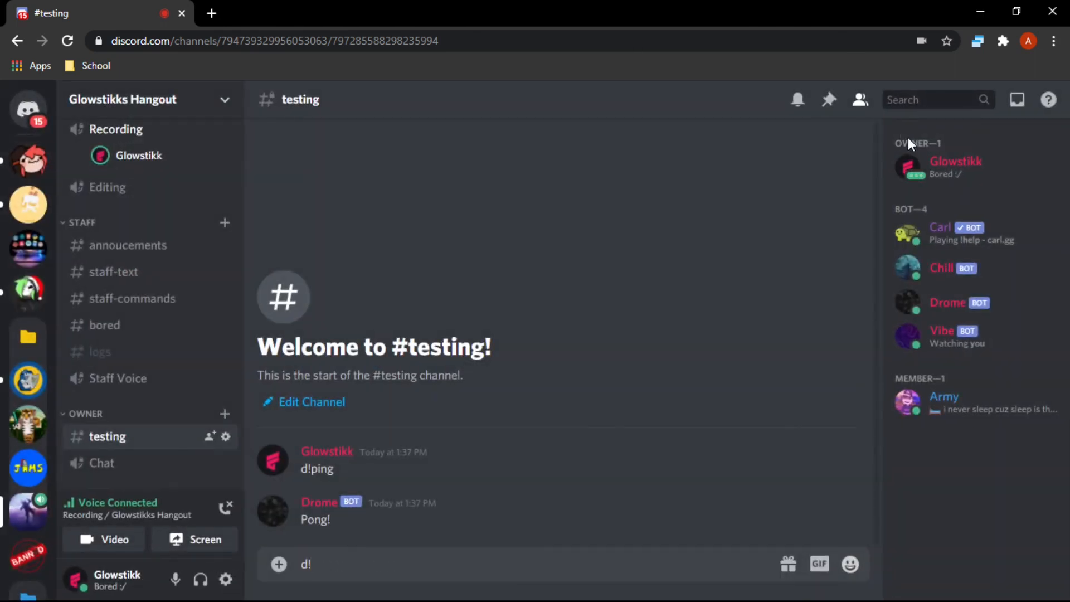
type("ban @amry")
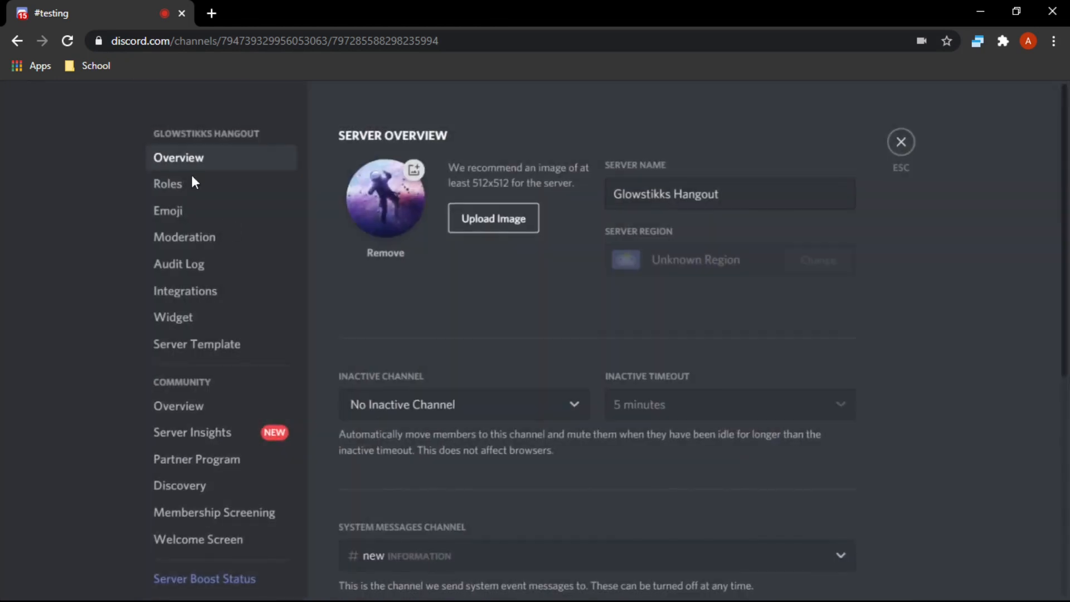
Review Army's ban in the audit log and Bans list, viewing and closing the ban details
left_click(179, 264)
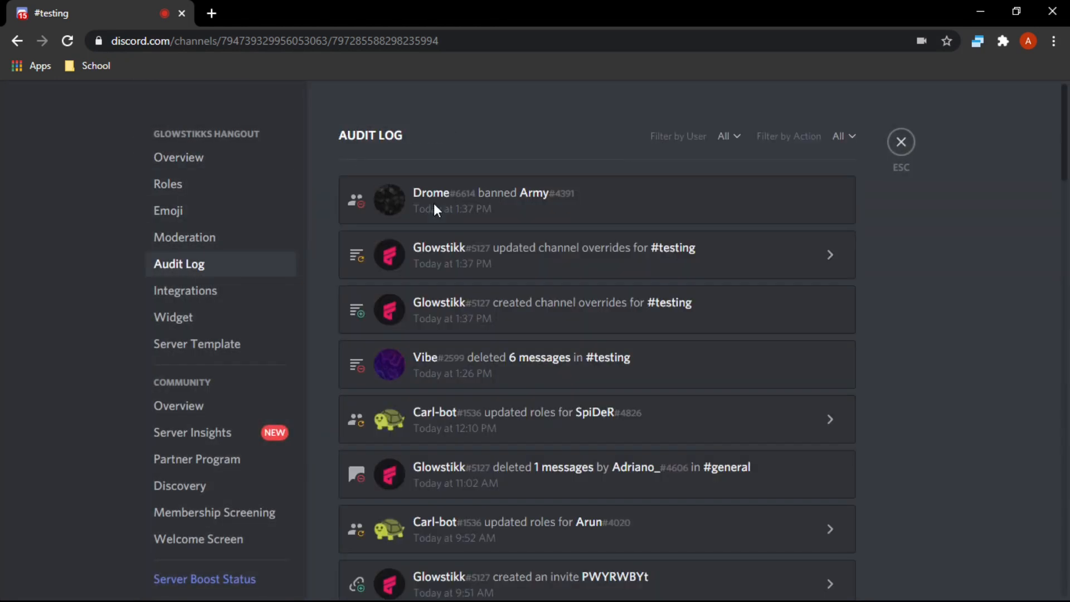
mouse_move(242, 282)
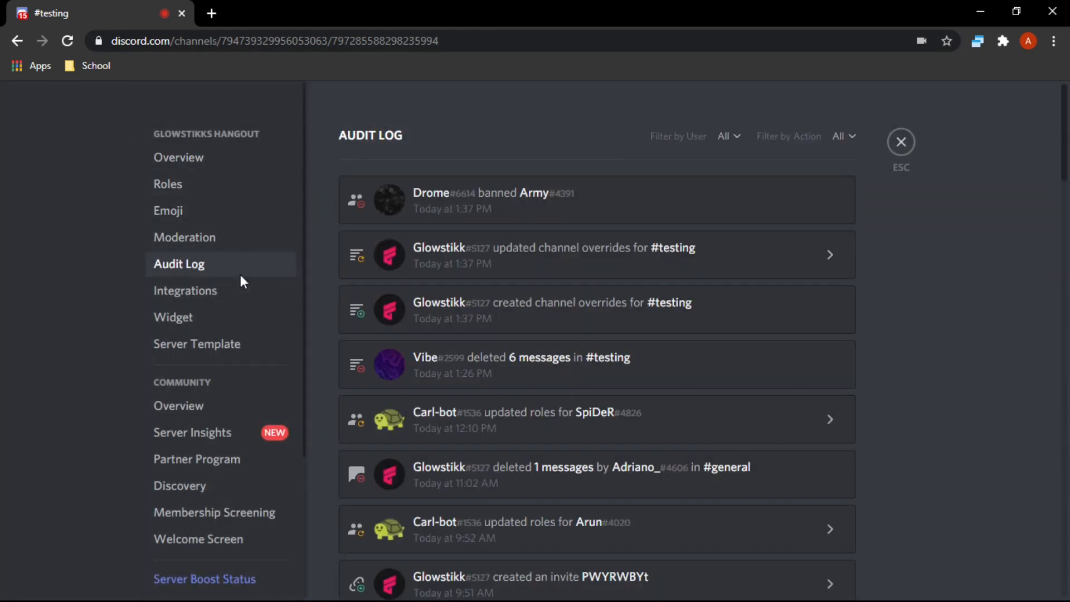
left_click(166, 499)
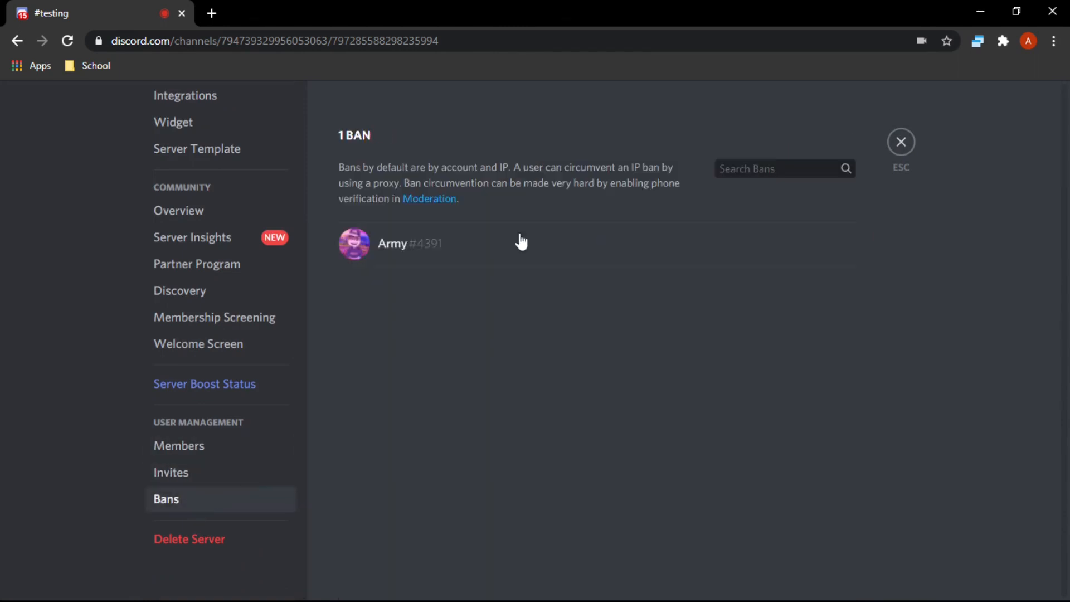
left_click(392, 243)
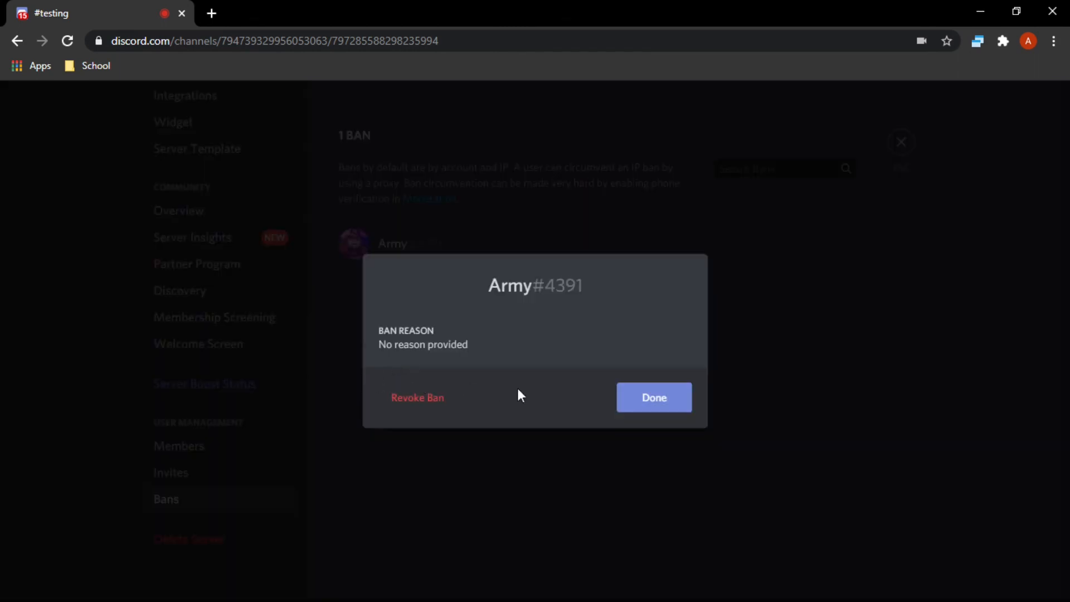
left_click(652, 397)
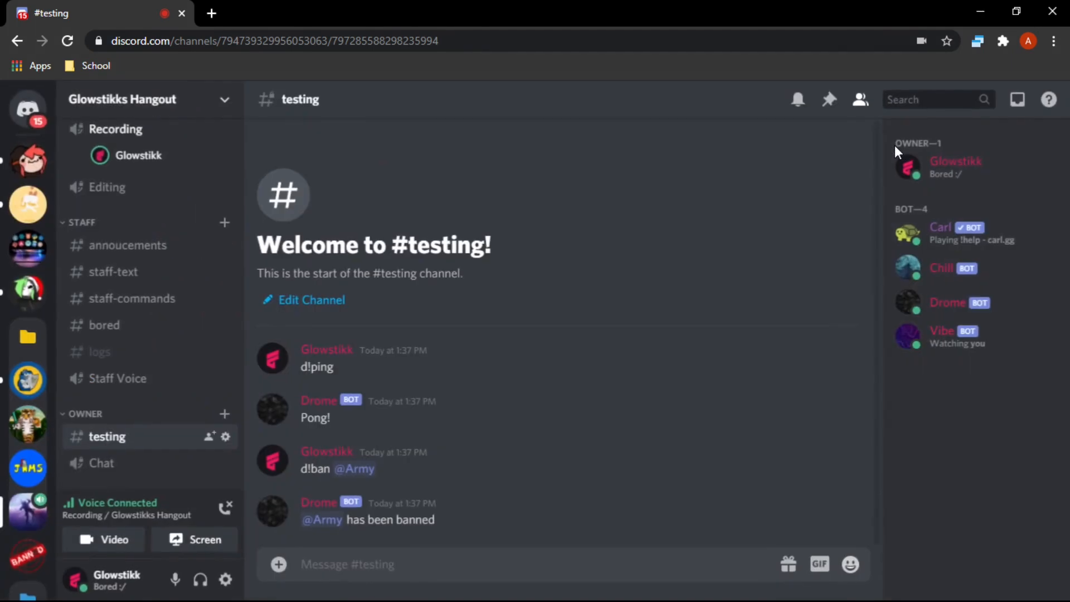
Start the d!forgive command and look up Army's full tag from the profile
type("d!un")
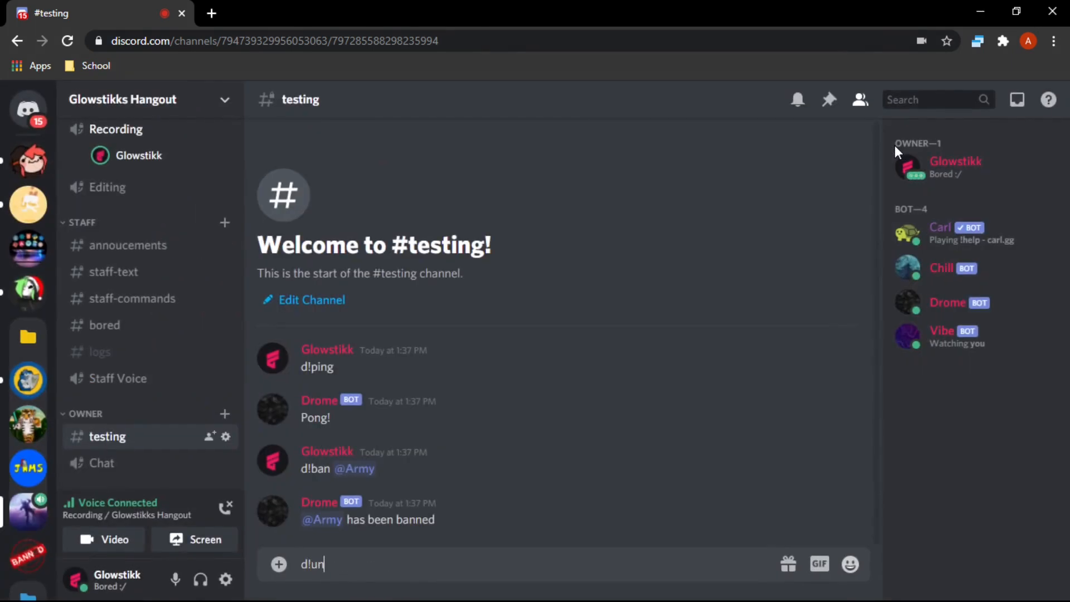
key("Backspace")
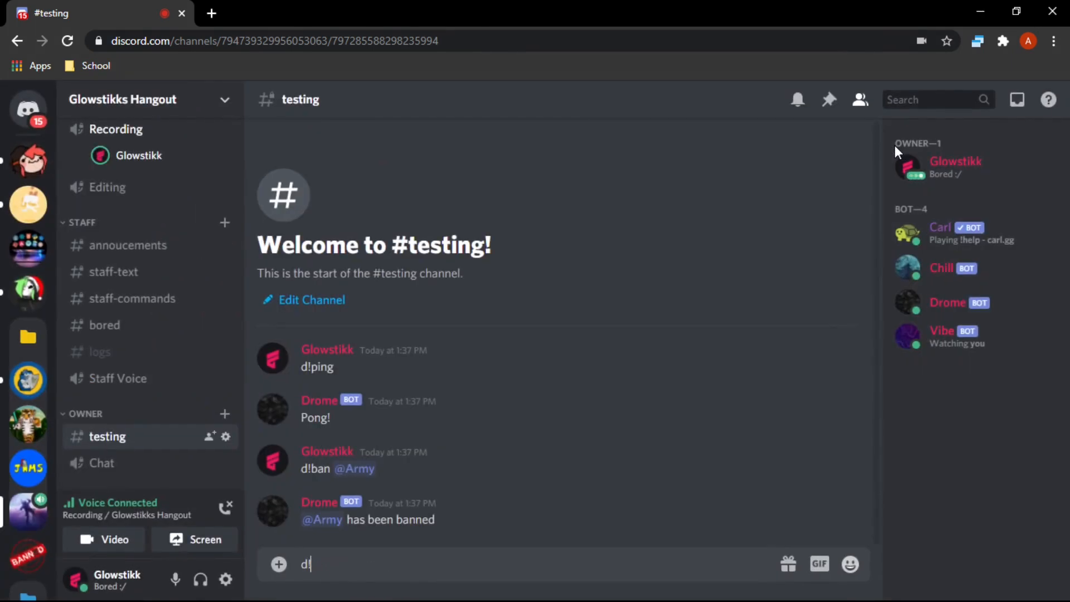
type("forgive")
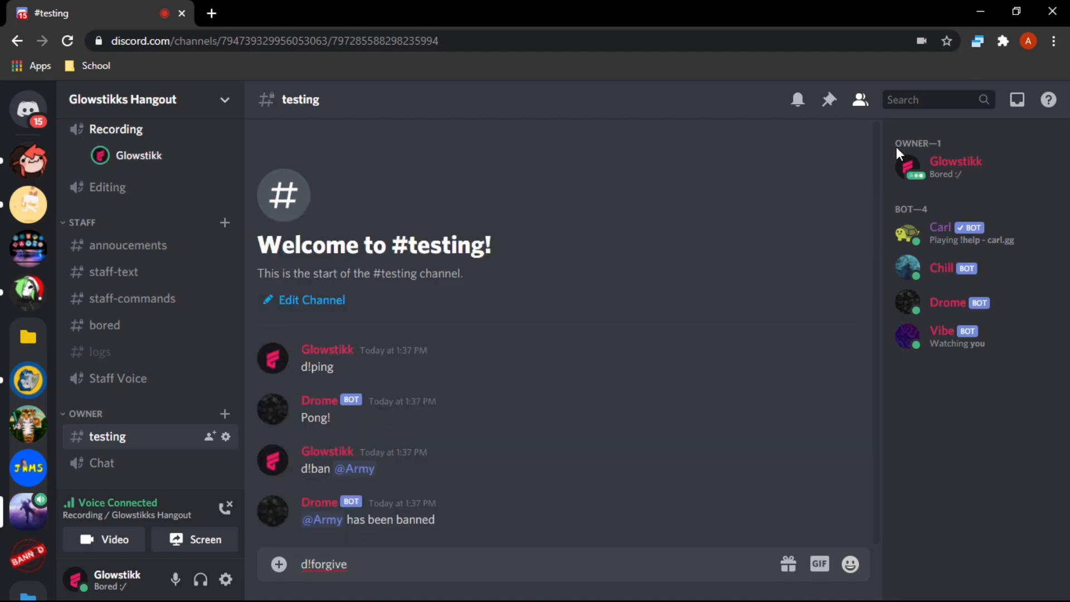
right_click(353, 468)
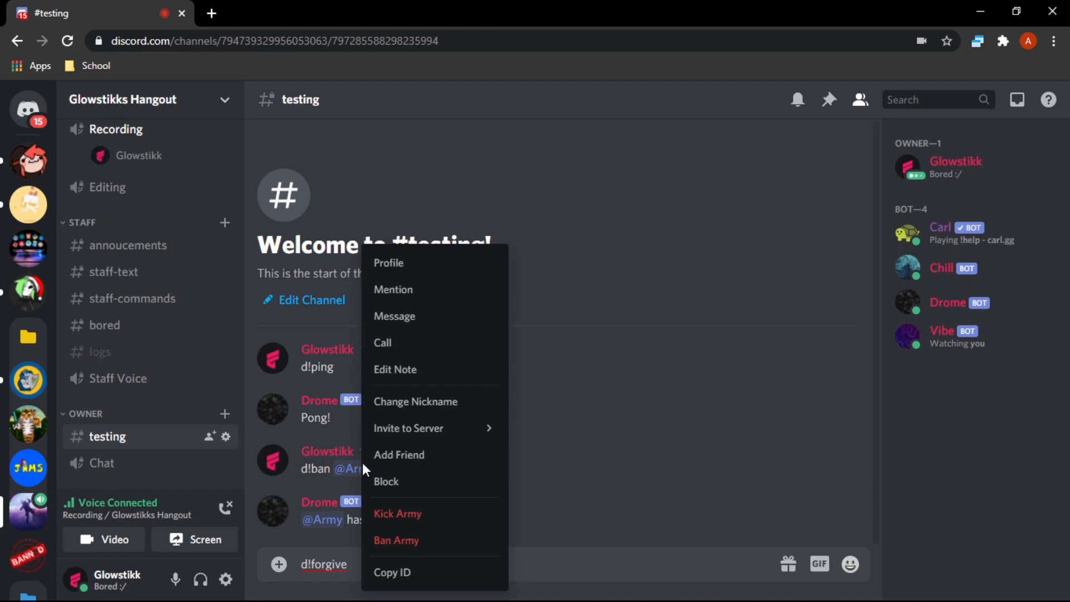
left_click(388, 263)
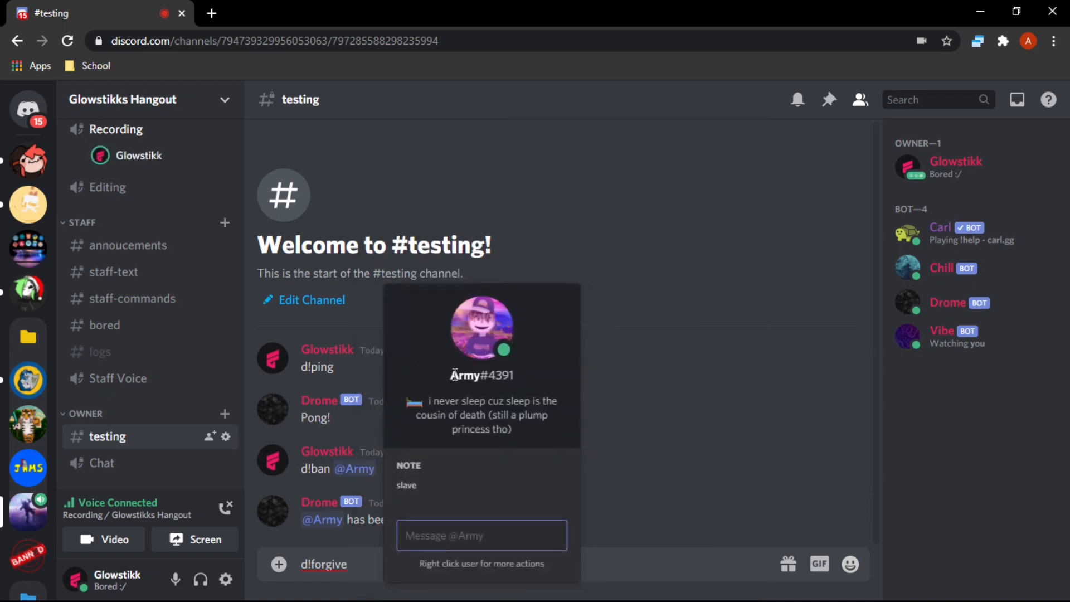
double_click(480, 376)
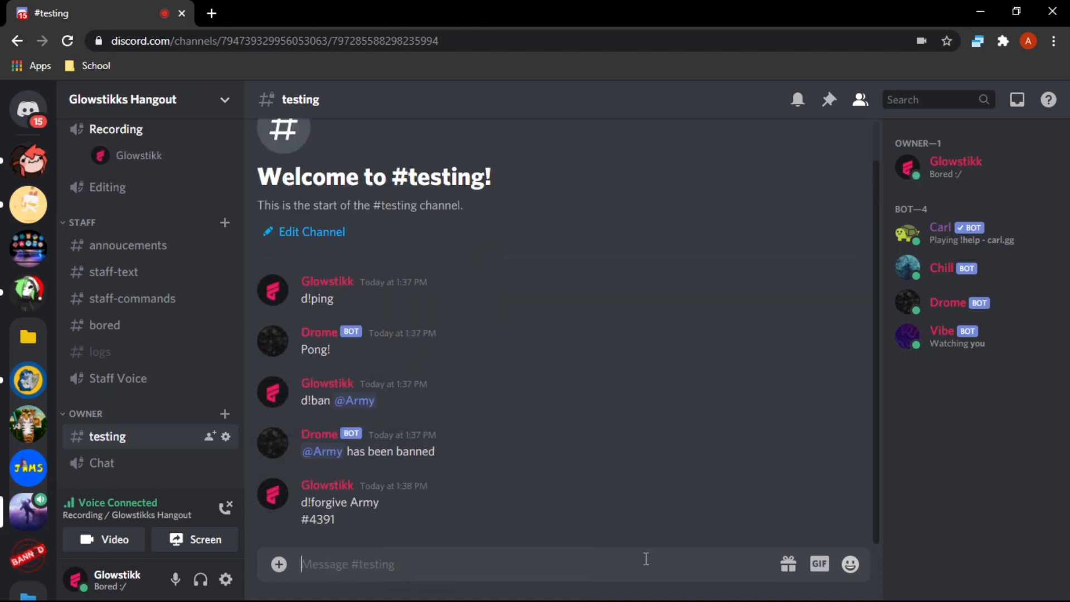
type("d!gor")
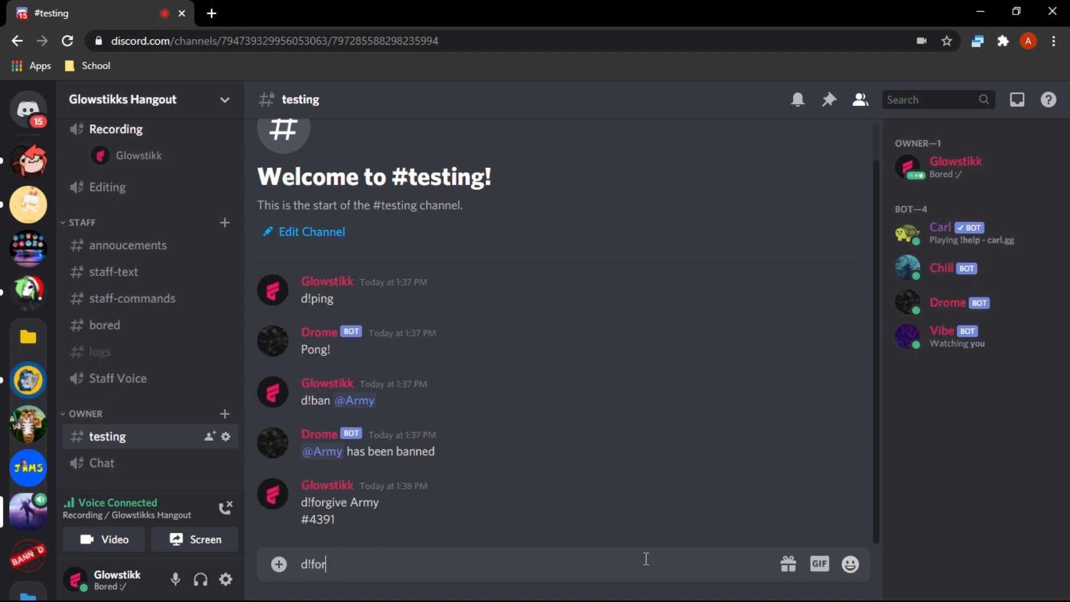
type("give Army")
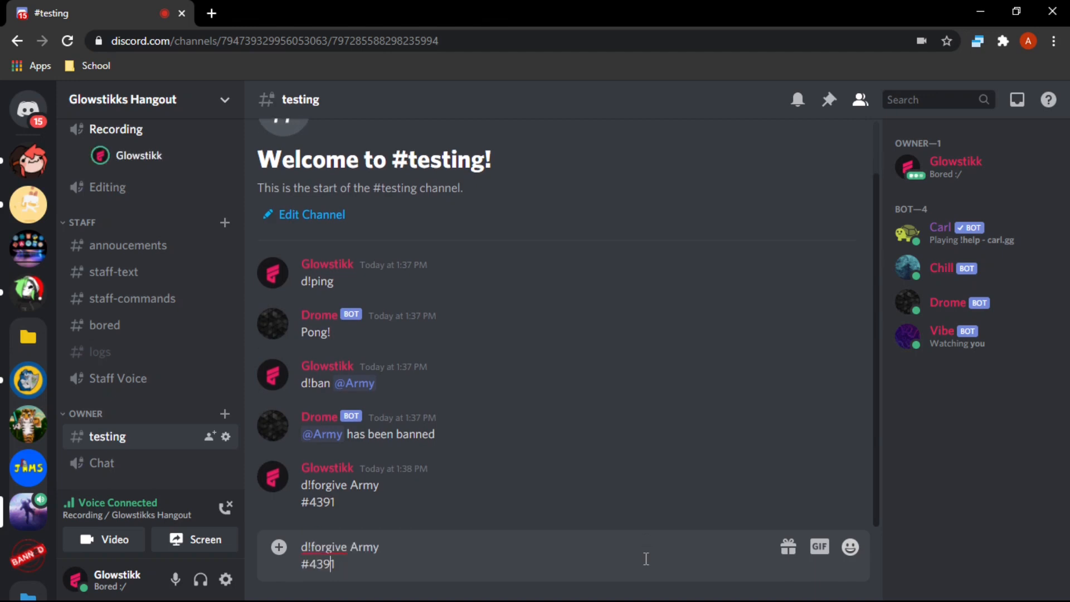
key("Return")
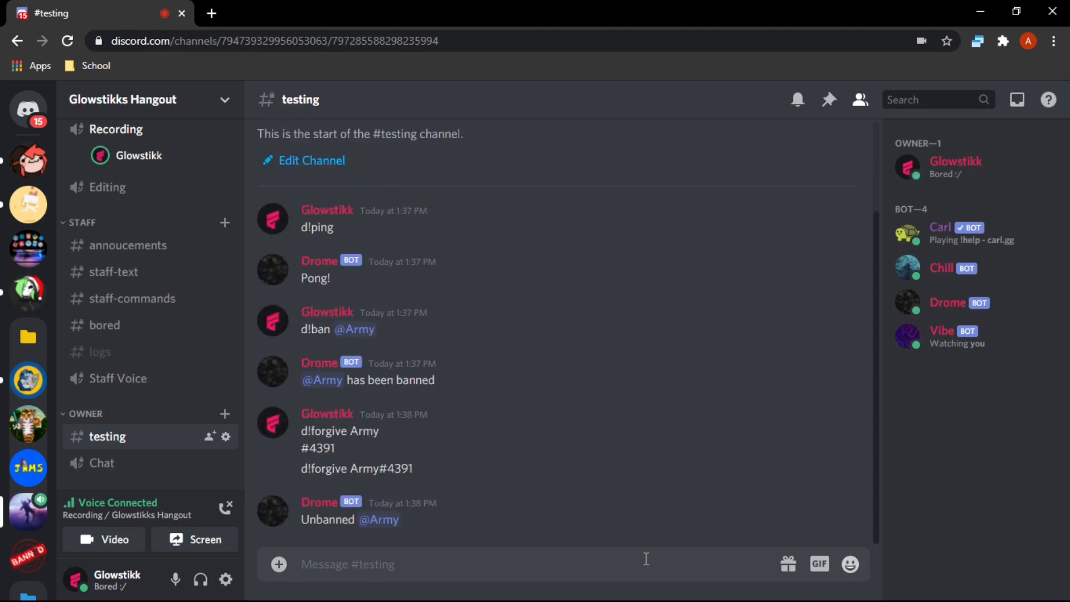
mouse_move(339, 511)
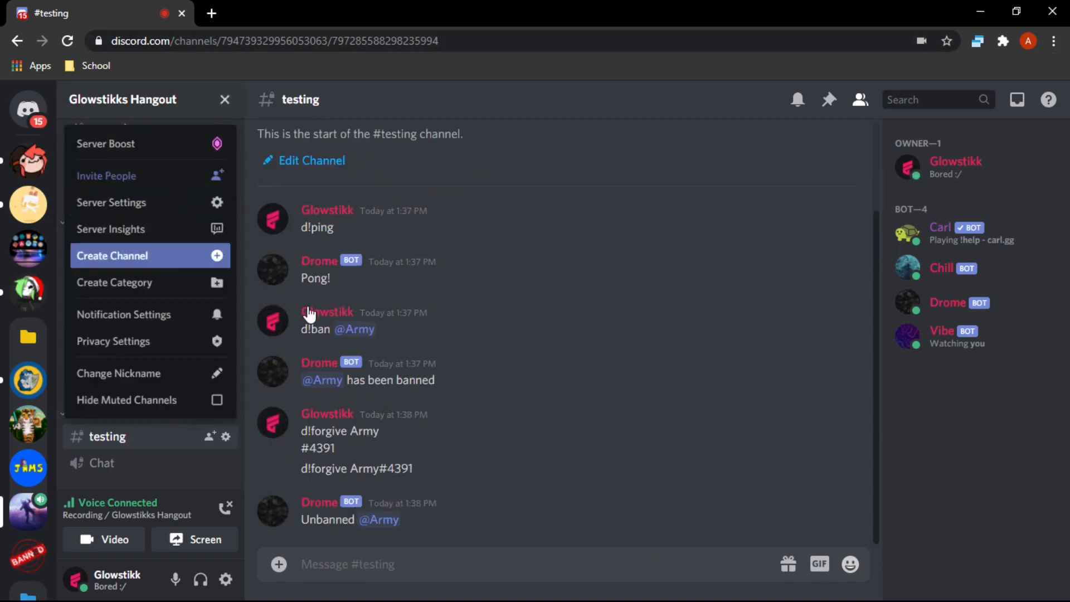
left_click(224, 99)
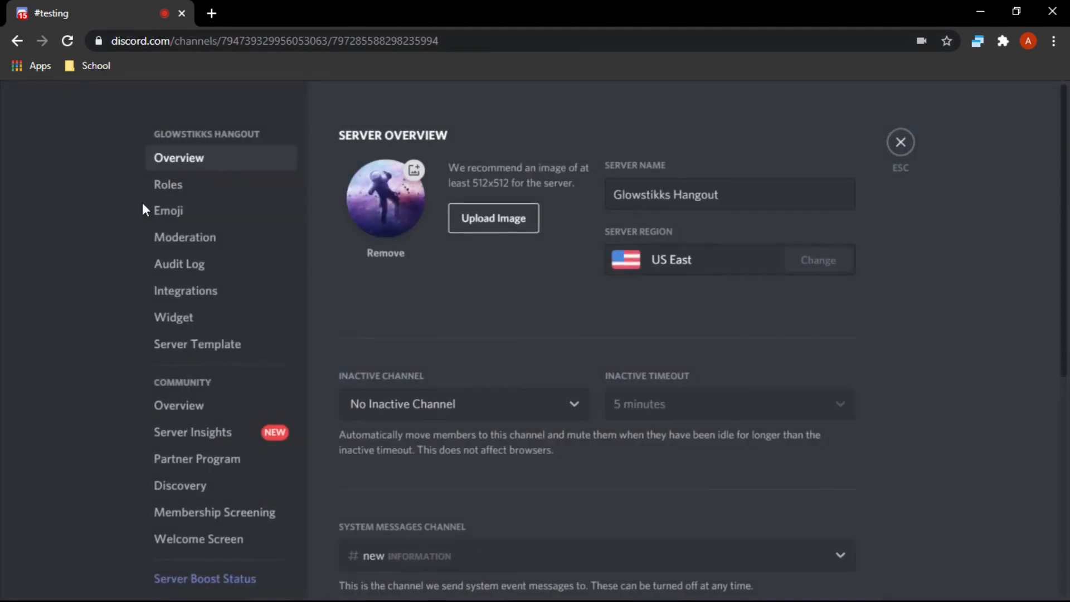
left_click(178, 265)
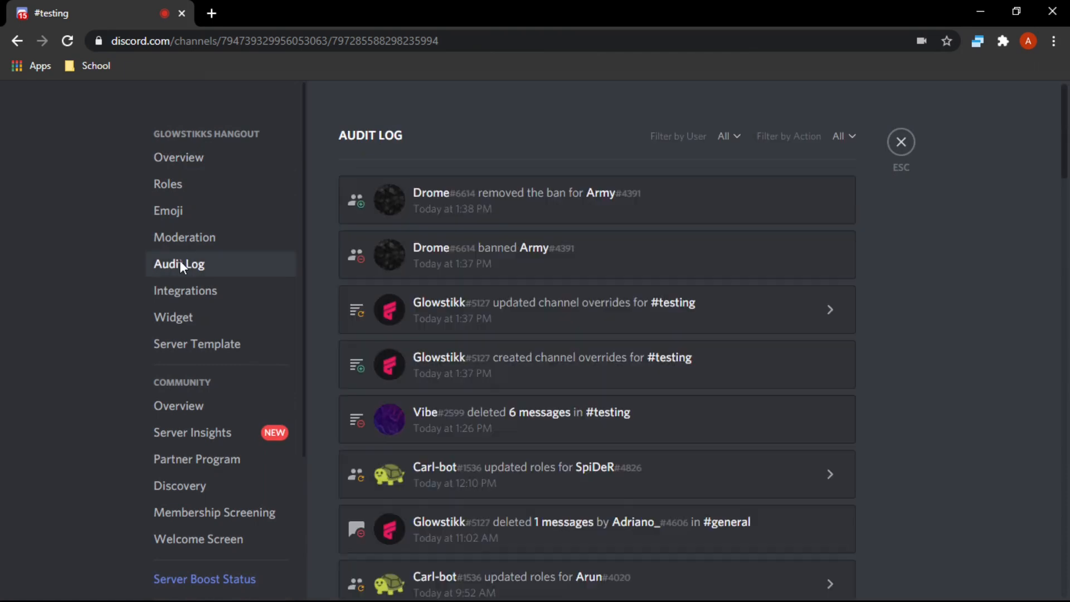
mouse_move(498, 200)
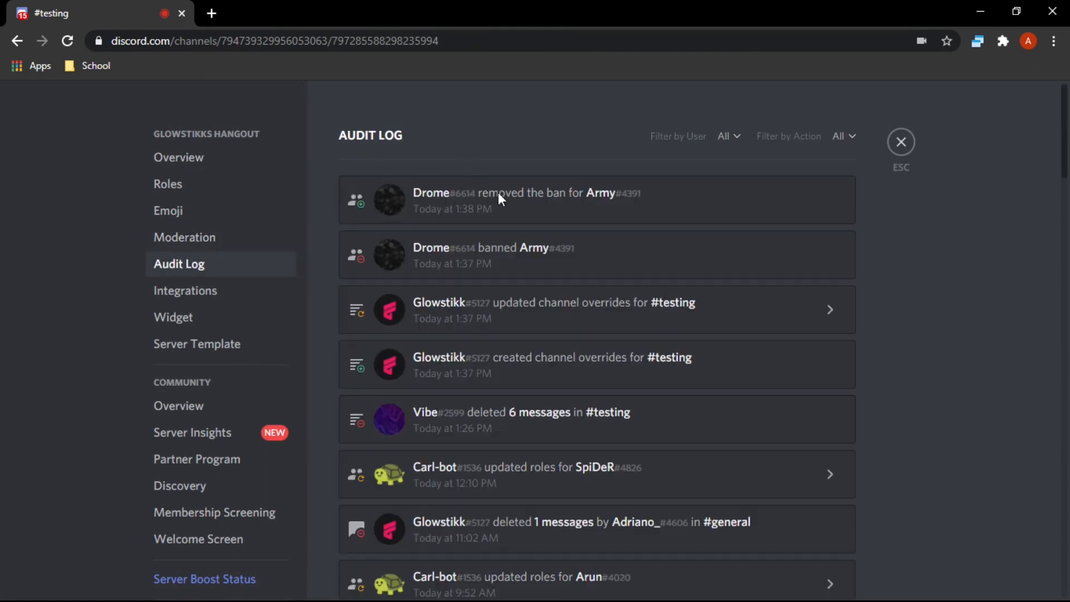
scroll("down", 3)
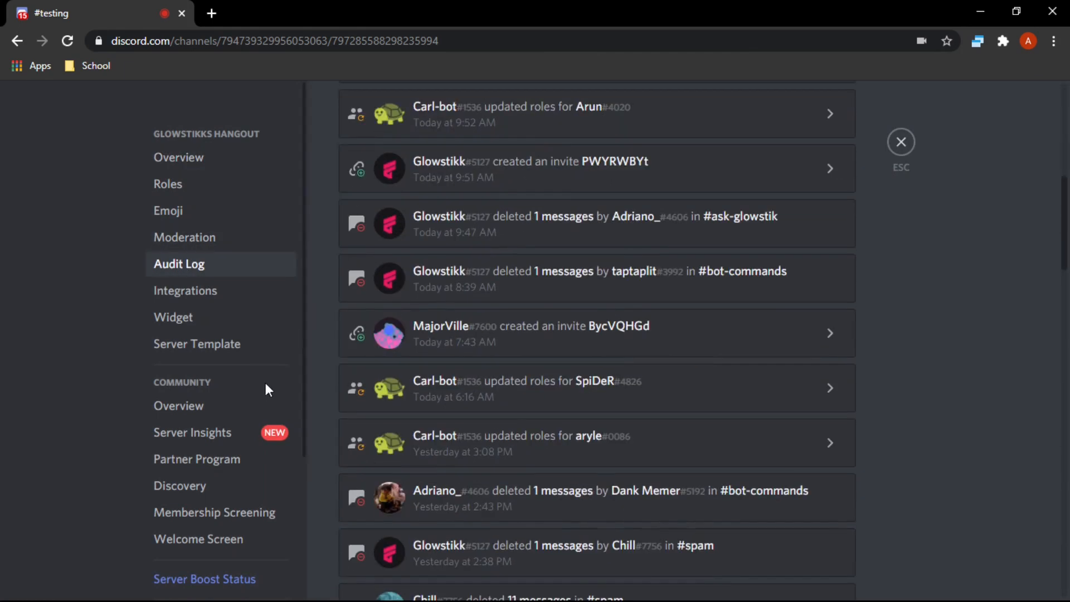
left_click(166, 499)
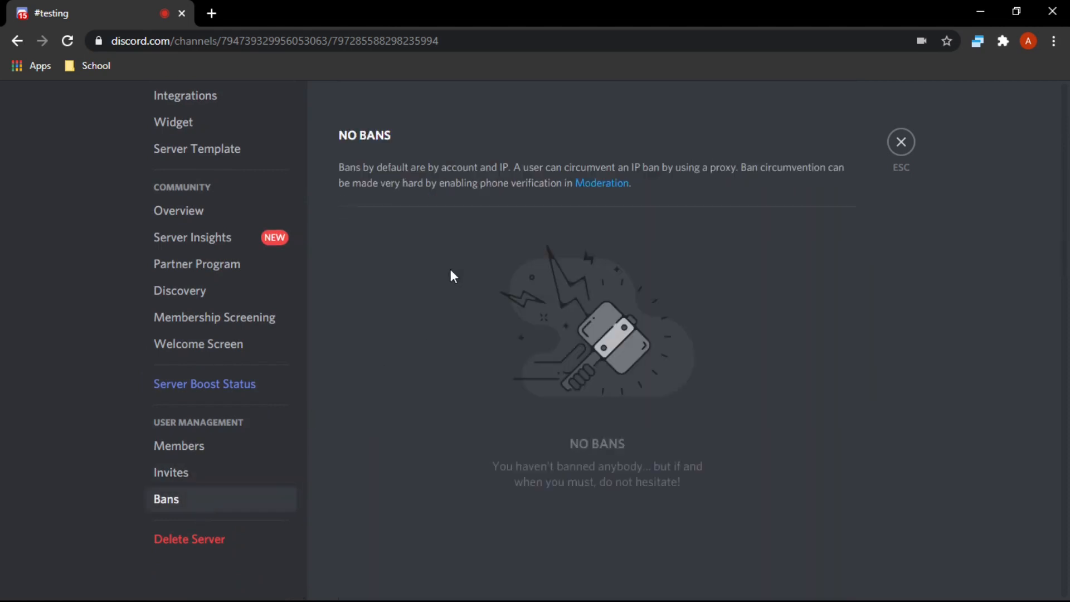
mouse_move(553, 332)
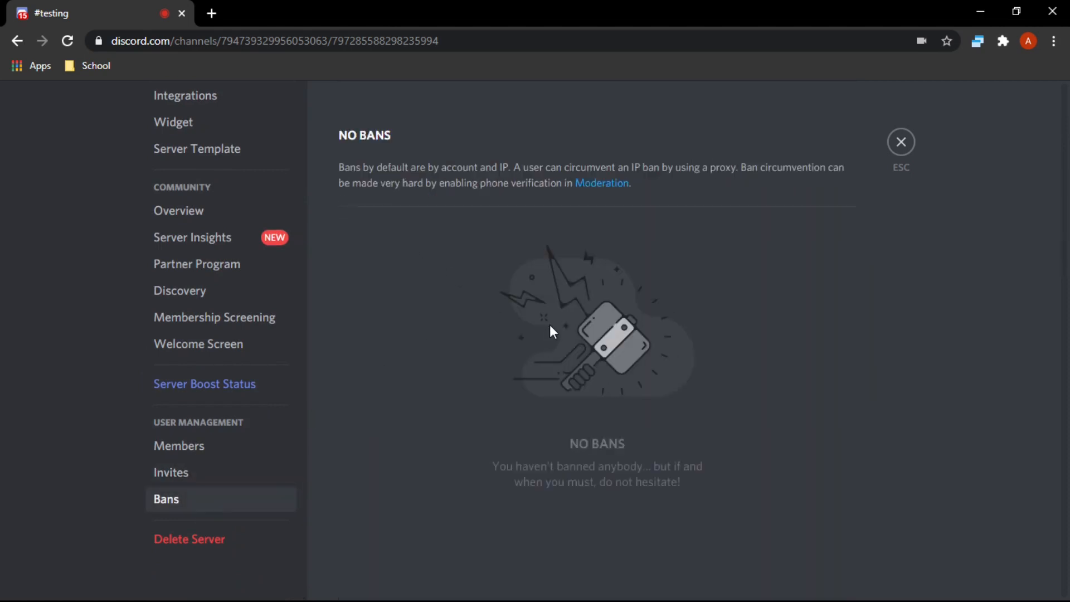
mouse_move(901, 141)
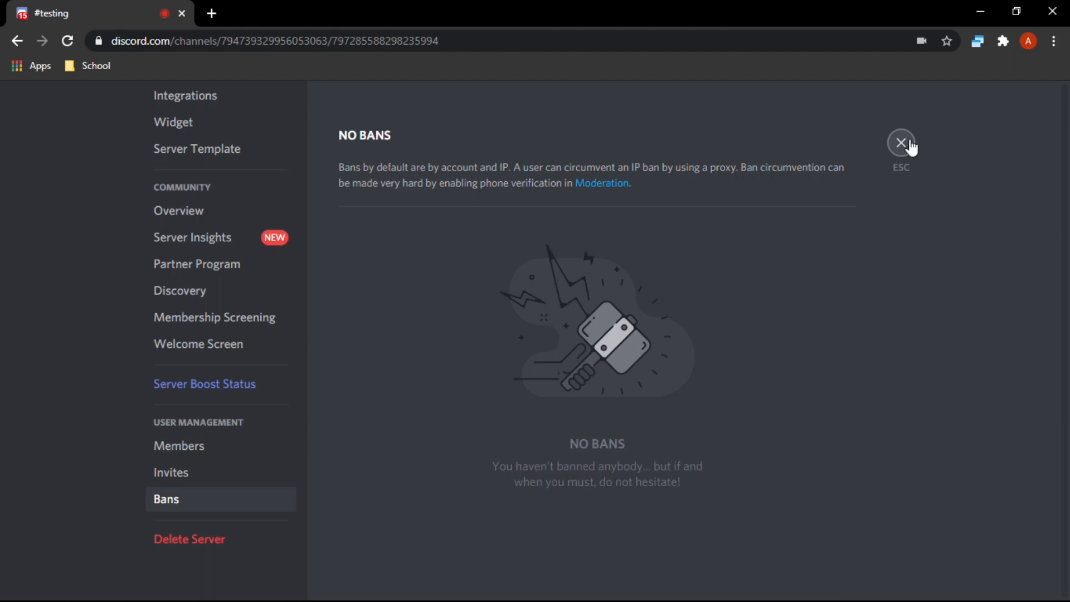
left_click(900, 144)
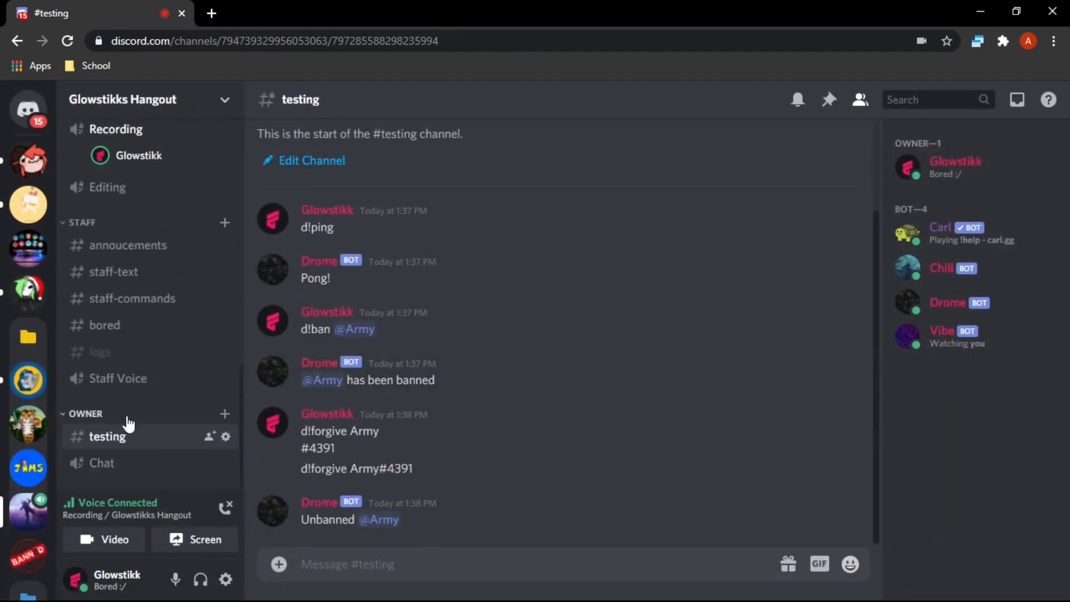
scroll("down", 3)
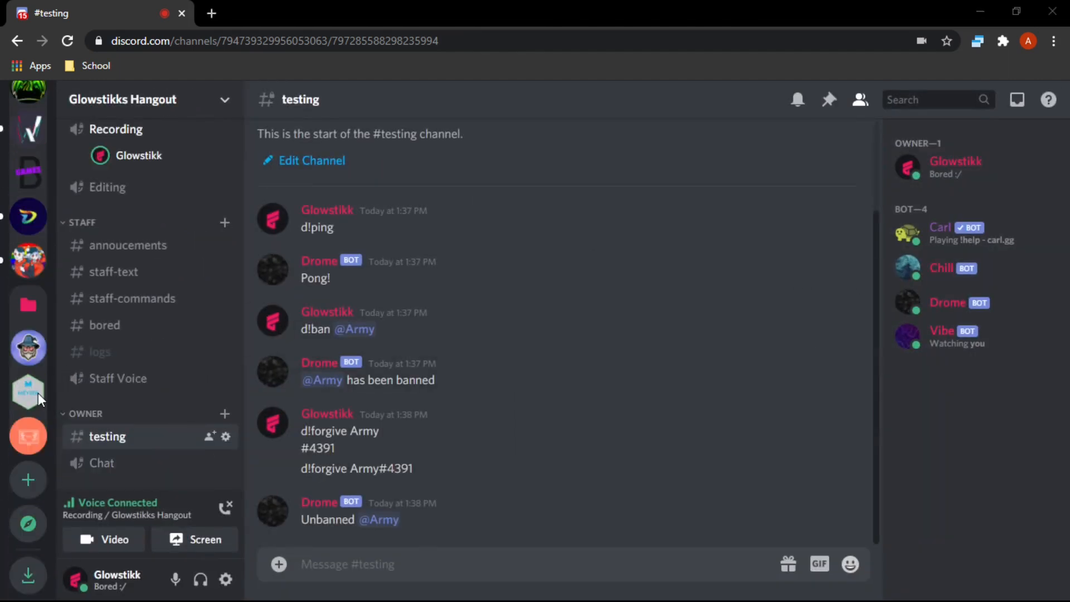
mouse_move(466, 472)
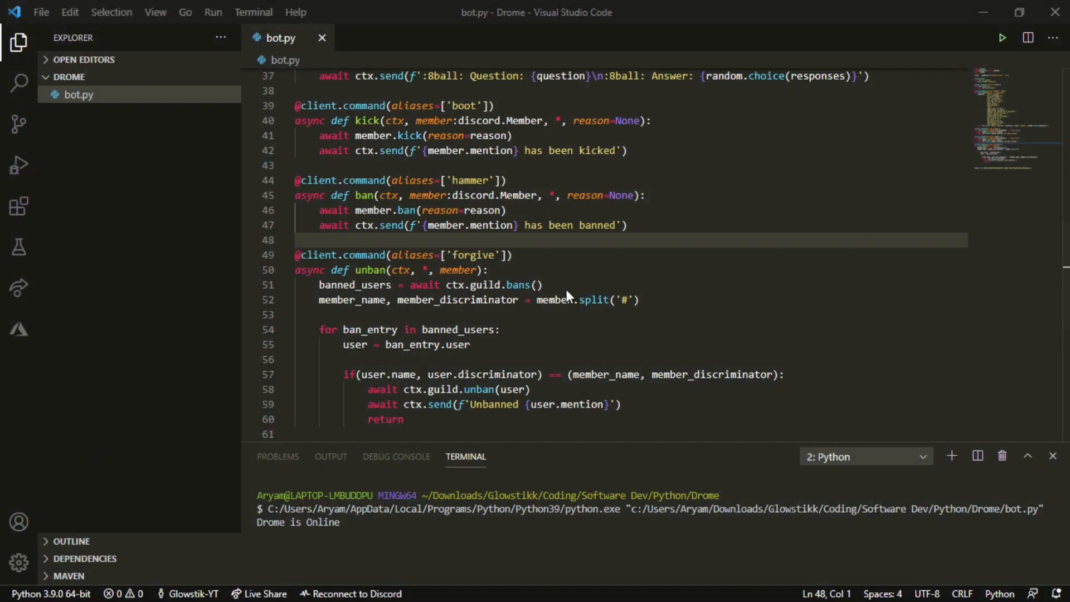
mouse_move(316, 267)
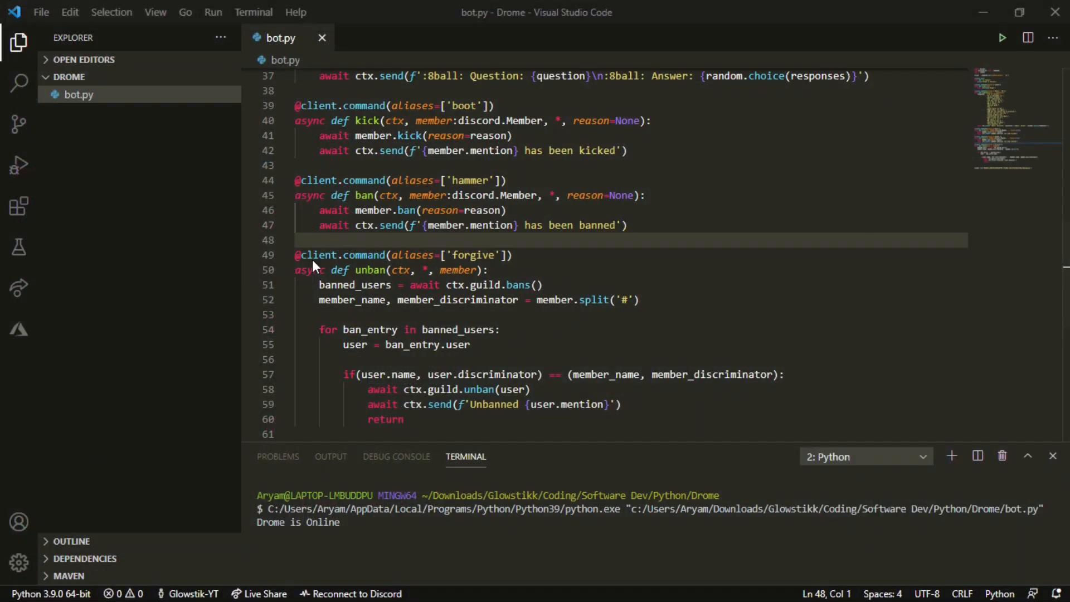